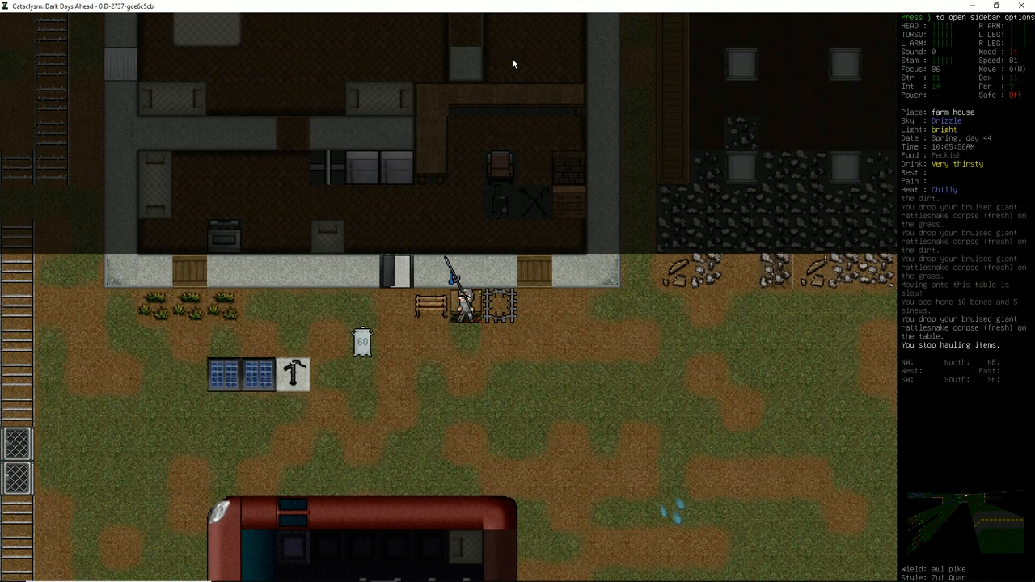
- Check the wield list and filter nearby items for a cutting tool before butchering the rattlesnake corpse
{"action": "key", "text": "w"}
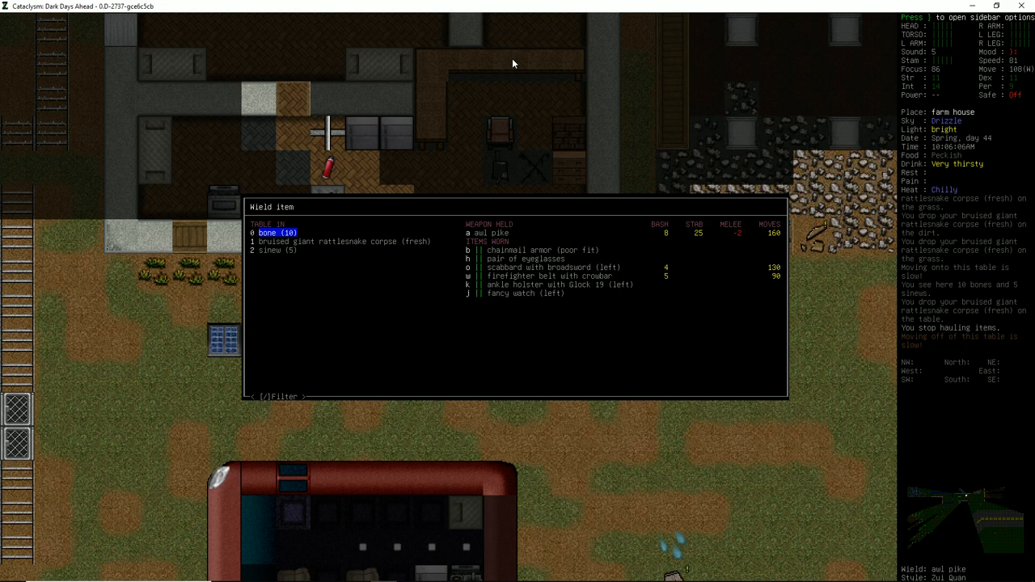
{"action": "key", "text": "Escape"}
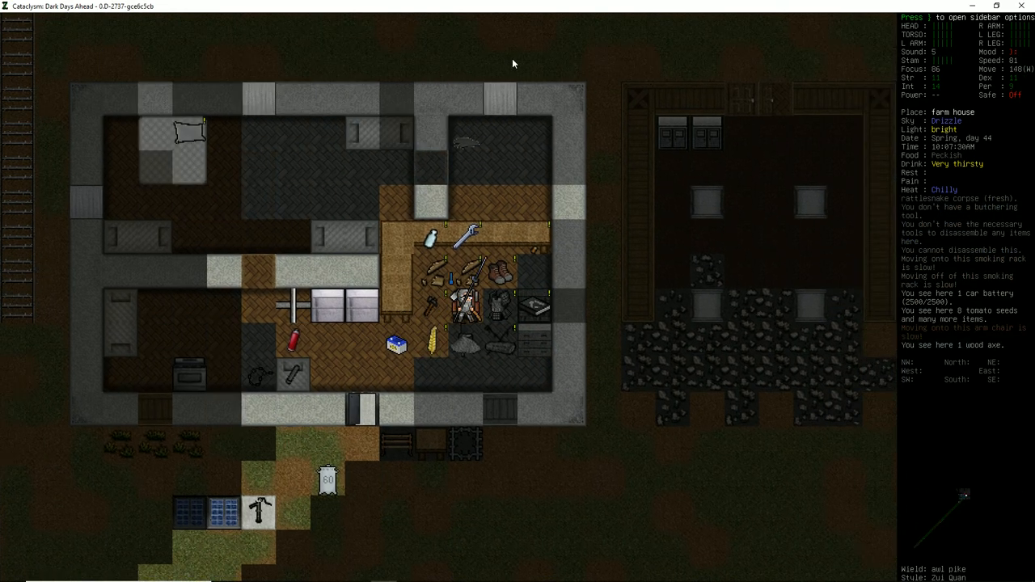
{"action": "key", "text": "d"}
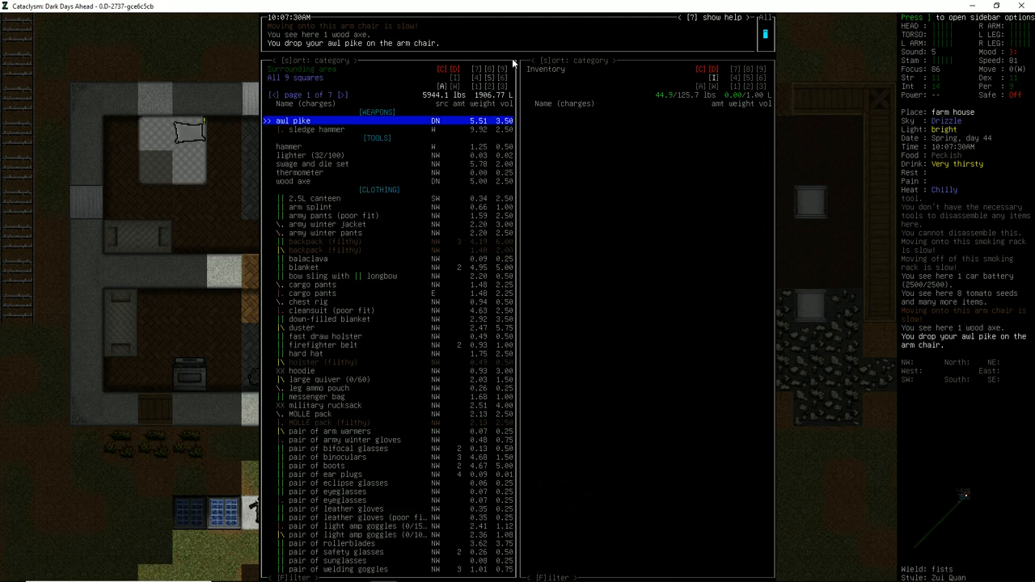
{"action": "key", "text": "f"}
{"action": "type", "text": "q:butcher"}
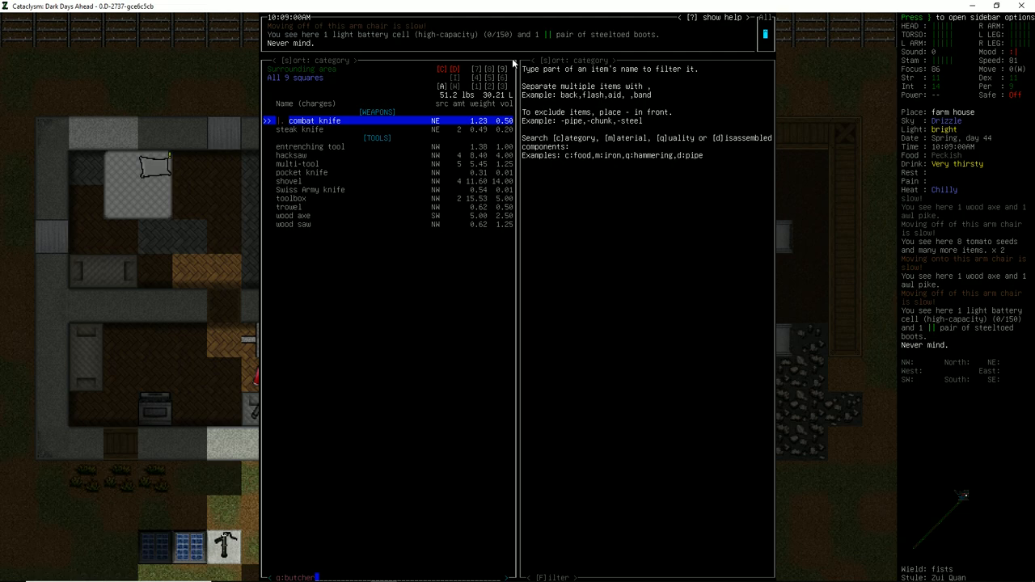
{"action": "key", "text": "Escape"}
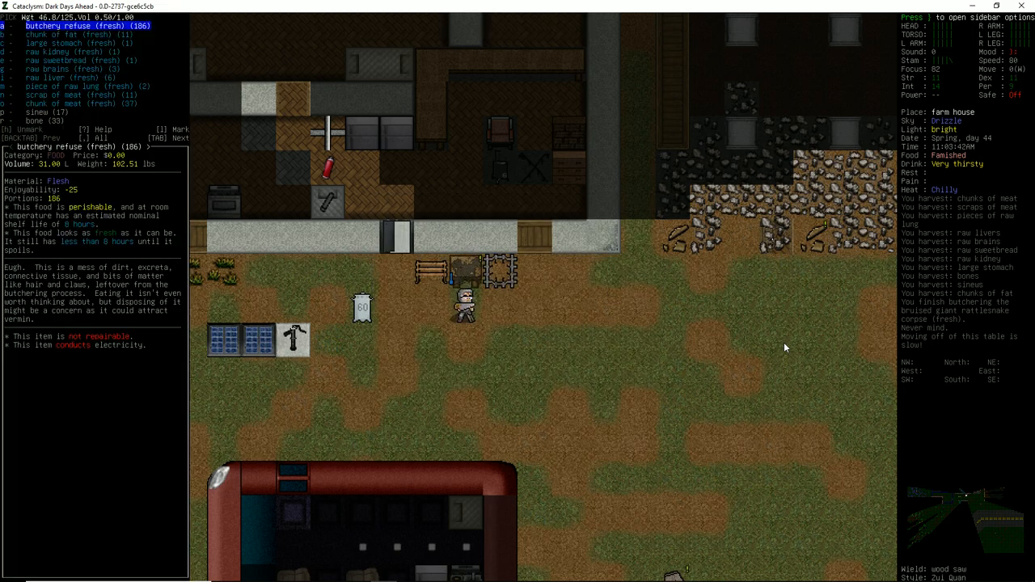
- Search nearby items for 'charcoal', drop seeds and tin cans, and bring up crafting recipes
{"action": "key", "text": "down"}
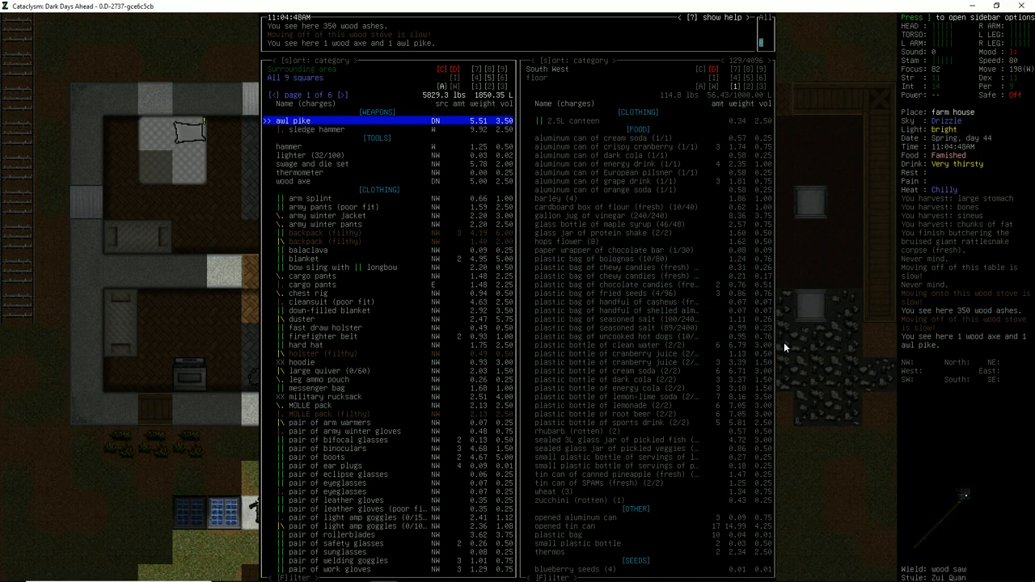
{"action": "type", "text": "charcoal"}
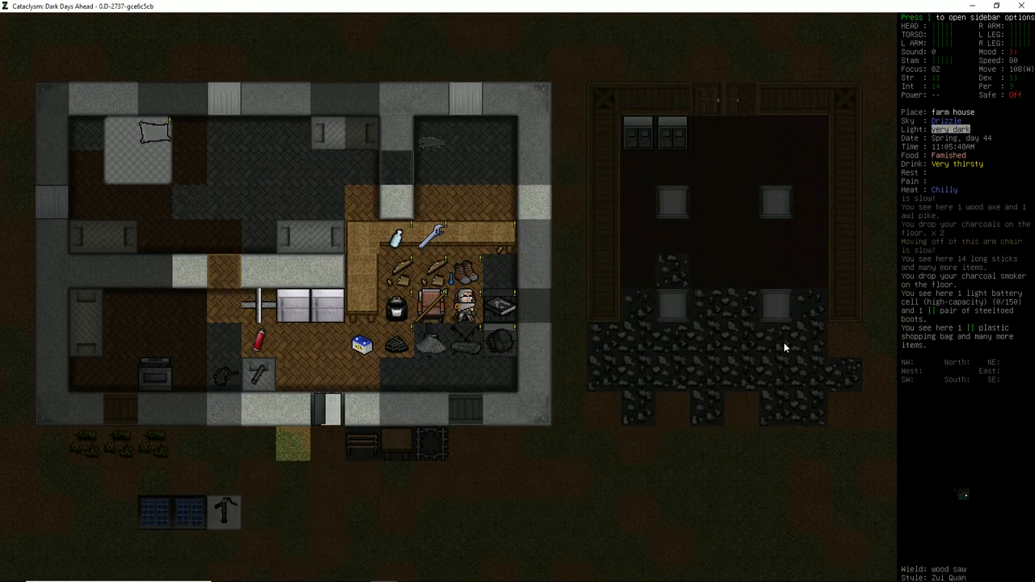
{"action": "key", "text": "down"}
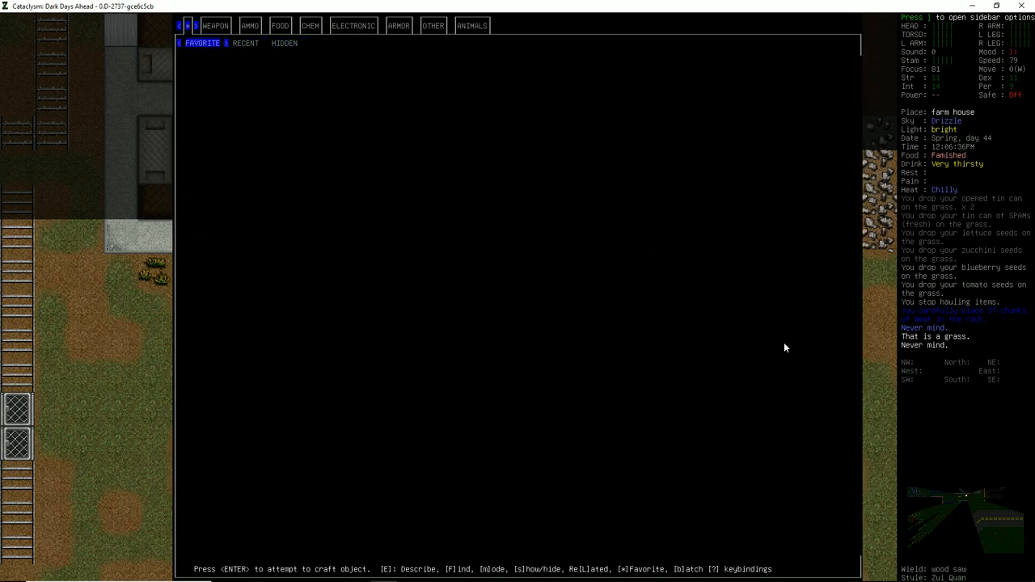
- Look up the smoked meat recipe in the FOOD category, then load meat chunks into the smoking rack
{"action": "left_click", "coordinate": [280, 26]}
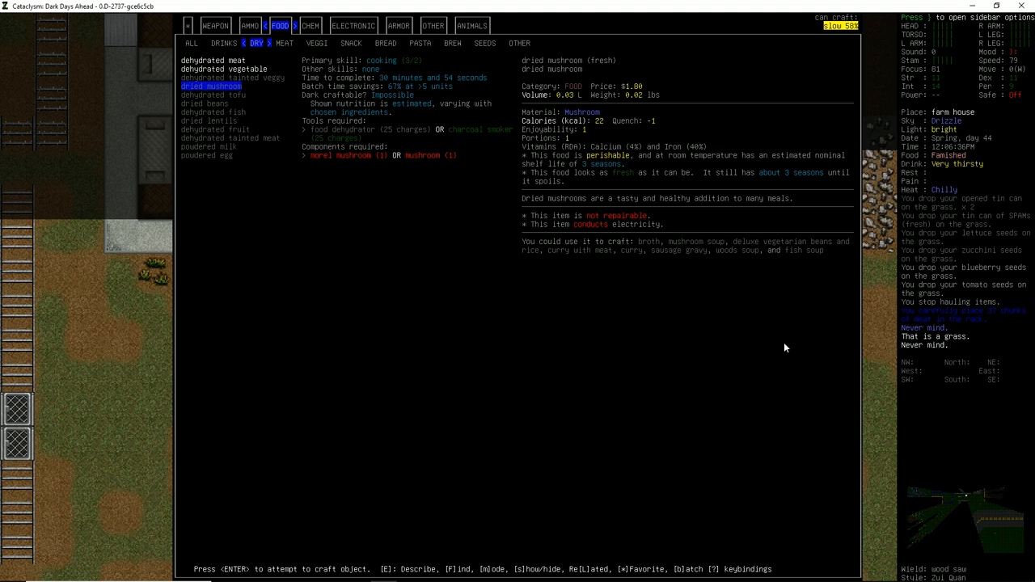
{"action": "key", "text": "Escape"}
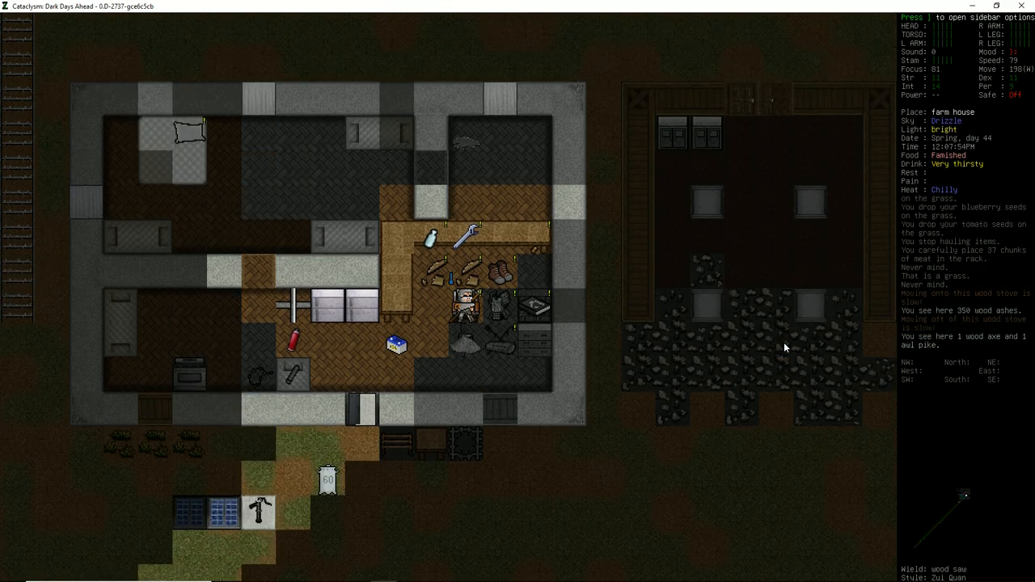
{"action": "key", "text": "c"}
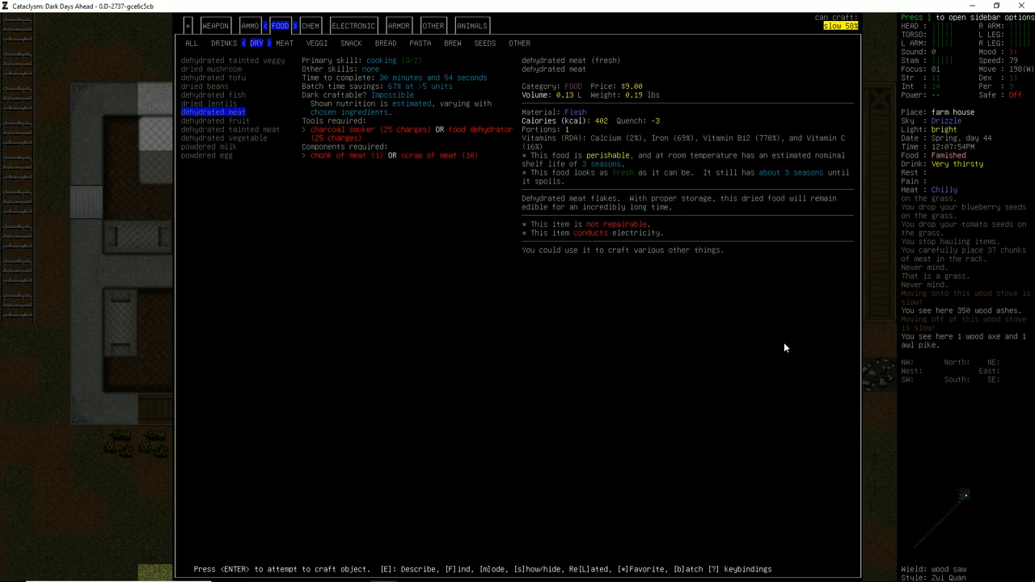
{"action": "key", "text": "up"}
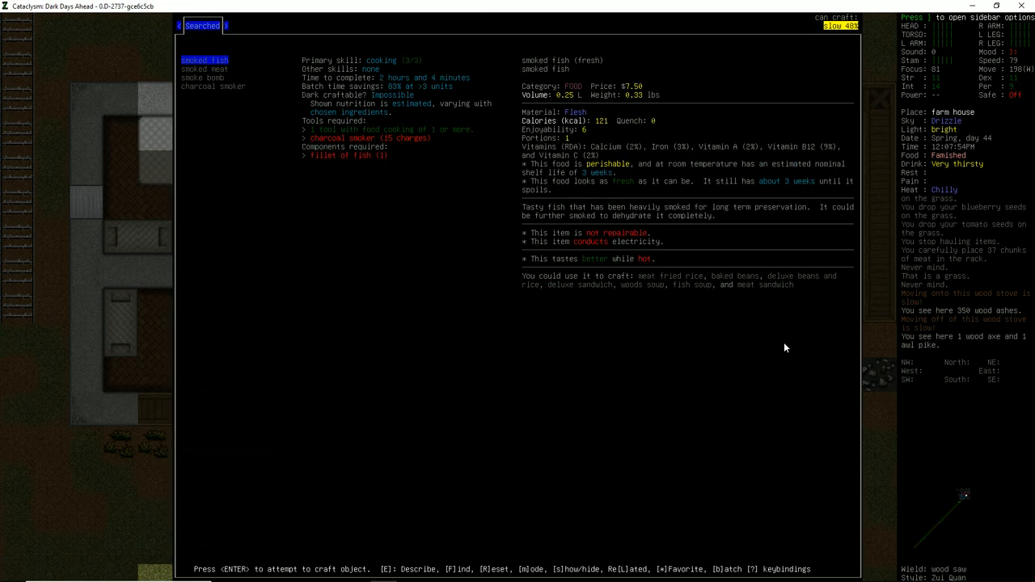
{"action": "left_click", "coordinate": [200, 78]}
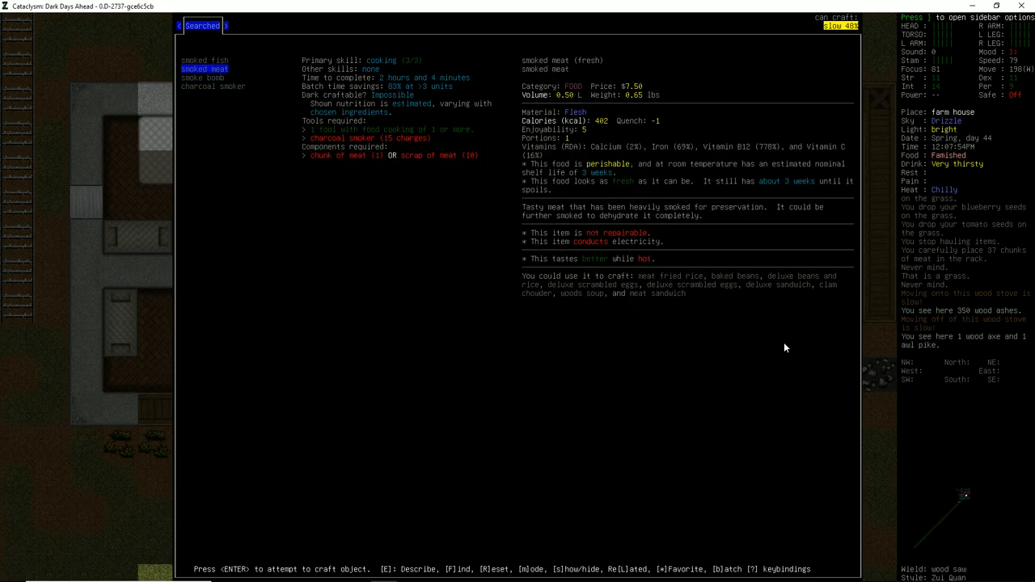
{"action": "key", "text": "Escape"}
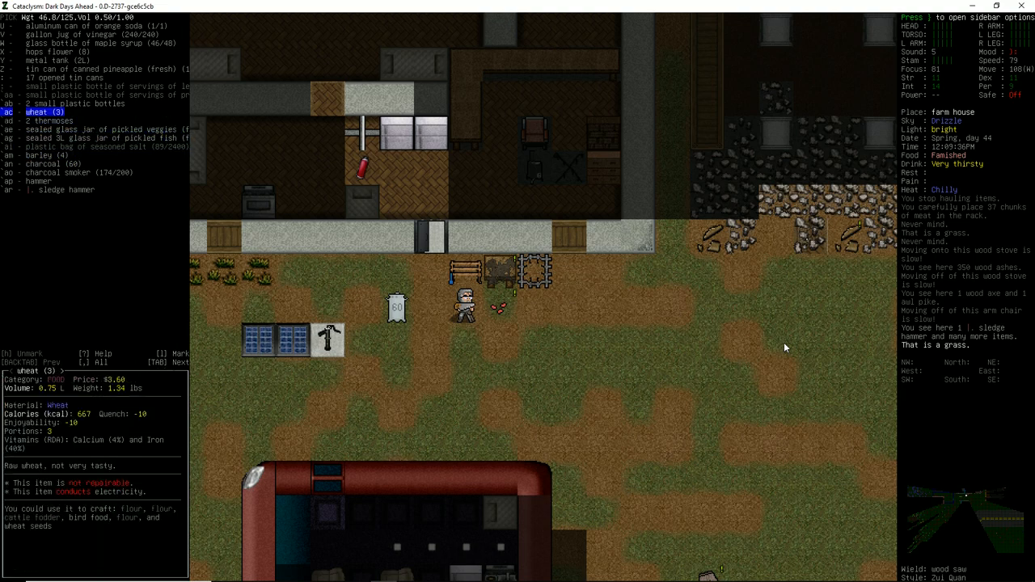
- Remove a meat chunk from the smoking rack and review batch sizes for the 'smok' recipe search
{"action": "key", "text": "DOWN"}
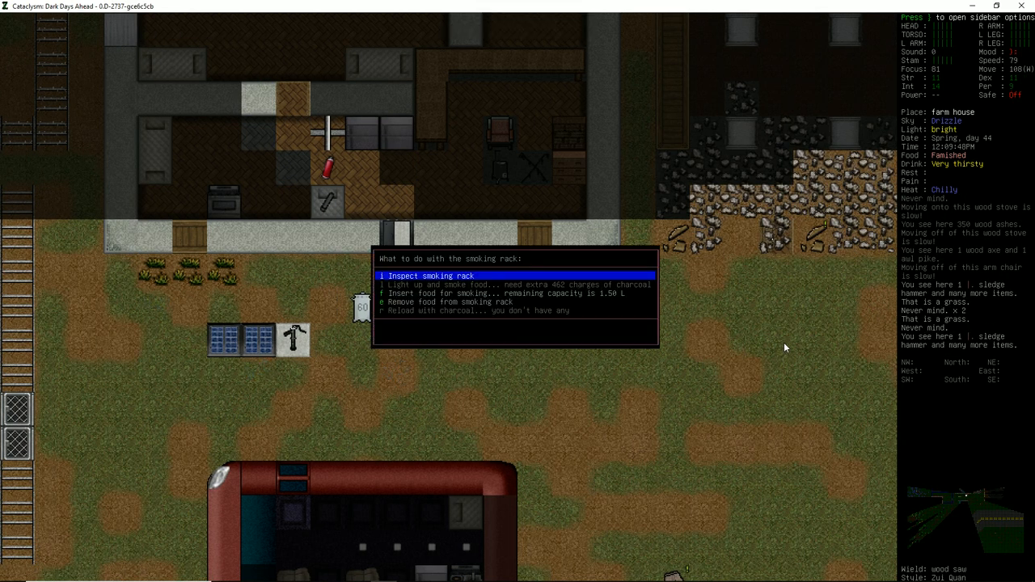
{"action": "key", "text": "down"}
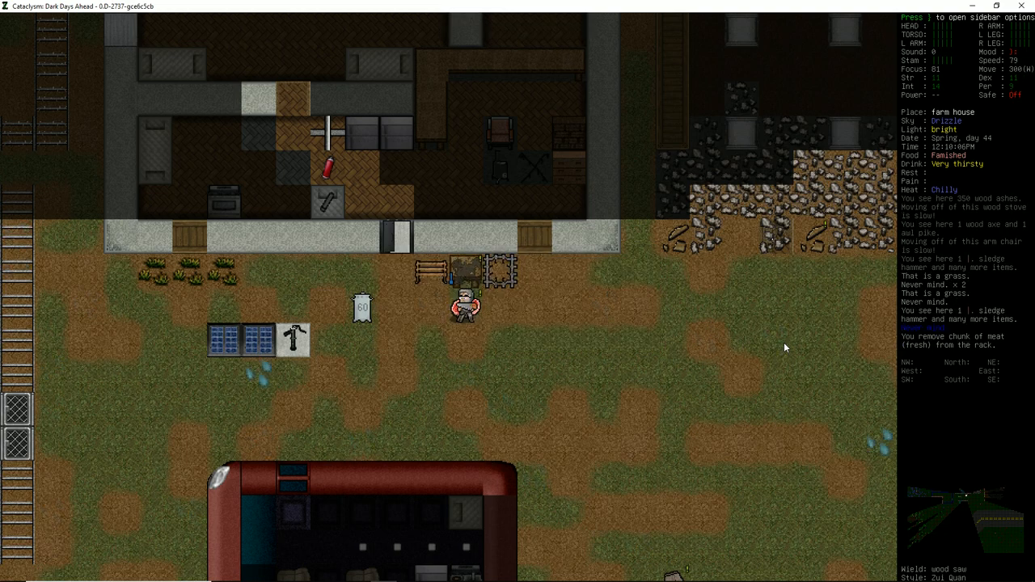
{"action": "type", "text": "smok"}
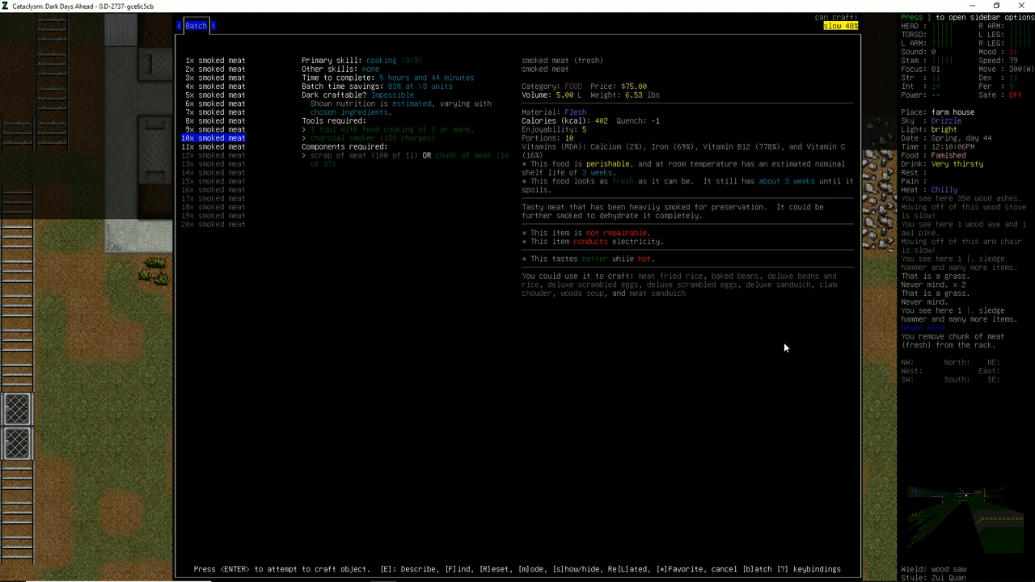
{"action": "key", "text": "down"}
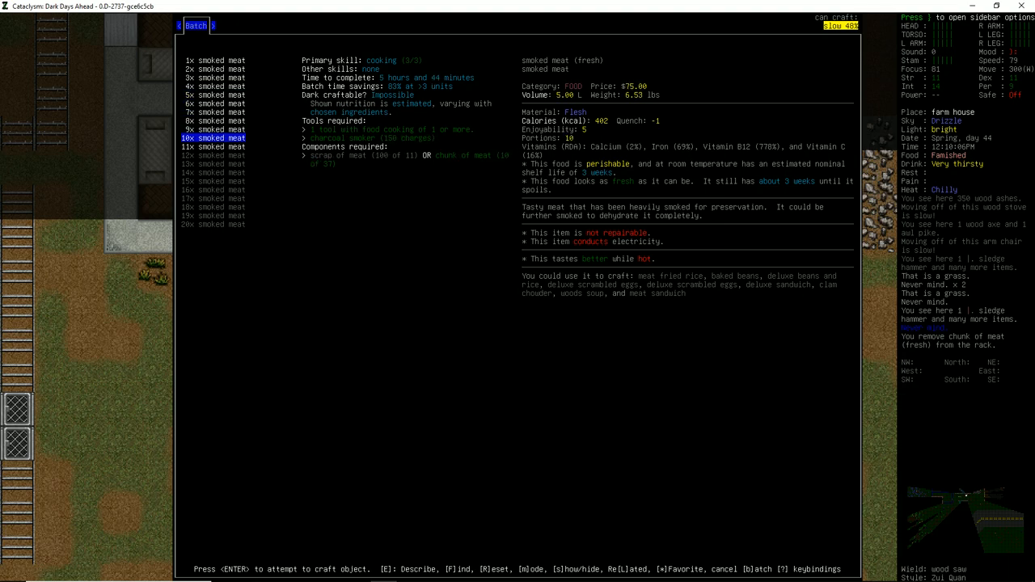
{"action": "key", "text": "Escape"}
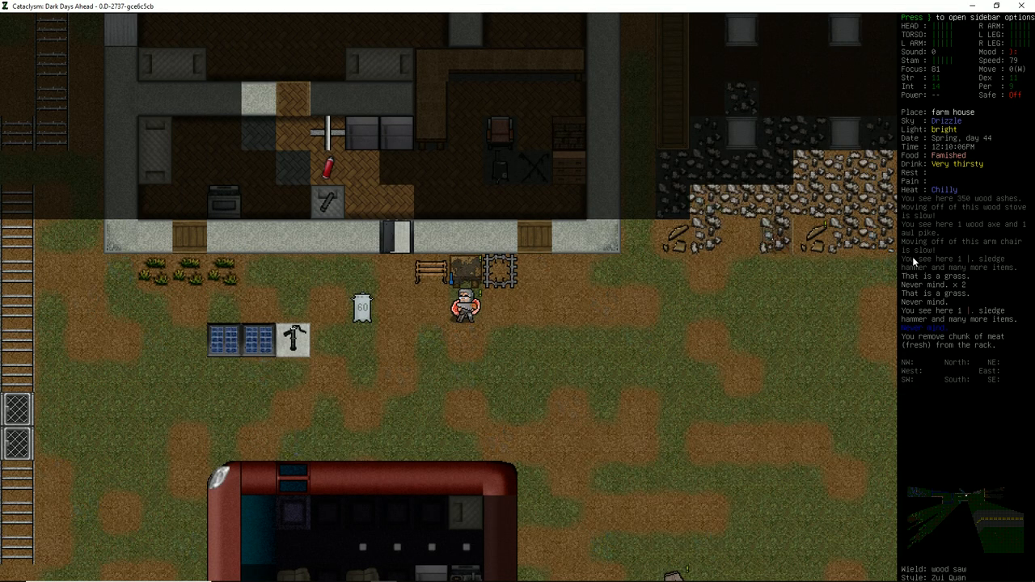
- Drink clean water from the consume list until no longer very thirsty
{"action": "key", "text": "E"}
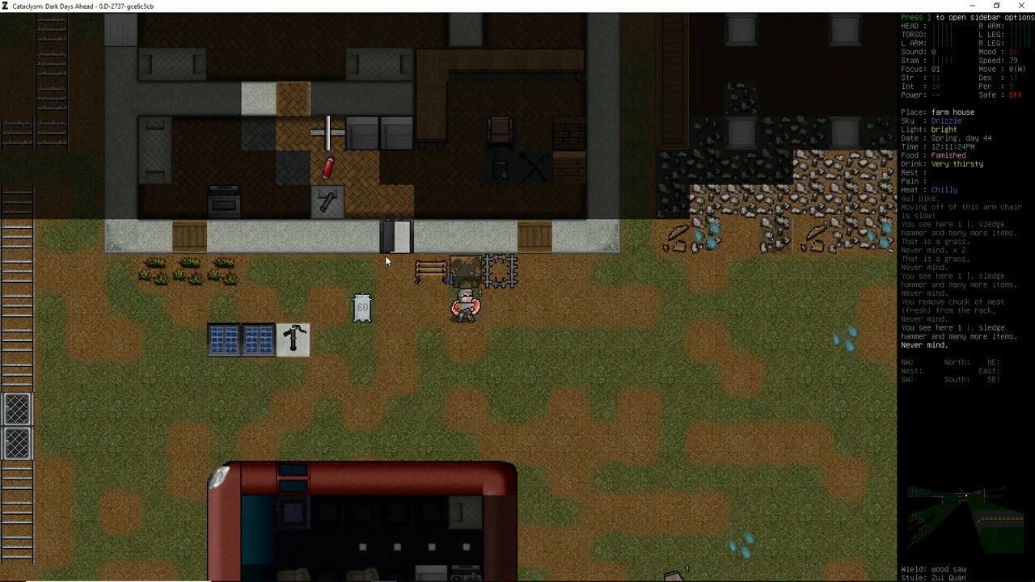
{"action": "key", "text": "E"}
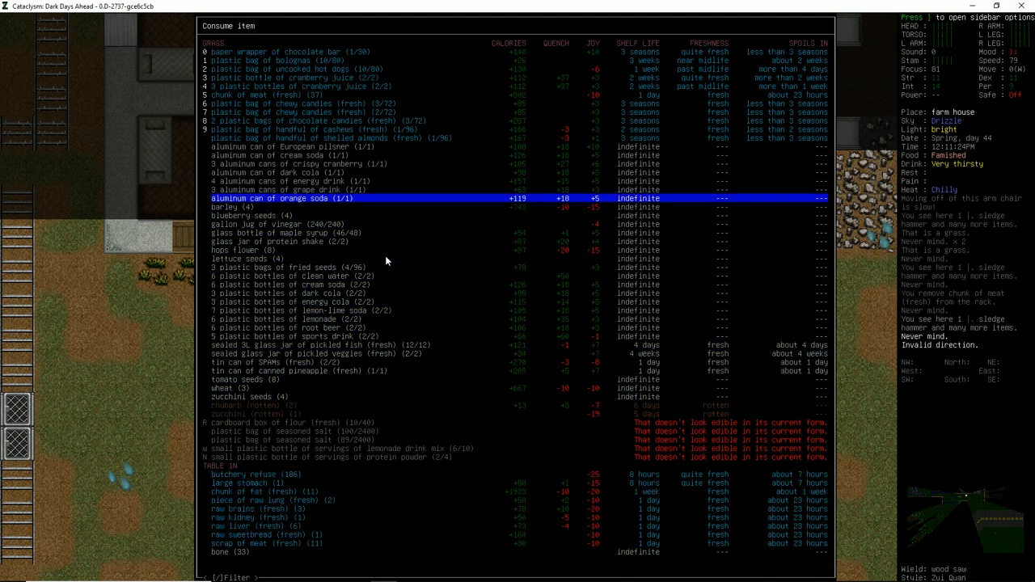
{"action": "key", "text": "up"}
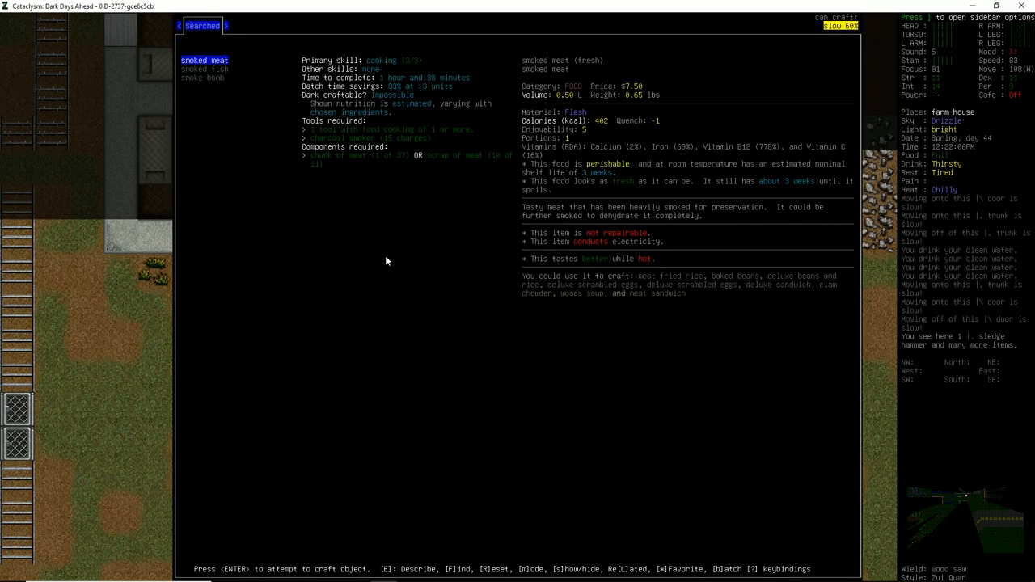
- Craft smoked meat, set it on the table, and list nearby items filtered for charcoal
{"action": "key", "text": "b"}
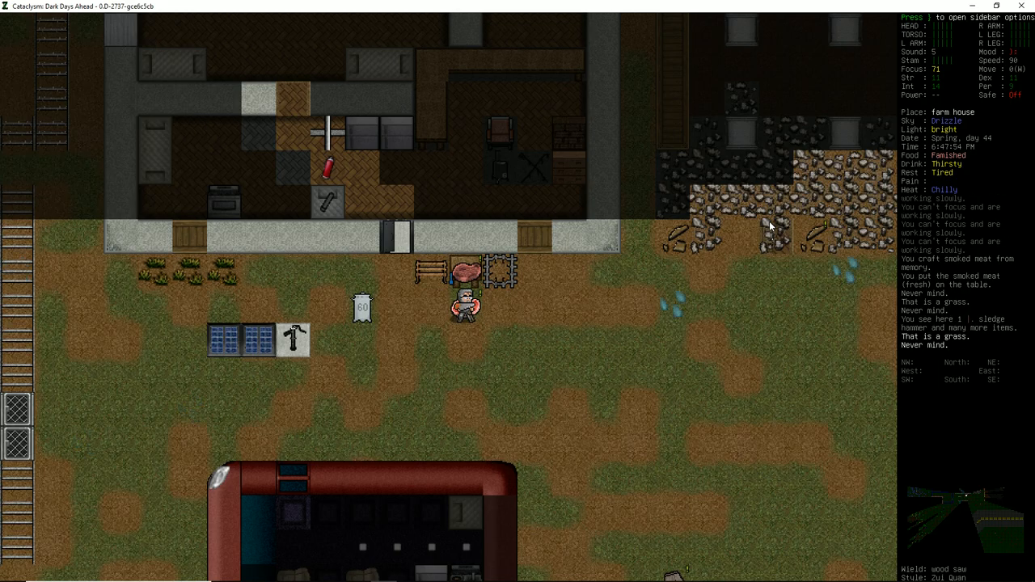
{"action": "key", "text": "E"}
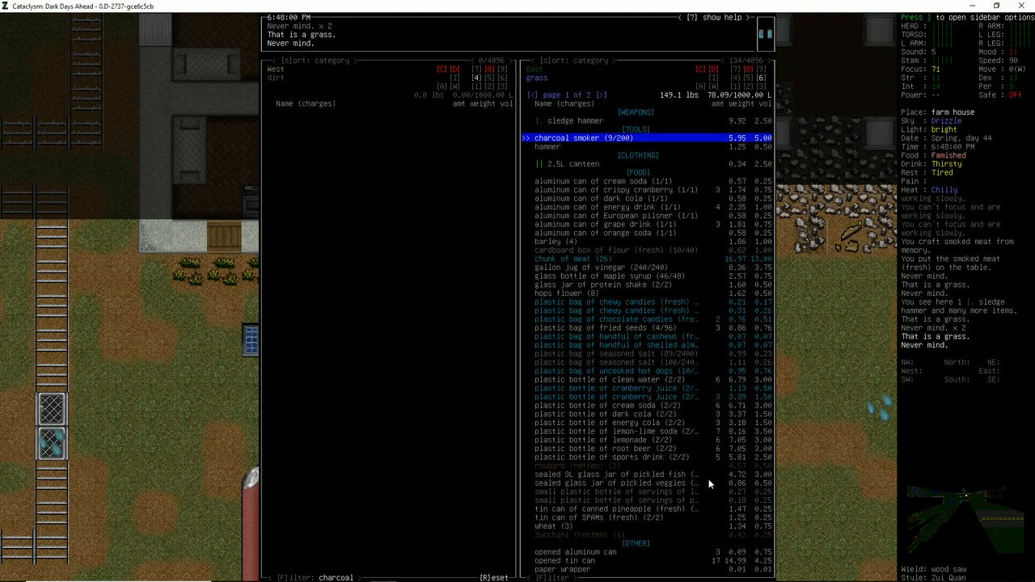
- Drop organs, scraps and smoked meat in the farmhouse and examine the SolarArray vehicle
{"action": "key", "text": "down"}
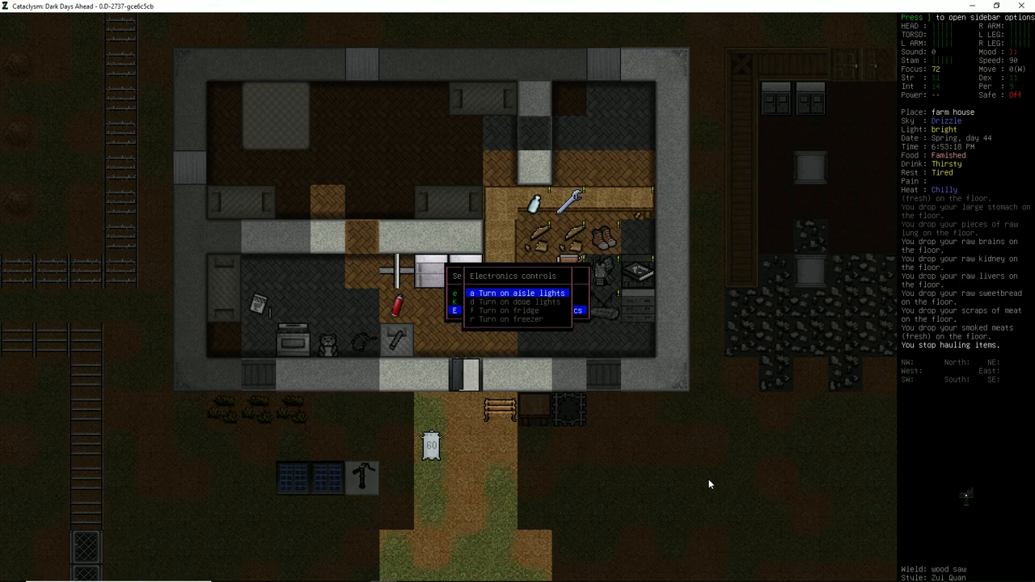
{"action": "key", "text": "down"}
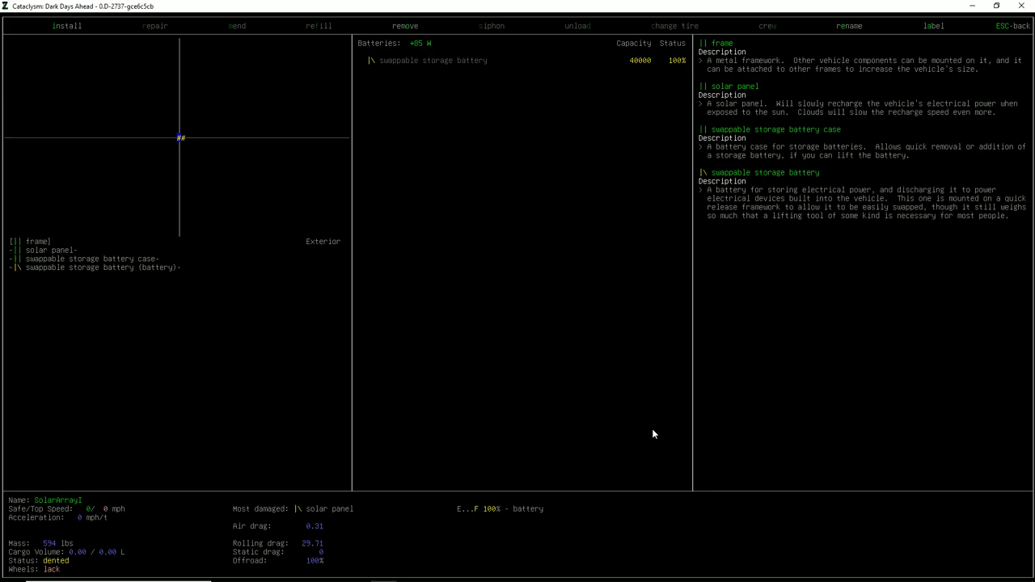
- Leave the solar array's parts screen and filter carried items for 'jac'
{"action": "left_click", "coordinate": [404, 26]}
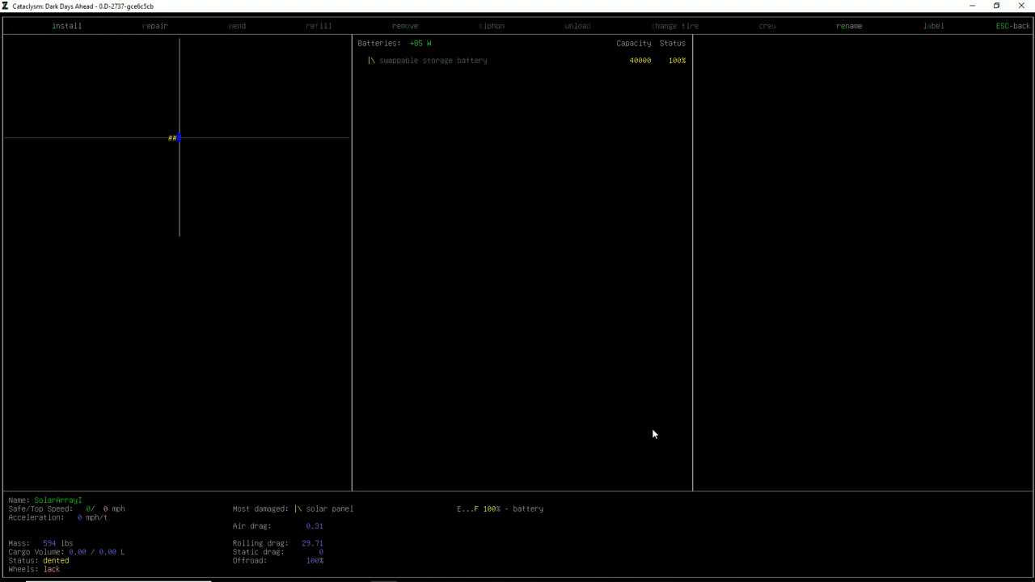
{"action": "key", "text": "Escape"}
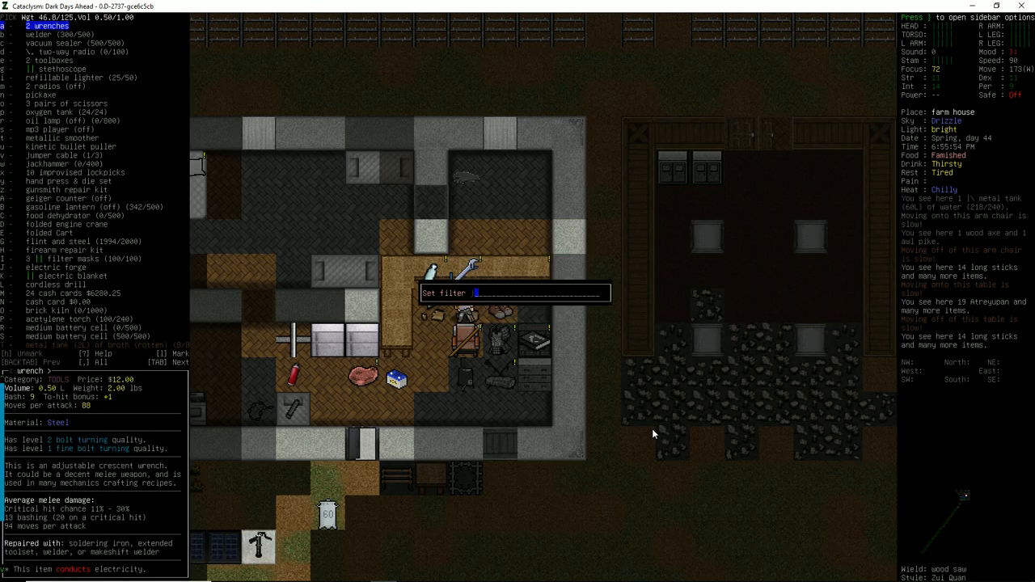
{"action": "type", "text": "jac"}
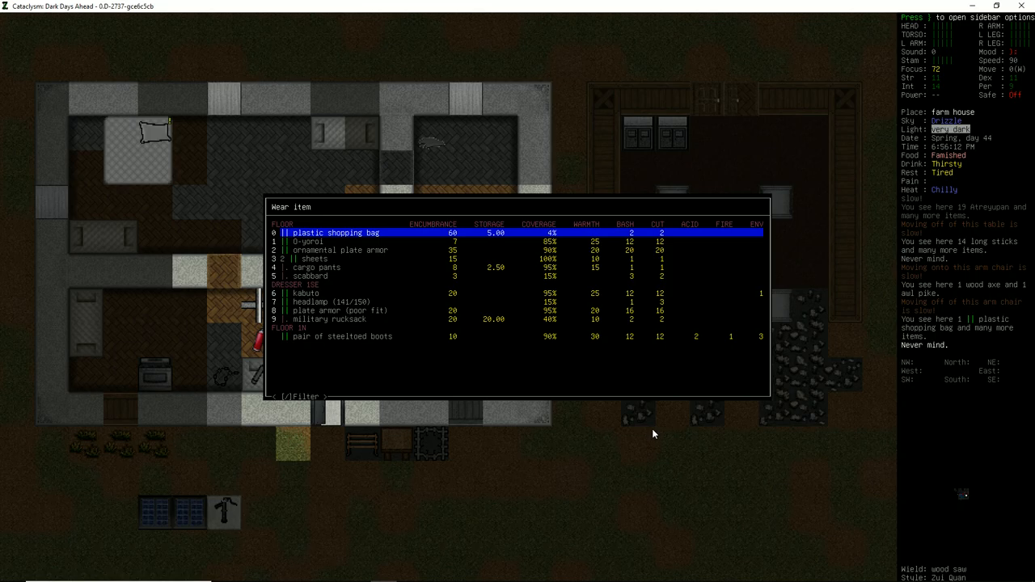
- Review wearable items, then select Remove on the solar rig's battery case
{"action": "key", "text": "Escape"}
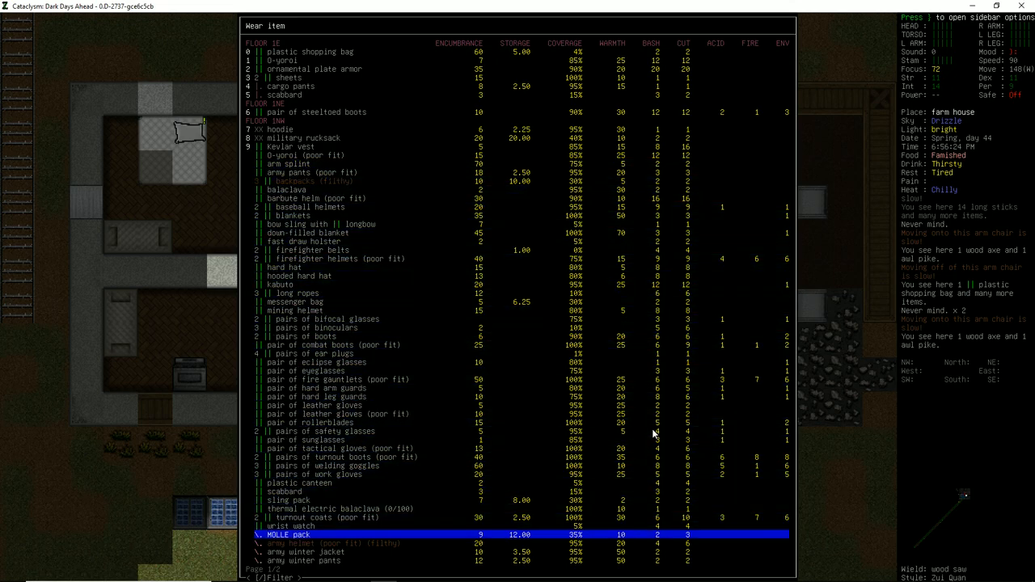
{"action": "left_click", "coordinate": [299, 534]}
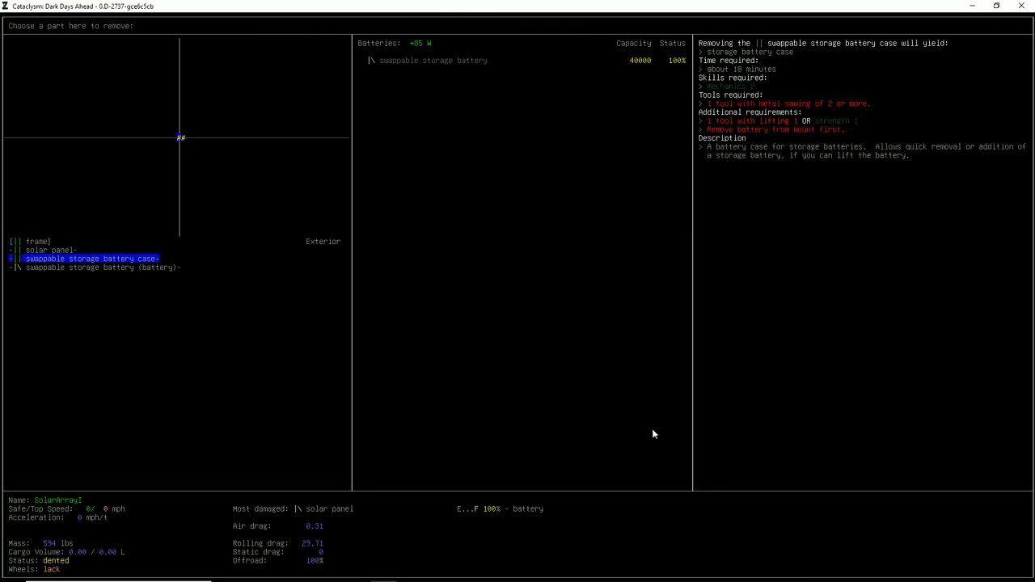
- Remove the swappable battery case from the solar rig and re-inspect it, leaving frame and panel
{"action": "key", "text": "Down"}
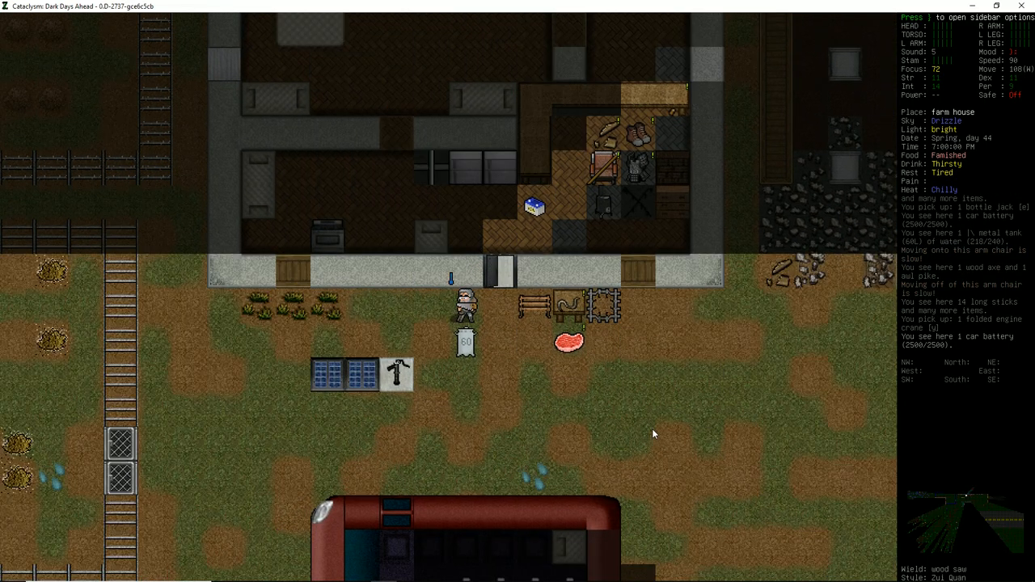
{"action": "key", "text": "a"}
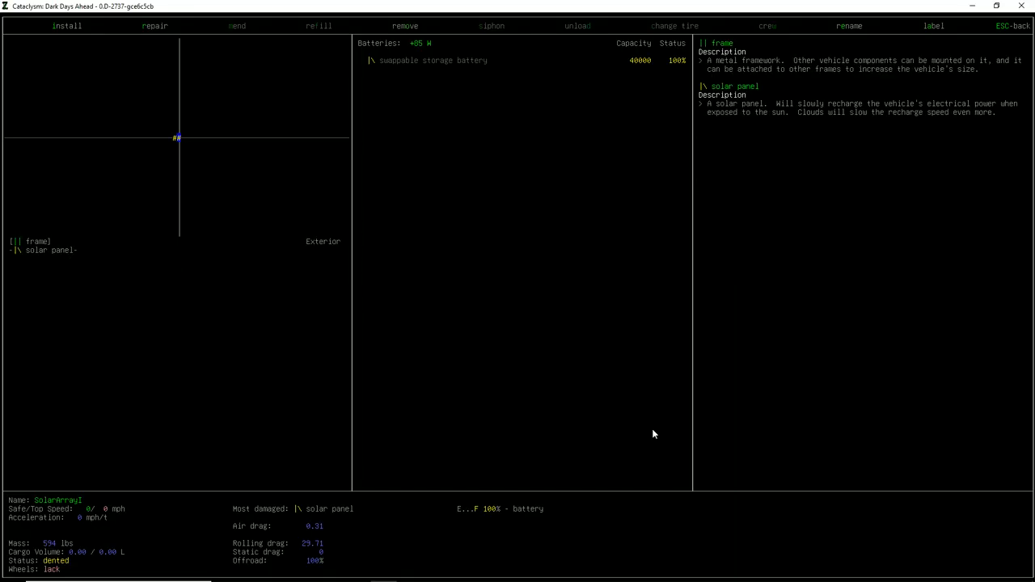
{"action": "left_click", "coordinate": [405, 26]}
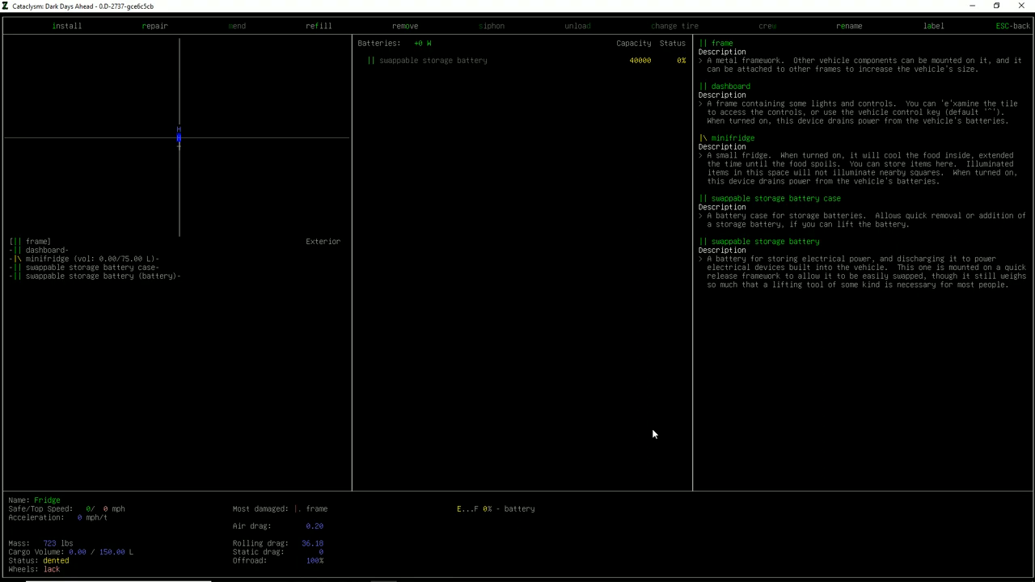
- Swap the Fridge's nearly empty battery for the charged solar storage battery at 99%
{"action": "left_click", "coordinate": [404, 26]}
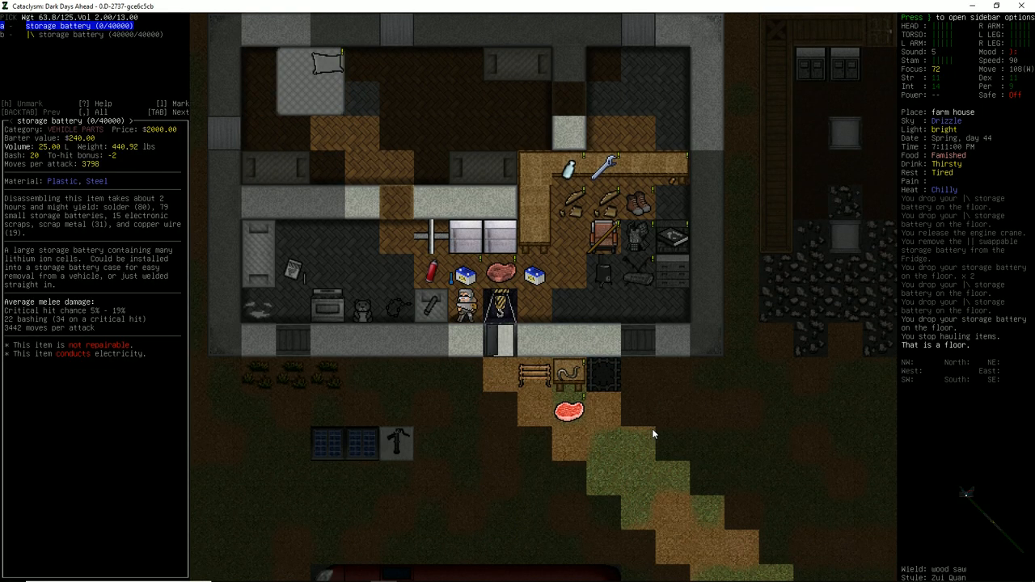
{"action": "key", "text": "Escape"}
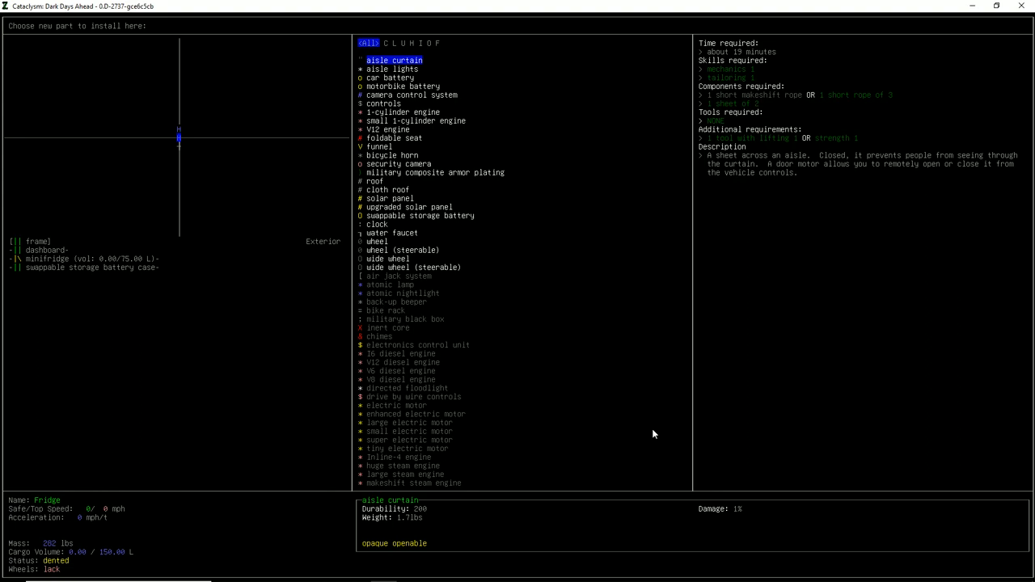
{"action": "left_click", "coordinate": [420, 215]}
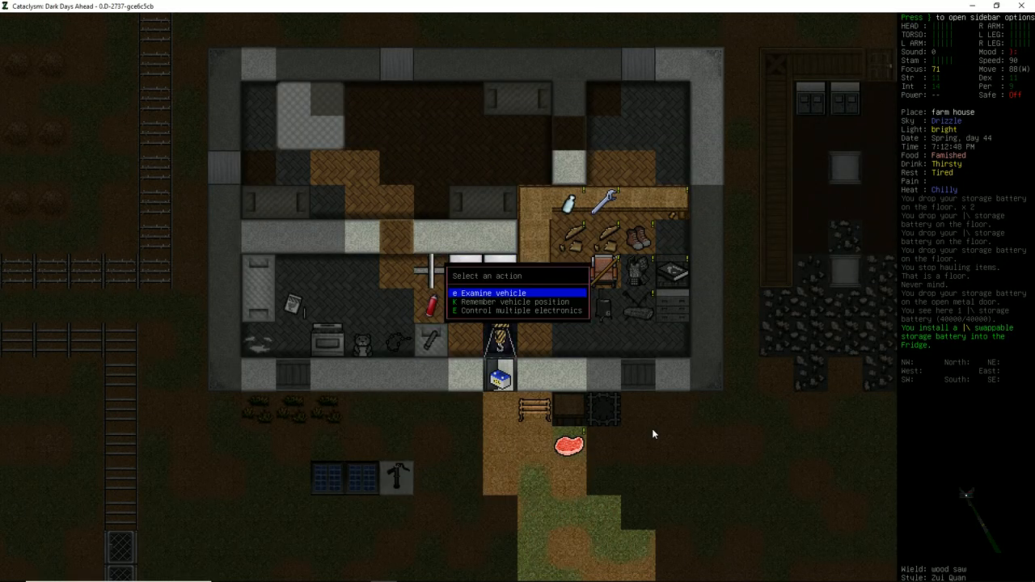
{"action": "left_click", "coordinate": [517, 310]}
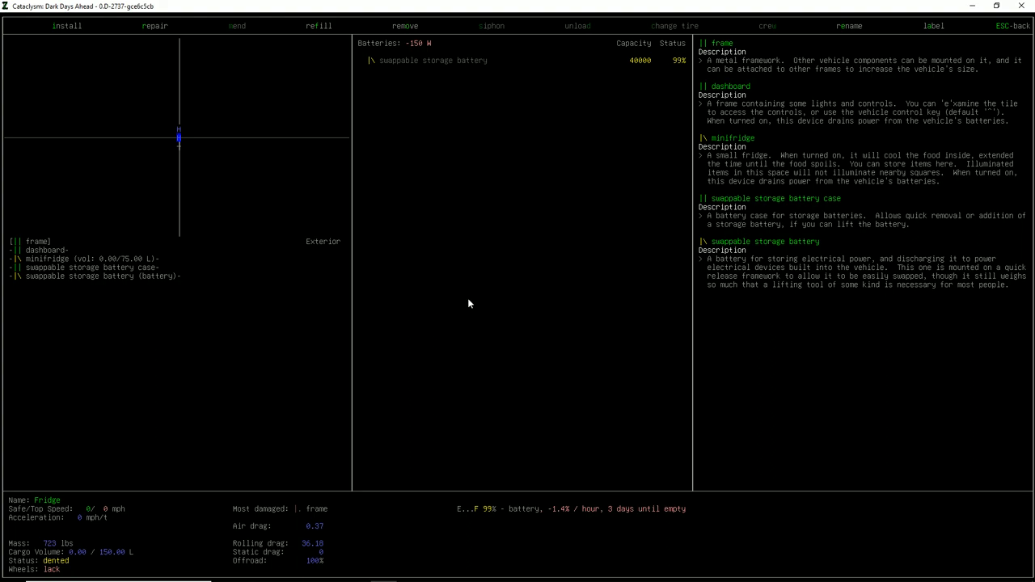
- Switch off the extra powered part so the Fridge draws 75 W, then leave the vehicle view
{"action": "key", "text": "Escape"}
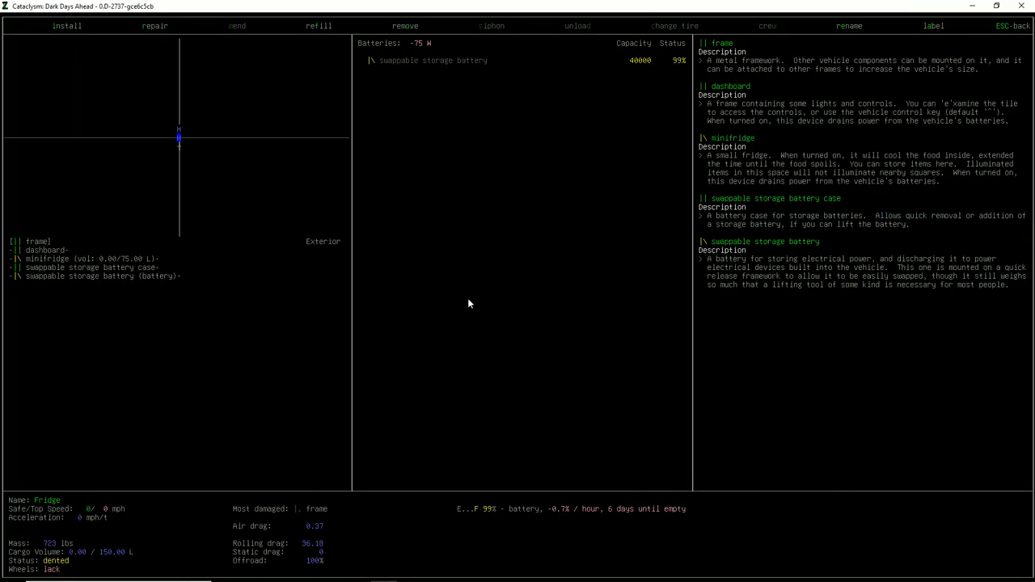
{"action": "key", "text": "Escape"}
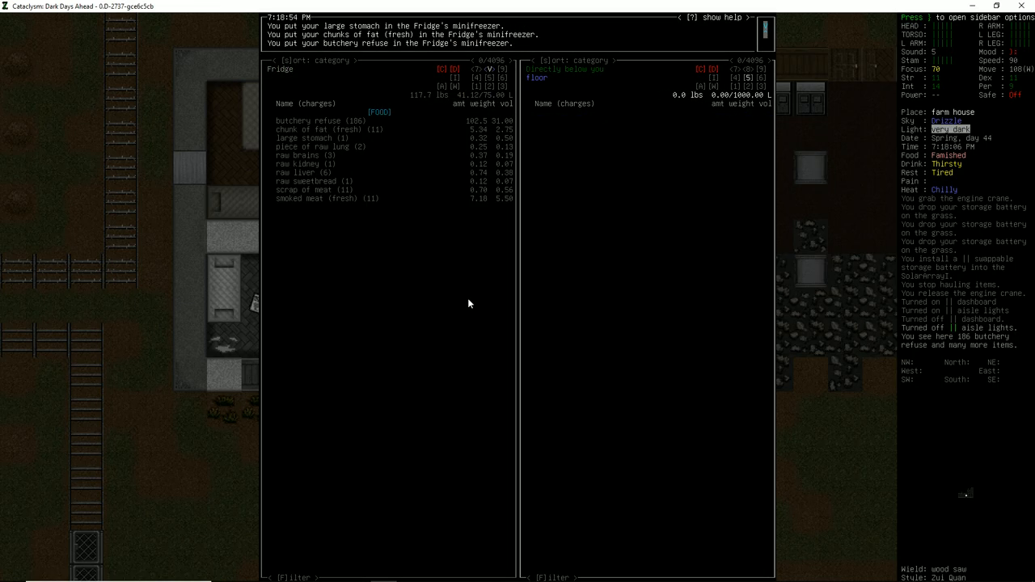
- Back out to the map after drinking clean water and moving around the farmhouse
{"action": "key", "text": "Escape"}
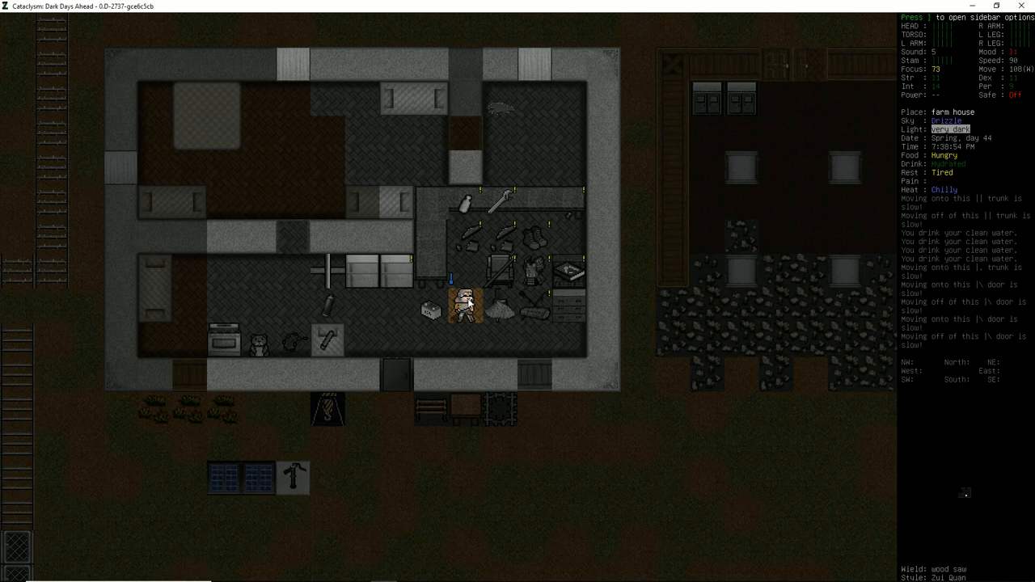
{"action": "mouse_move", "coordinate": [443, 295]}
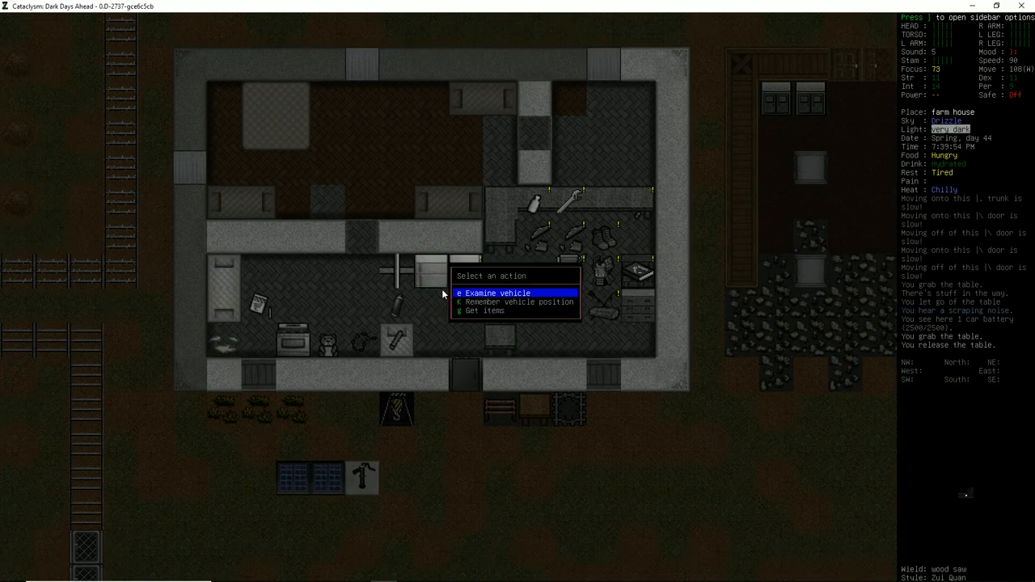
- Remove the aisle lights and a frame from the Fridge's tiles
{"action": "left_click", "coordinate": [496, 292]}
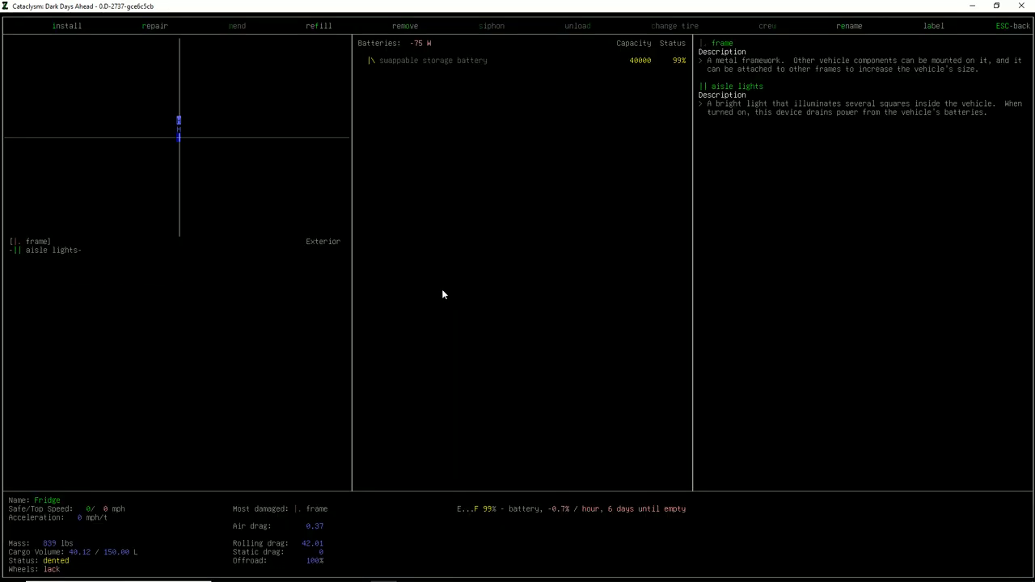
{"action": "left_click", "coordinate": [404, 26]}
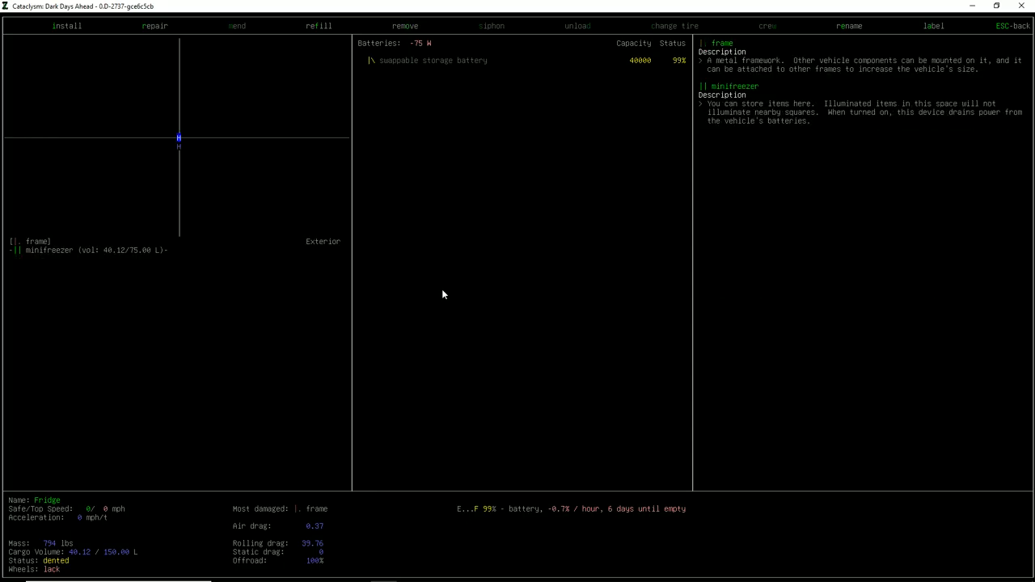
{"action": "left_click", "coordinate": [67, 26]}
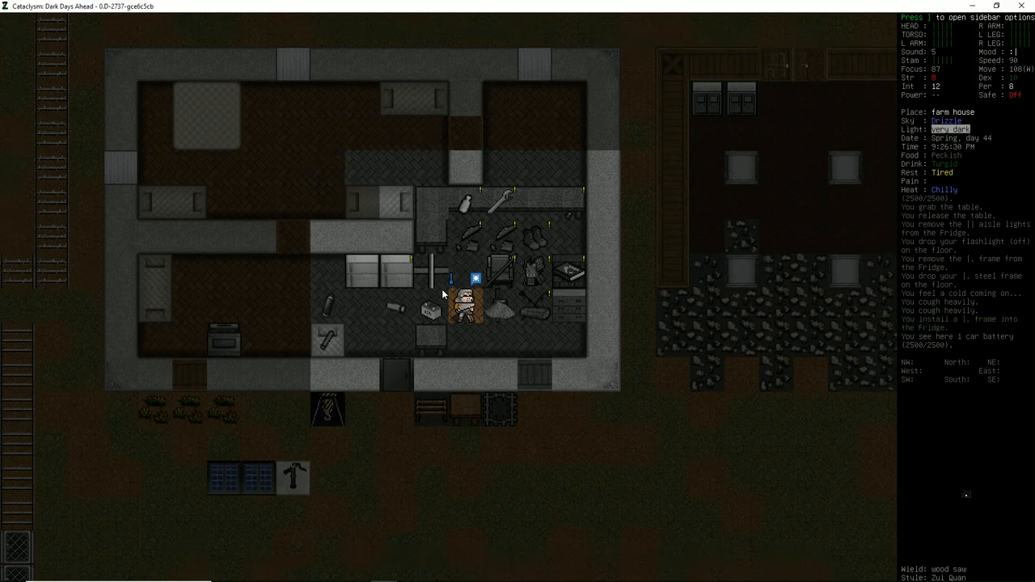
{"action": "key", "text": "e"}
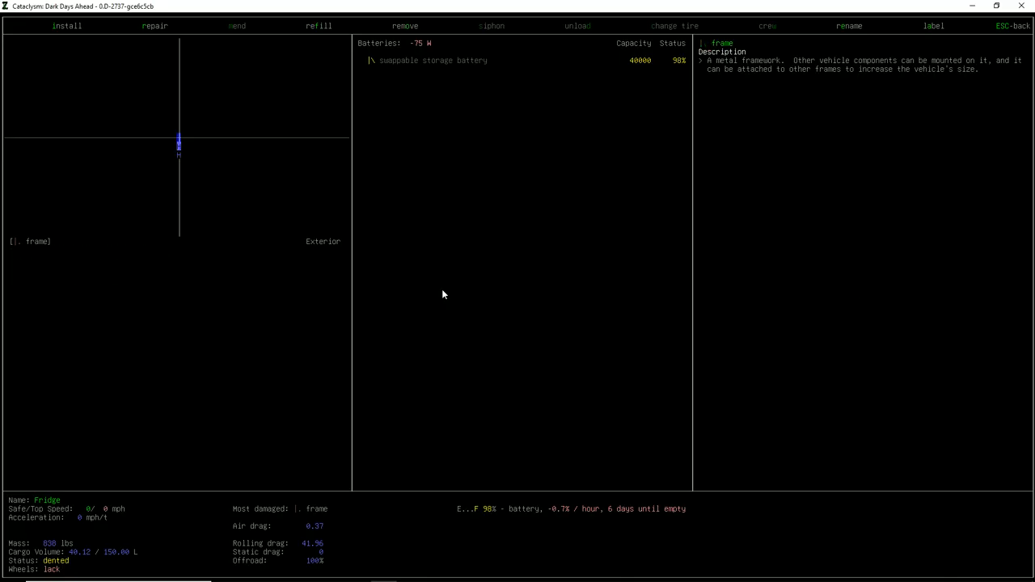
- Add a new frame to the Fridge and pick the dashboard to install on the bare frame tile
{"action": "left_click", "coordinate": [68, 26]}
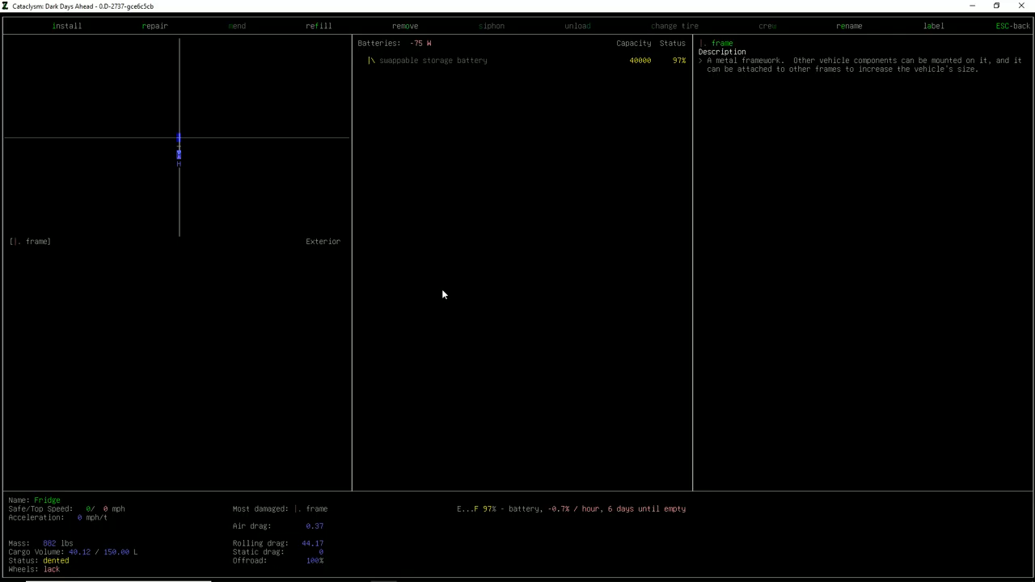
{"action": "left_click", "coordinate": [68, 25]}
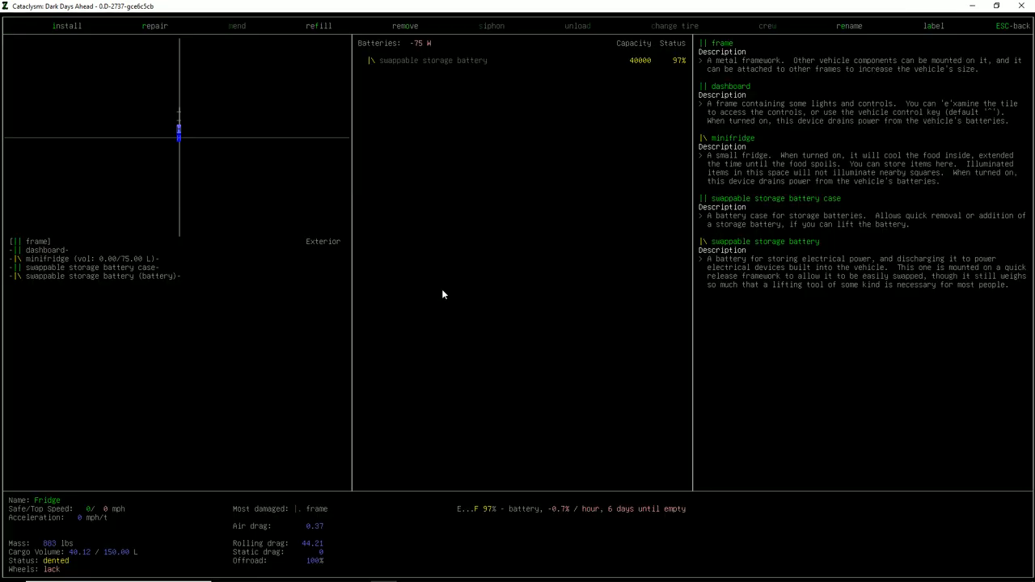
{"action": "left_click", "coordinate": [405, 26]}
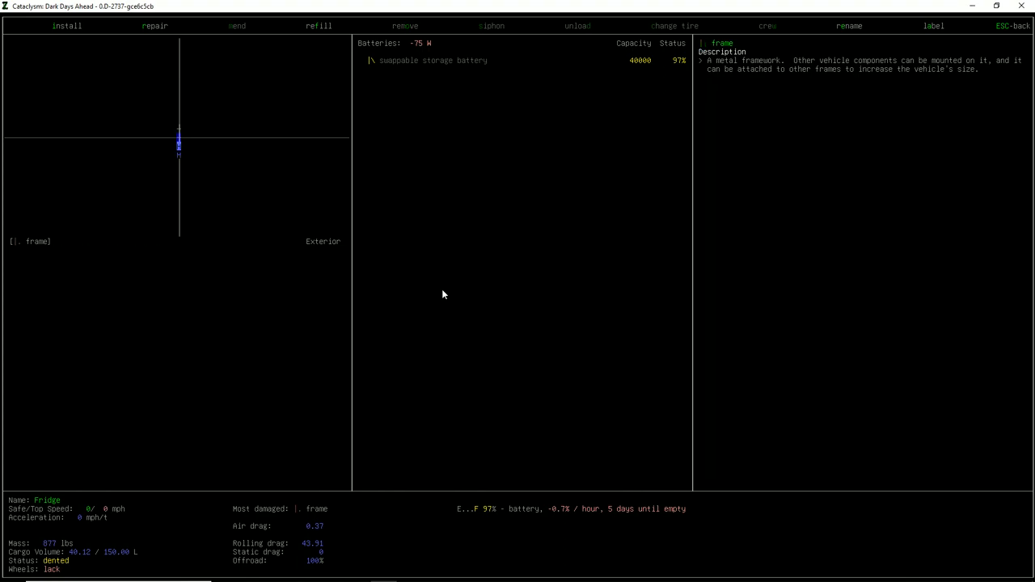
{"action": "left_click", "coordinate": [68, 26]}
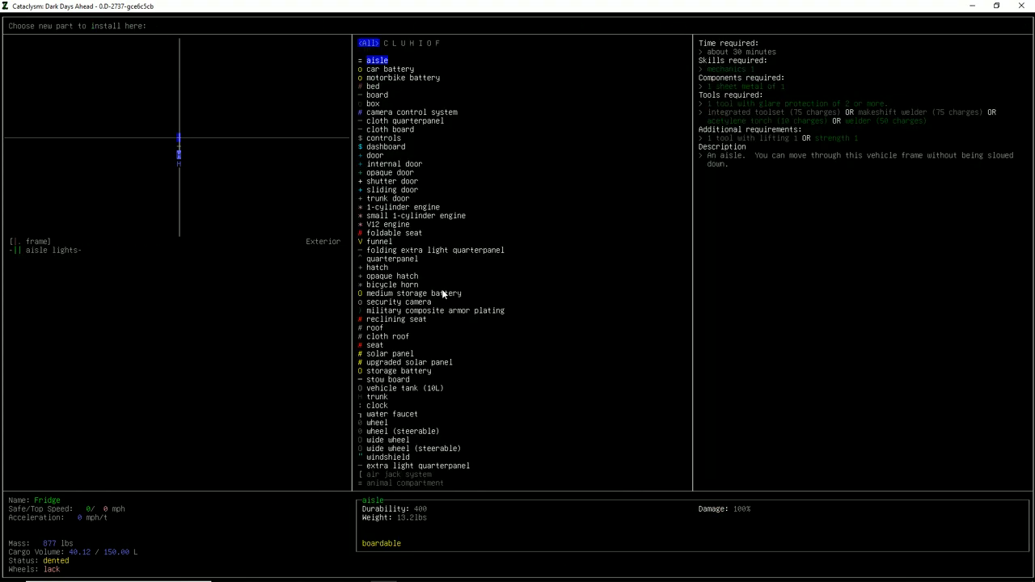
{"action": "key", "text": "Down"}
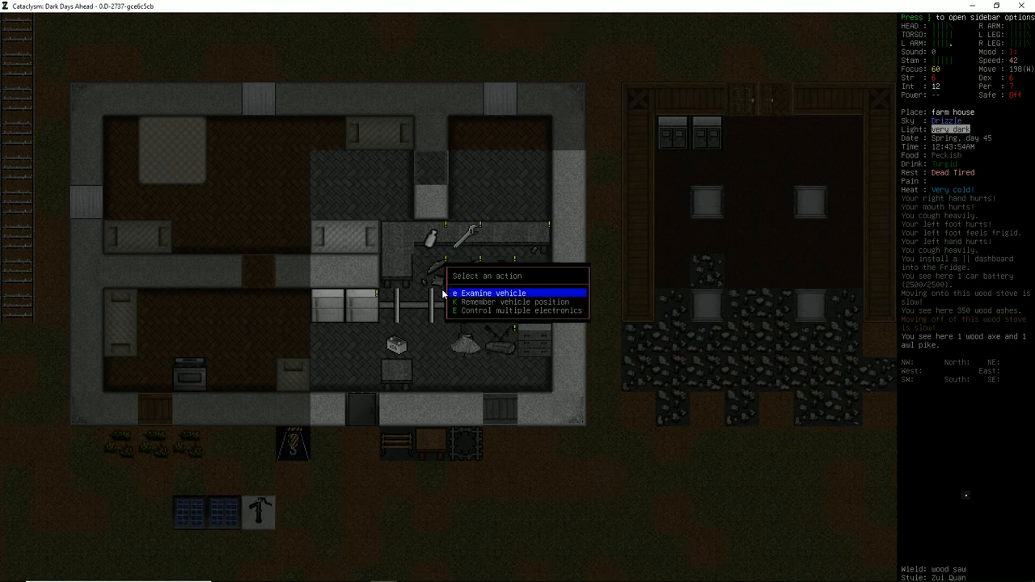
- Turn on the Fridge's aisle lights, browse the wheel and roof parts, and return to the map
{"action": "left_click", "coordinate": [516, 311]}
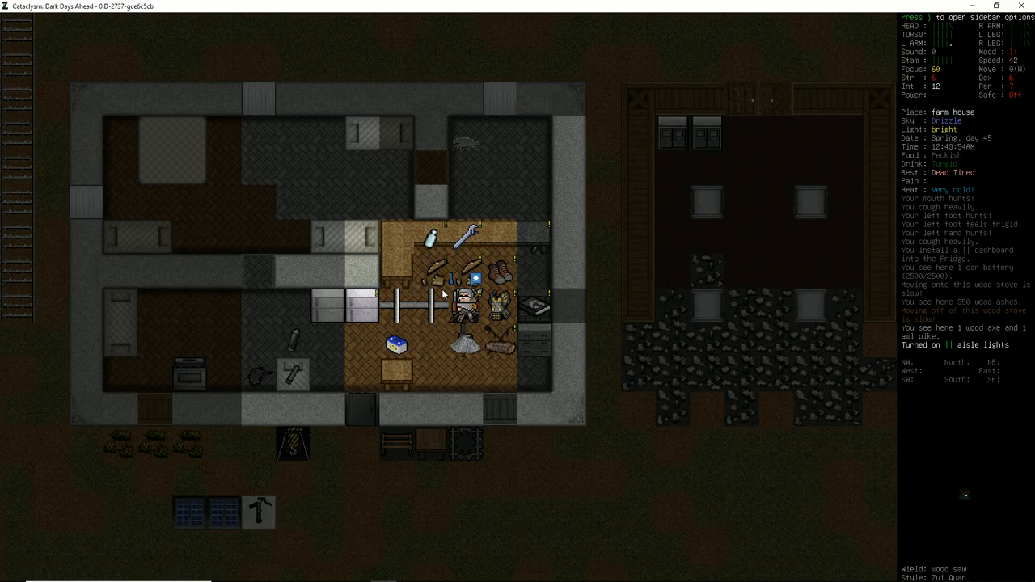
{"action": "mouse_move", "coordinate": [444, 316]}
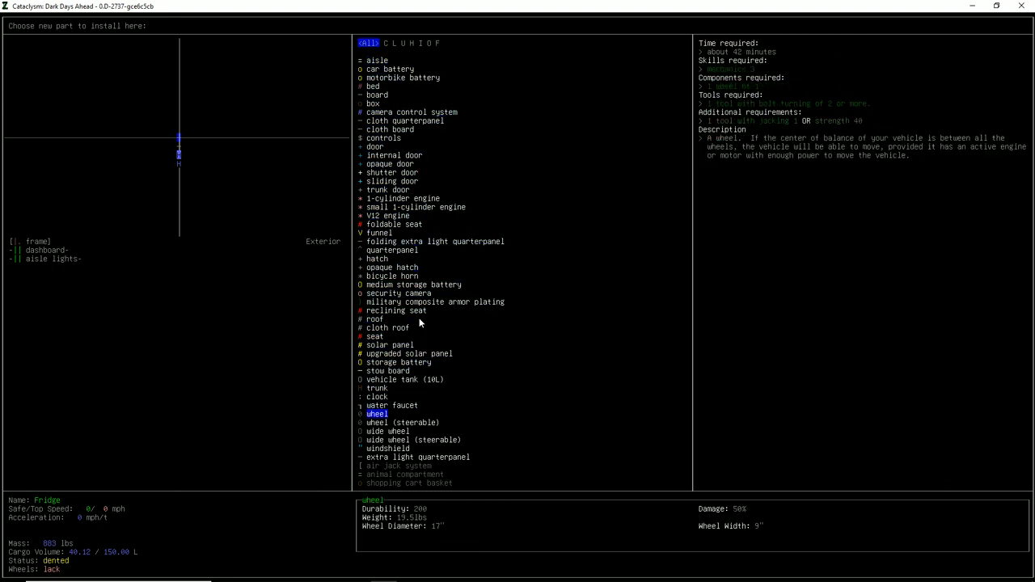
{"action": "key", "text": "down"}
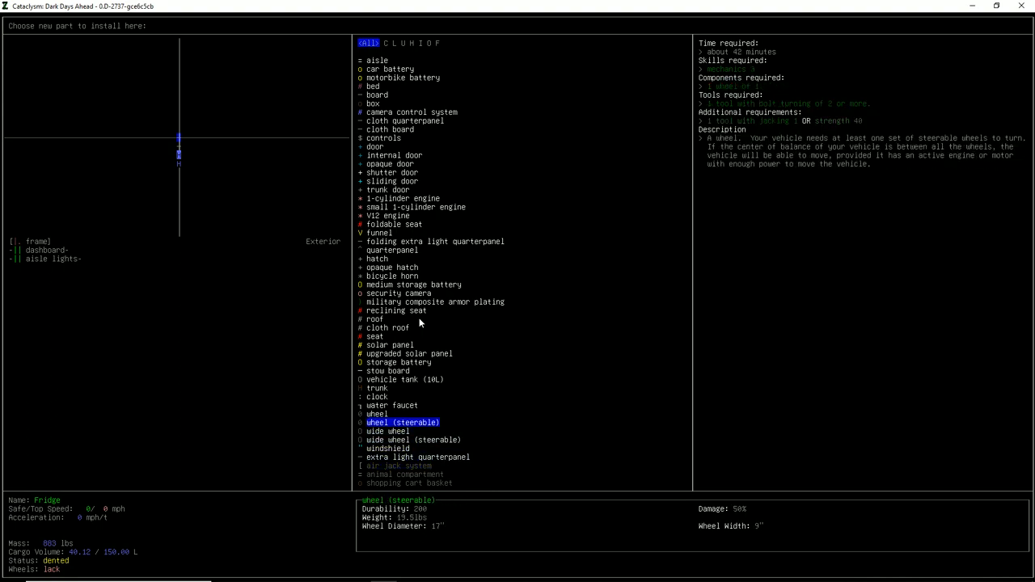
{"action": "left_click", "coordinate": [388, 326]}
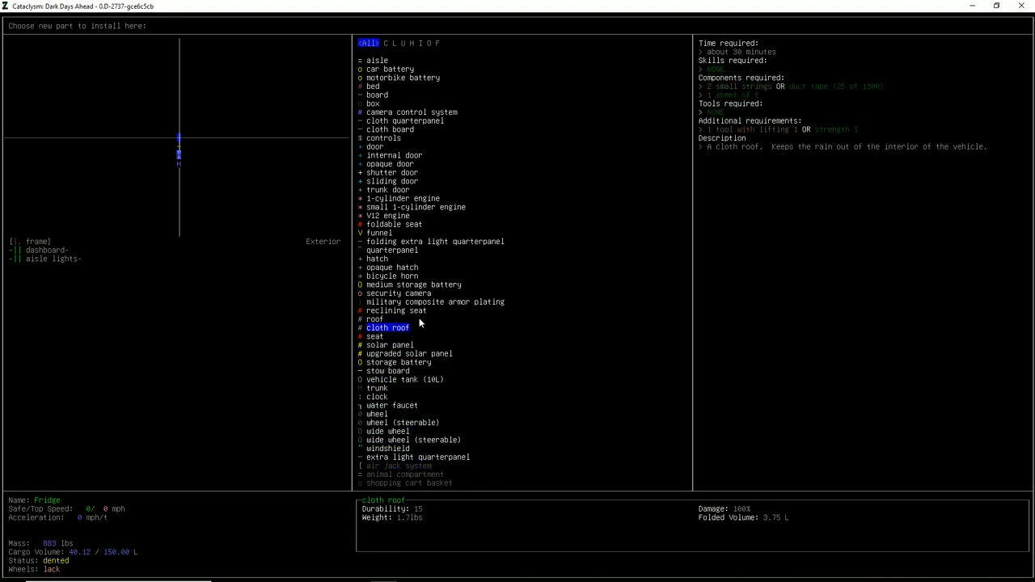
{"action": "key", "text": "up"}
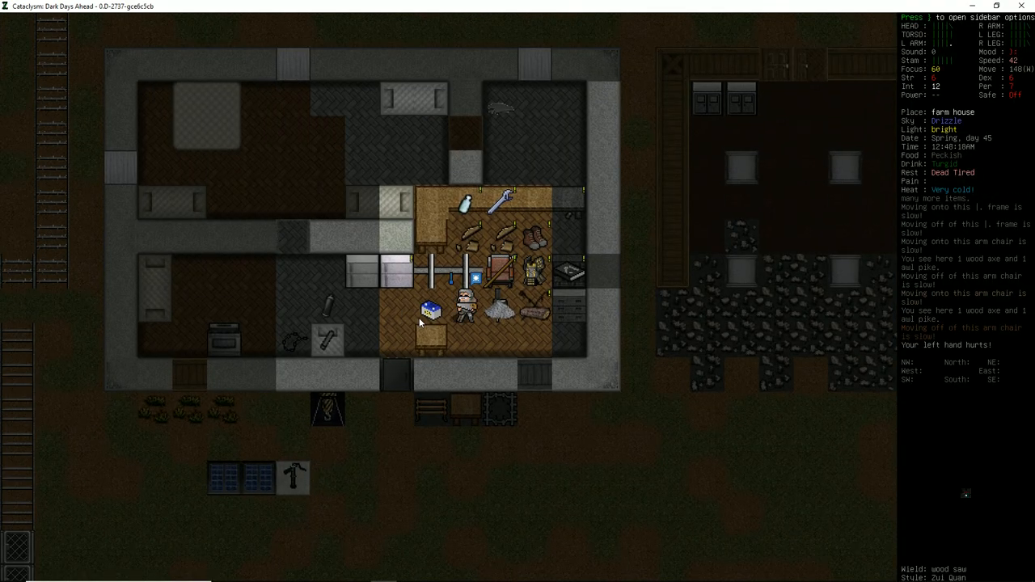
{"action": "key", "text": "*"}
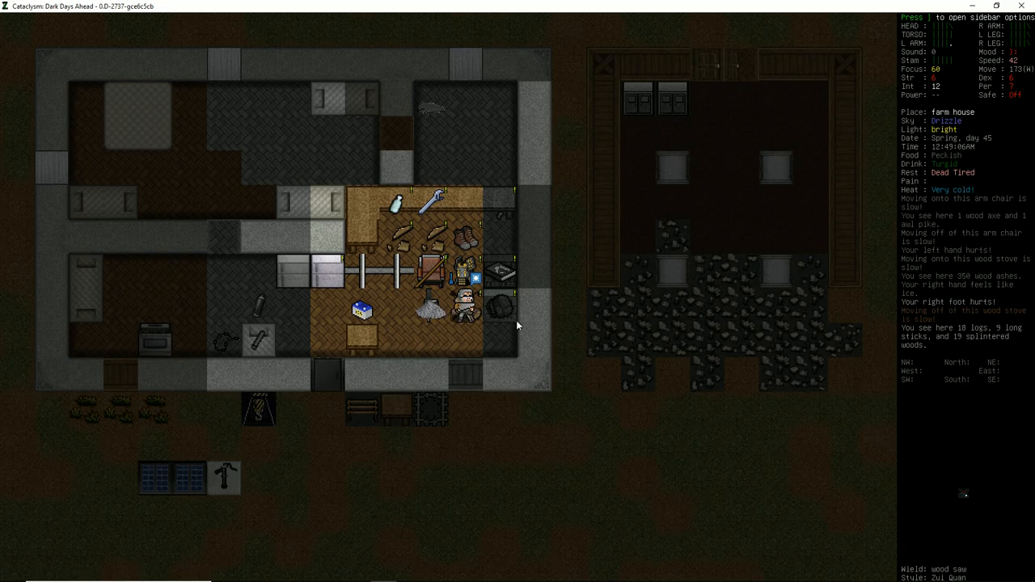
{"action": "mouse_move", "coordinate": [494, 283]}
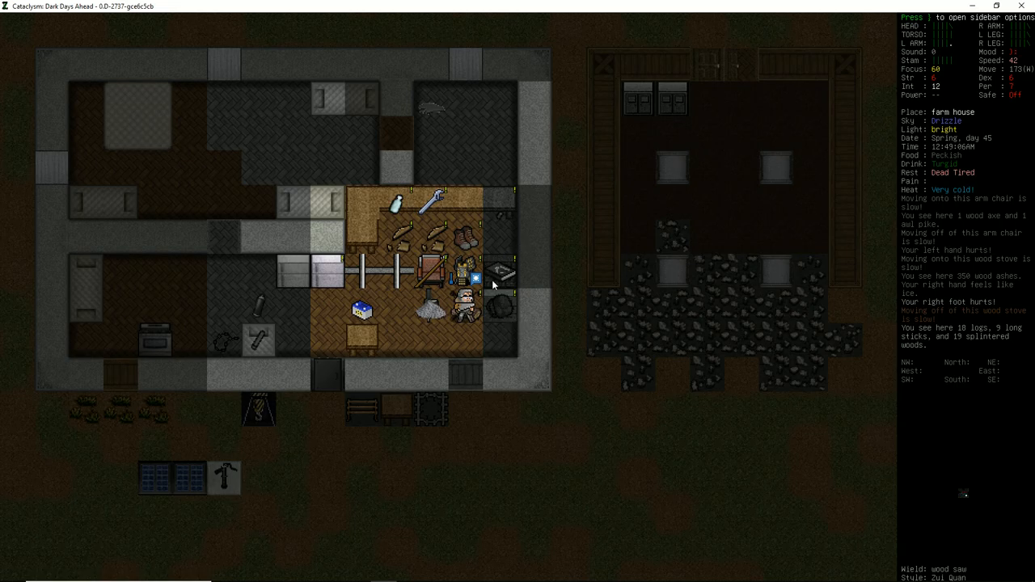
{"action": "mouse_move", "coordinate": [531, 333]}
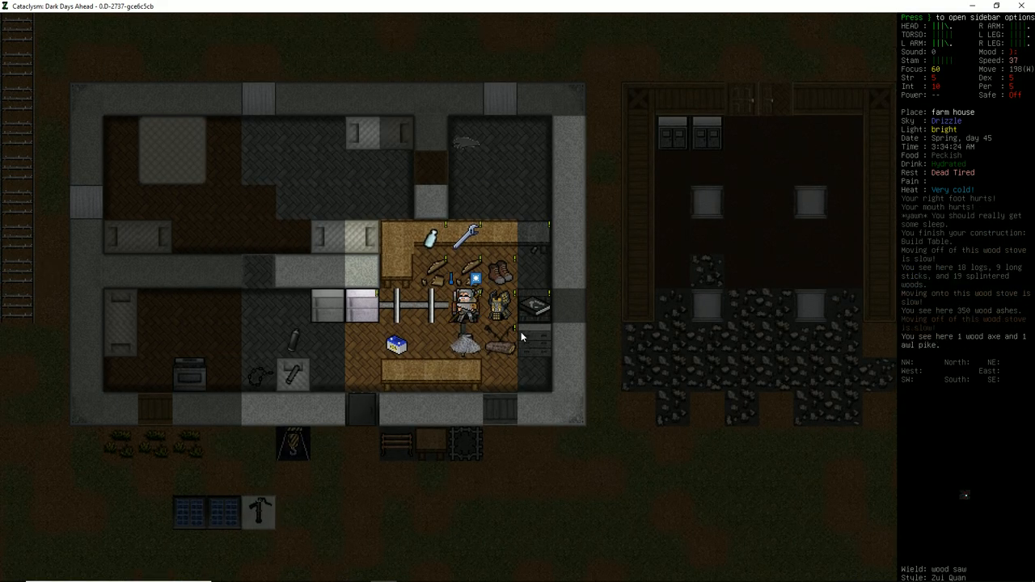
{"action": "mouse_move", "coordinate": [398, 308]}
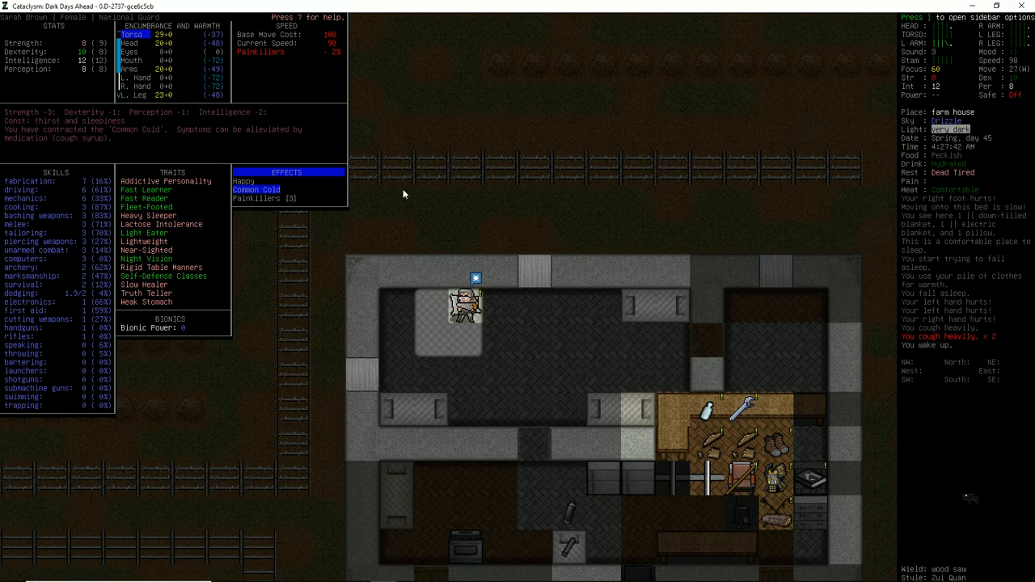
{"action": "mouse_move", "coordinate": [439, 229]}
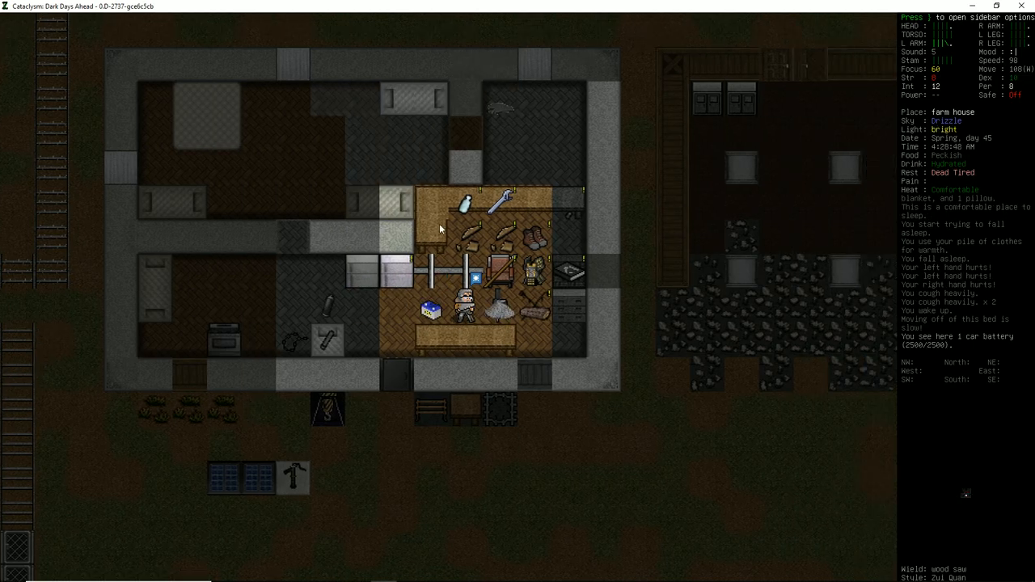
- Multidrop the bottle jack onto the workshop table
{"action": "key", "text": "d"}
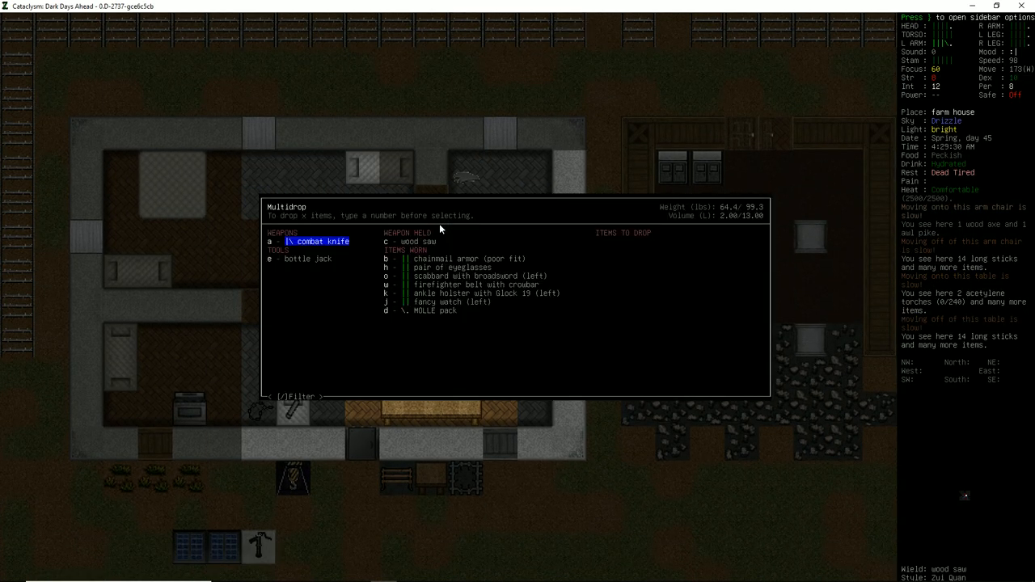
{"action": "key", "text": "e"}
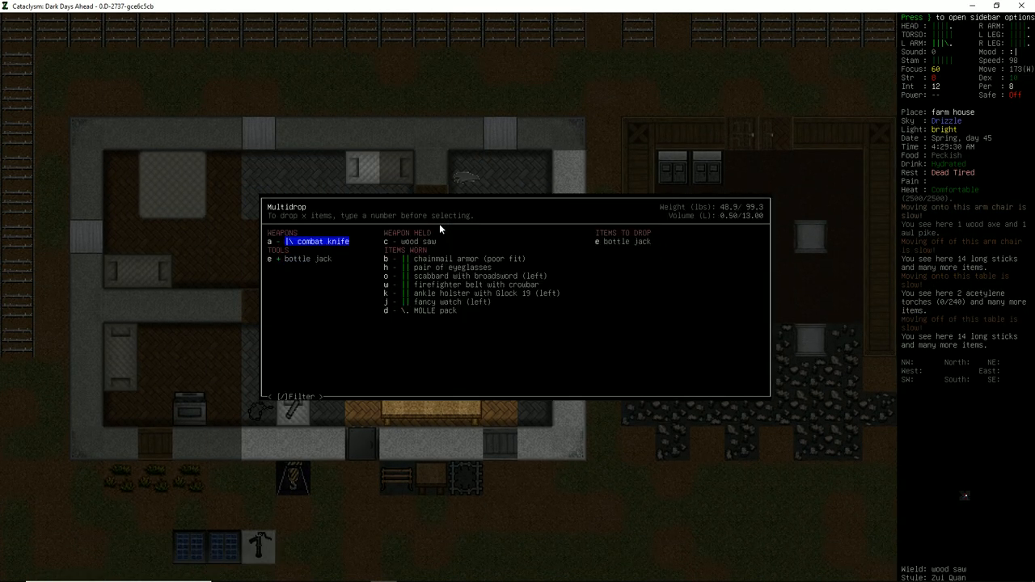
{"action": "key", "text": "Enter"}
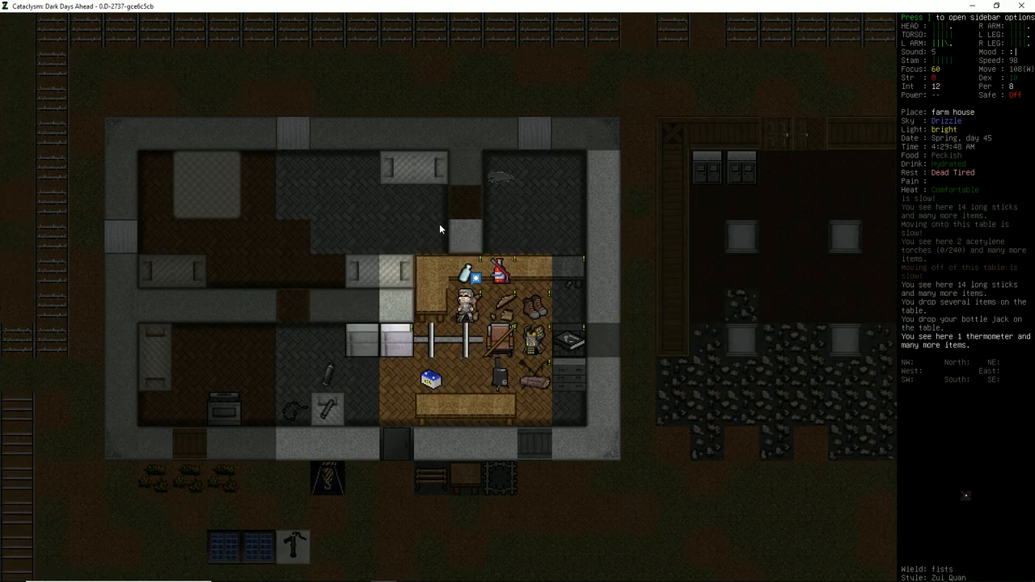
- Take a multivitamin from the consume list before bed
{"action": "key", "text": "E"}
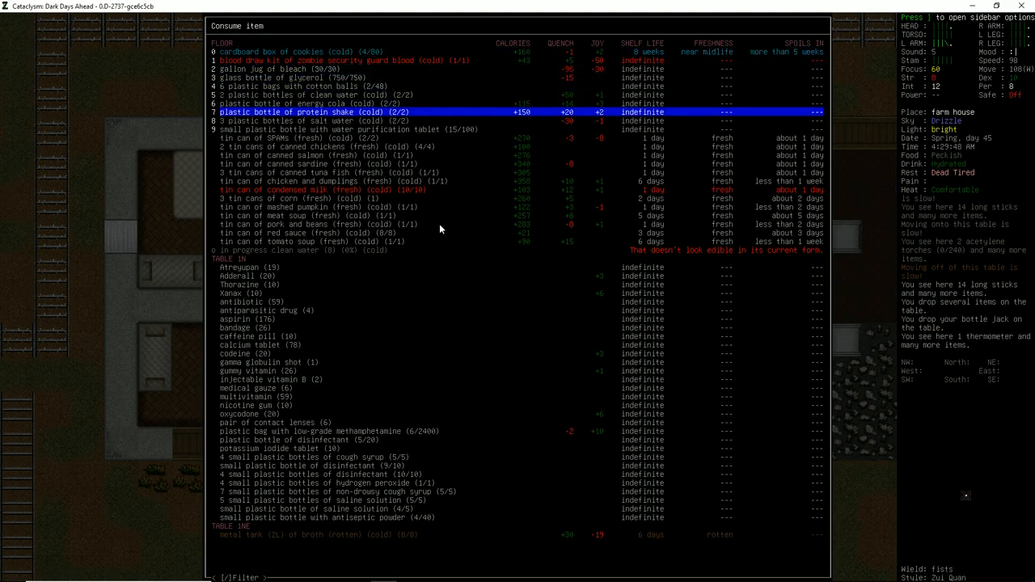
{"action": "key", "text": "up"}
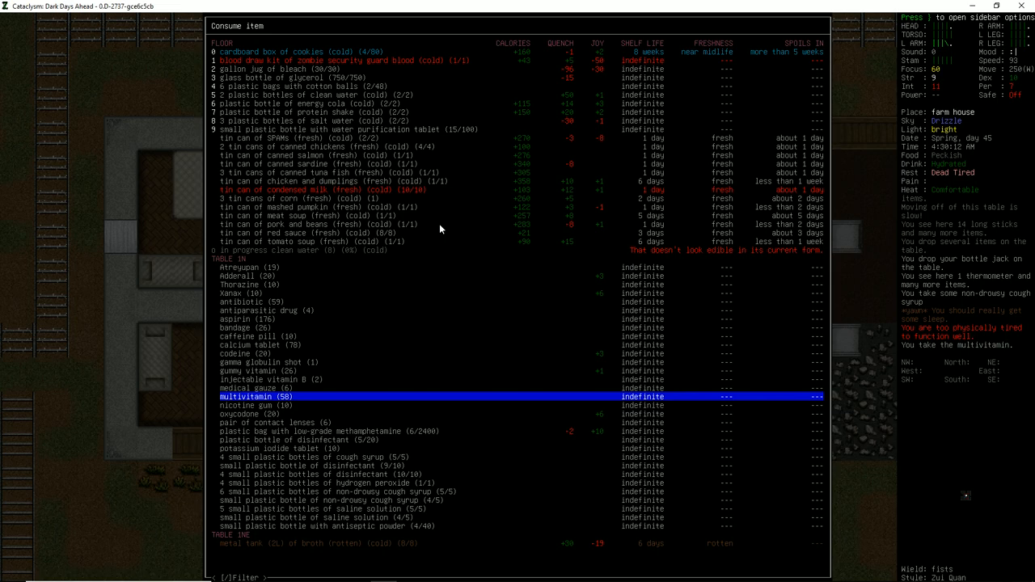
{"action": "key", "text": "up"}
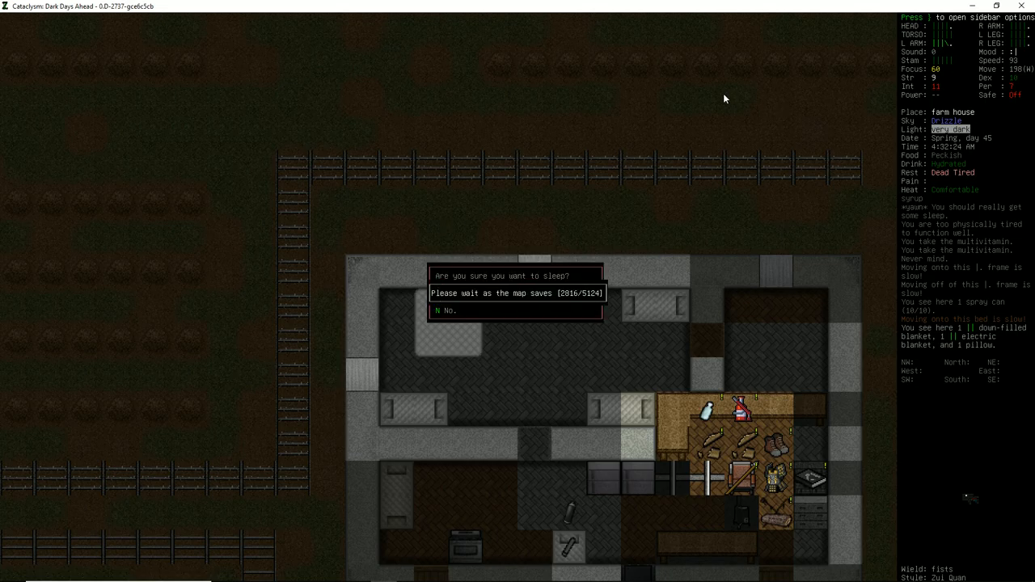
- Sleep through the night, then bring up the nearby food list showing frozen meats
{"action": "key", "text": "y"}
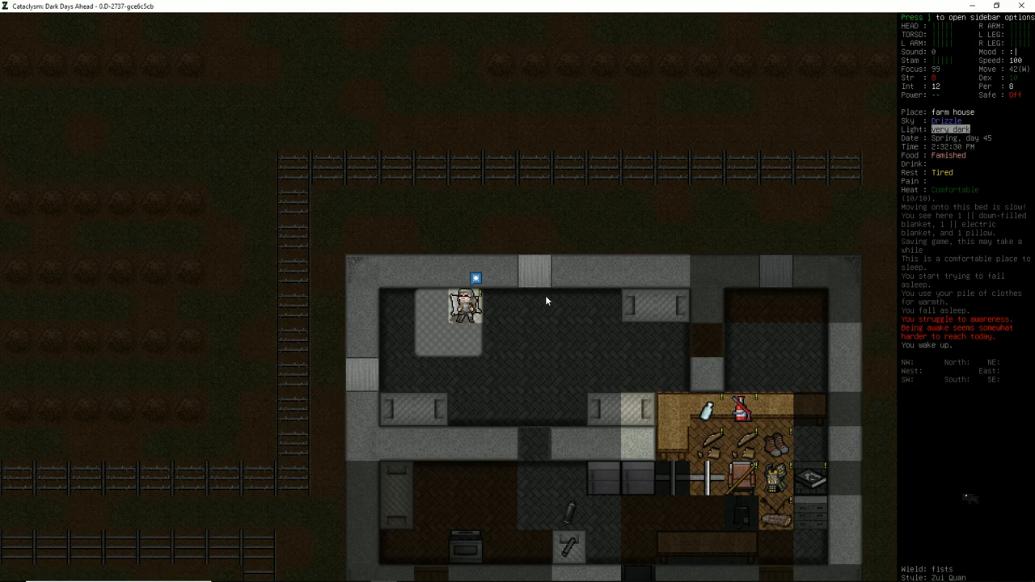
{"action": "key", "text": "@"}
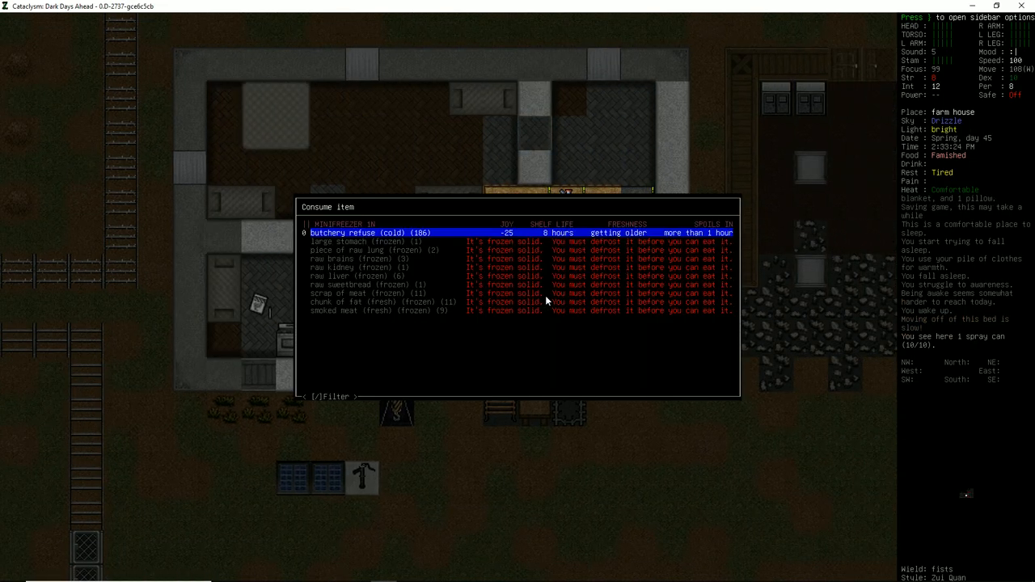
{"action": "mouse_move", "coordinate": [517, 259]}
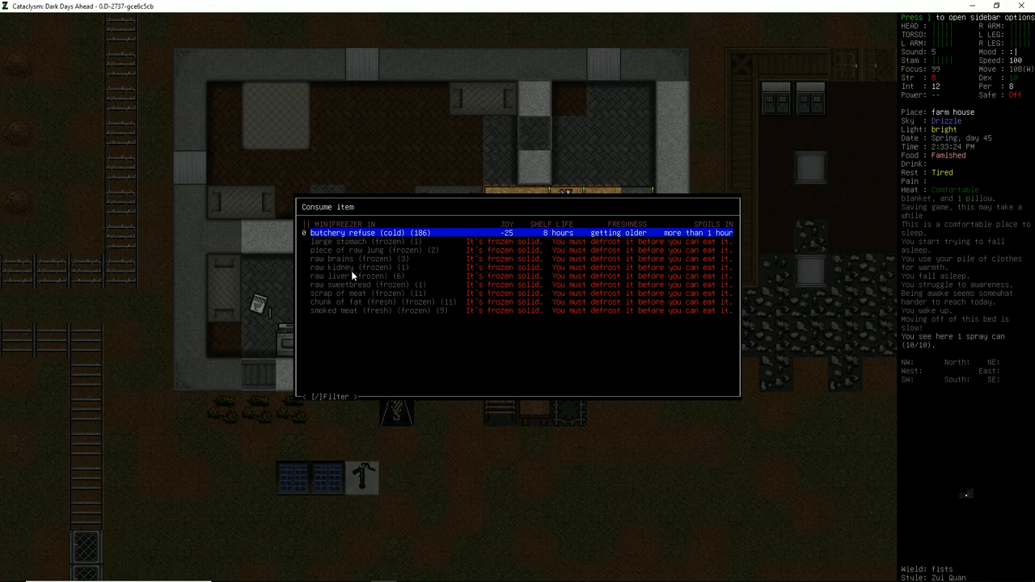
- Move the butchery refuse from the fridge pane to the floor and view the lard recipe
{"action": "key", "text": "Escape"}
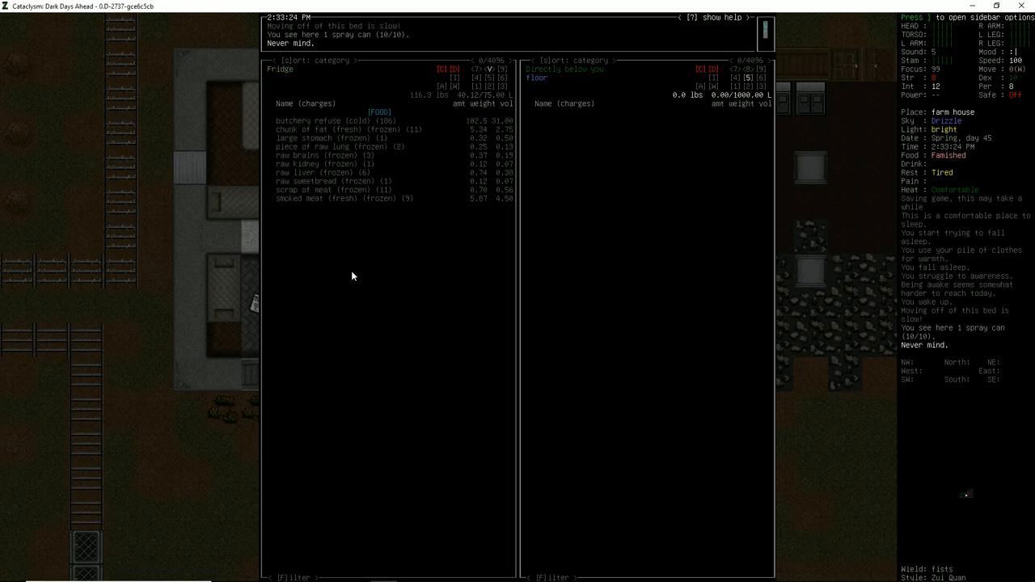
{"action": "key", "text": "down"}
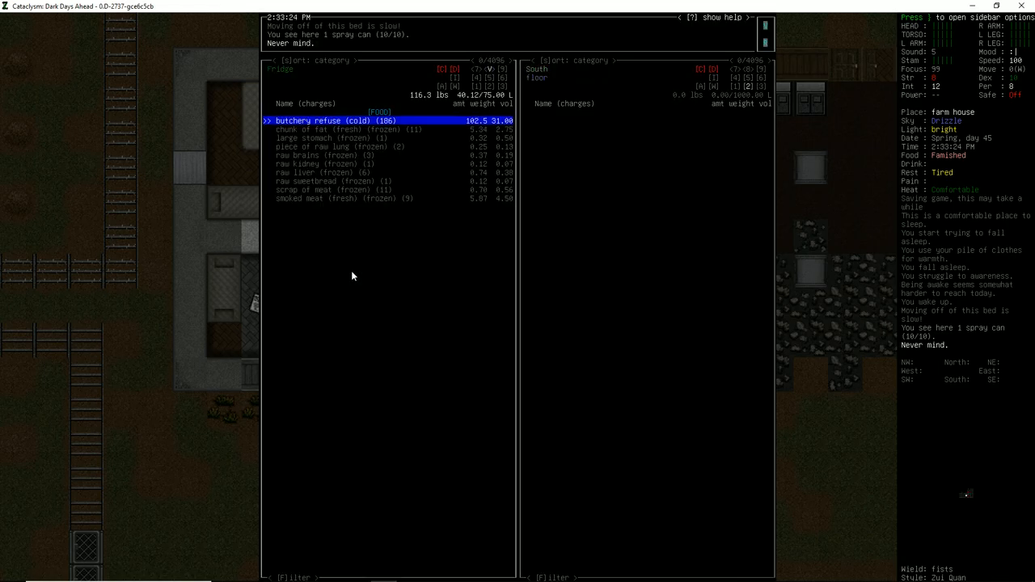
{"action": "mouse_move", "coordinate": [622, 45]}
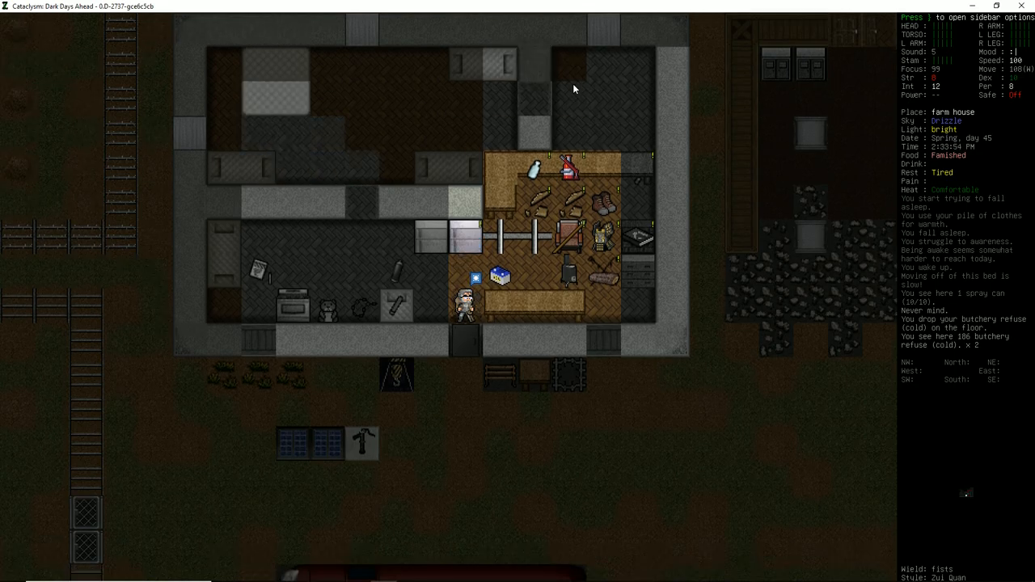
{"action": "key", "text": "Down"}
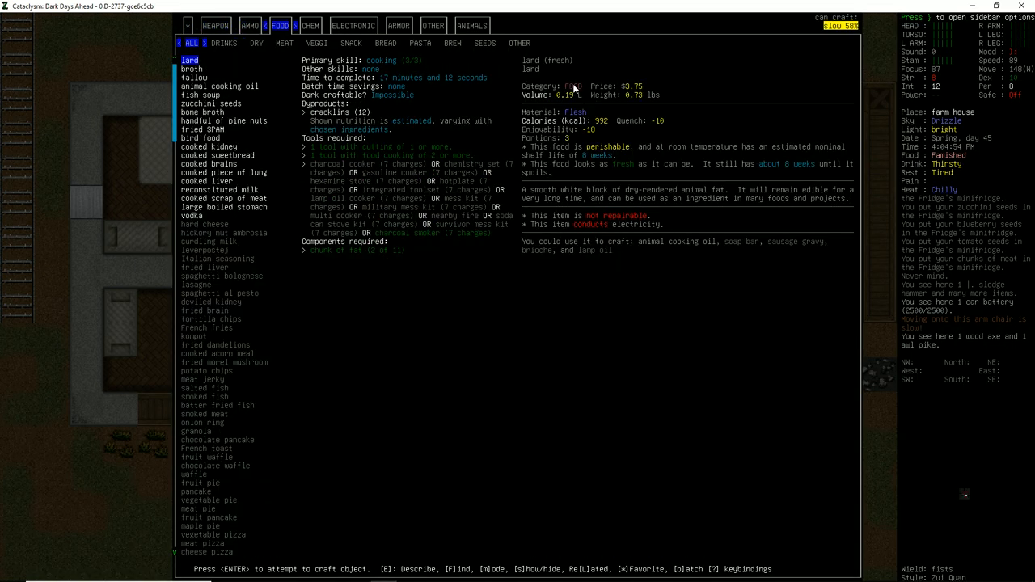
- Leave the crafting recipes to list the floor tool pile with sledge hammer, smoker and tank
{"action": "key", "text": "Escape"}
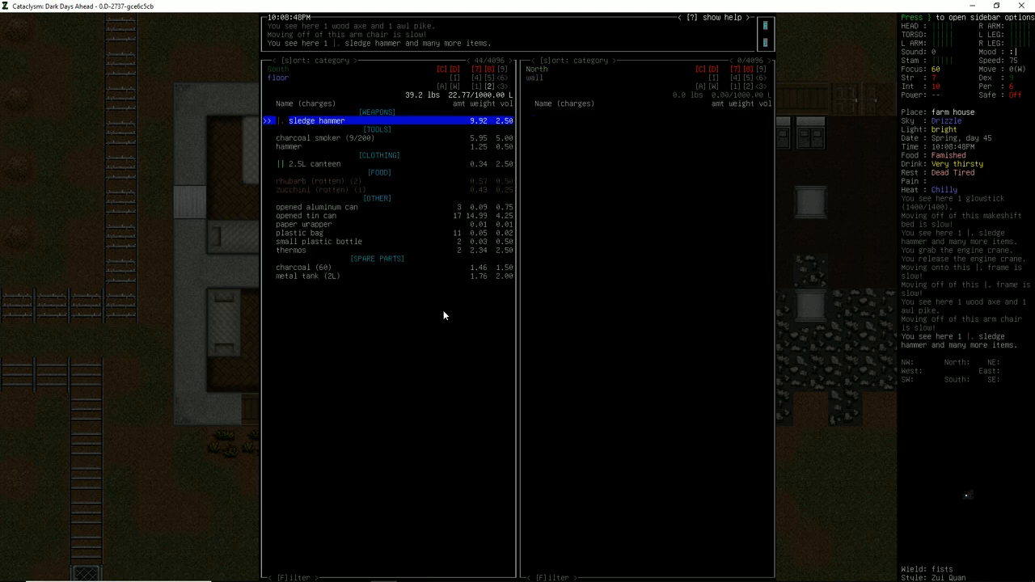
- Stow the SPAM, pineapple, kidney, liver, sweetbread and meat scraps in the Fridge's minifreezer
{"action": "key", "text": "down"}
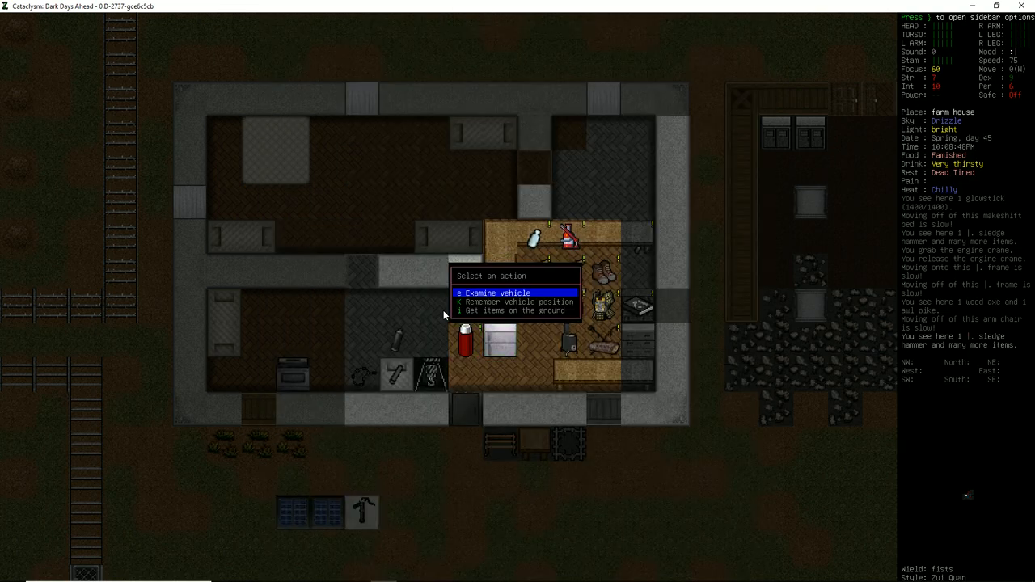
{"action": "key", "text": "Escape"}
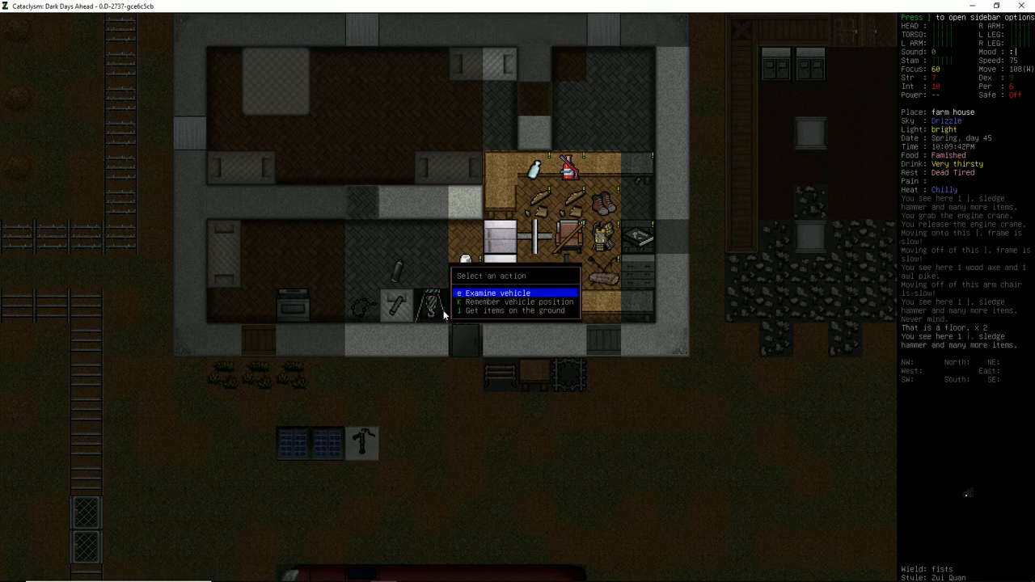
{"action": "left_click", "coordinate": [511, 310]}
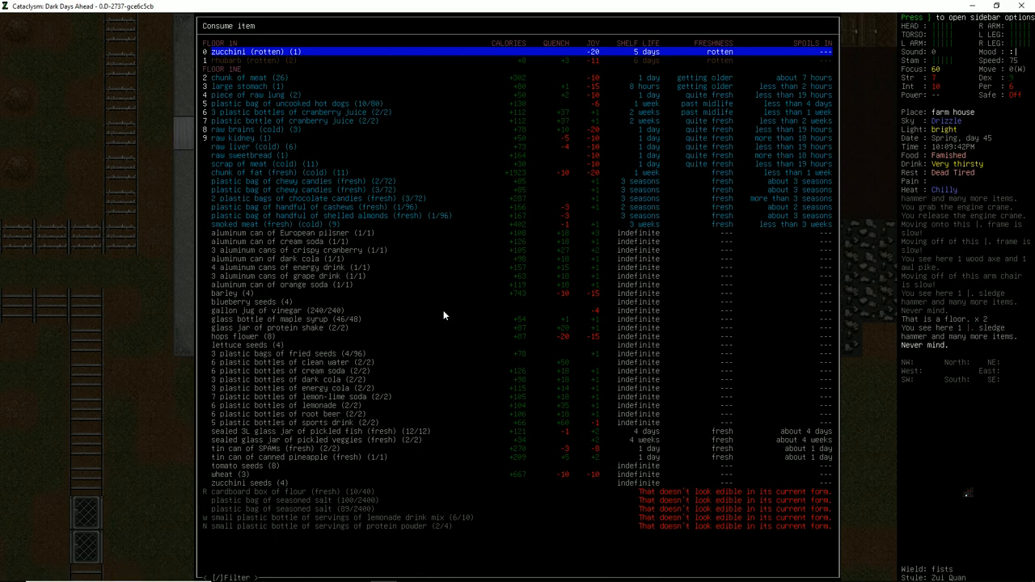
{"action": "key", "text": "down"}
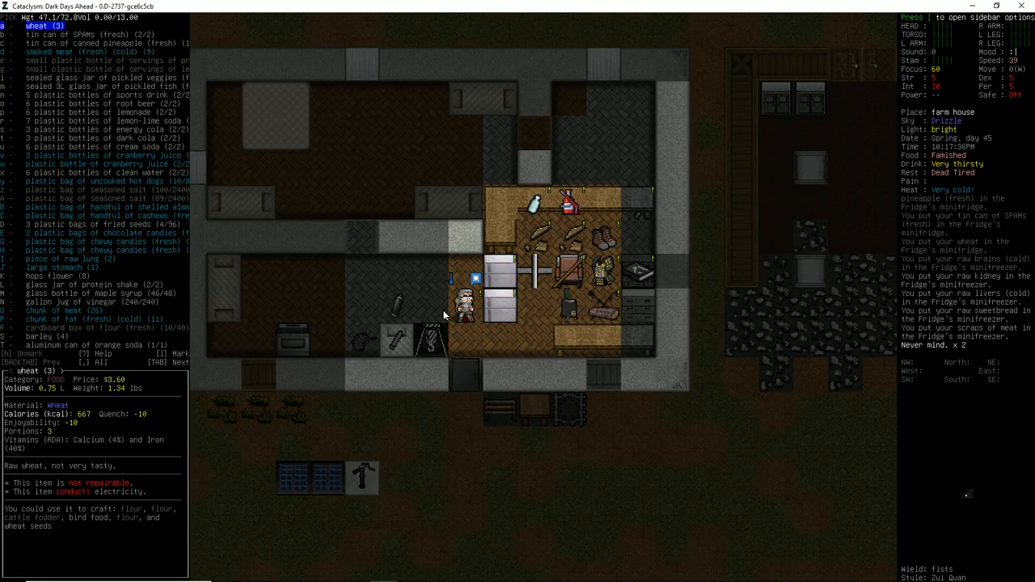
{"action": "key", "text": "e"}
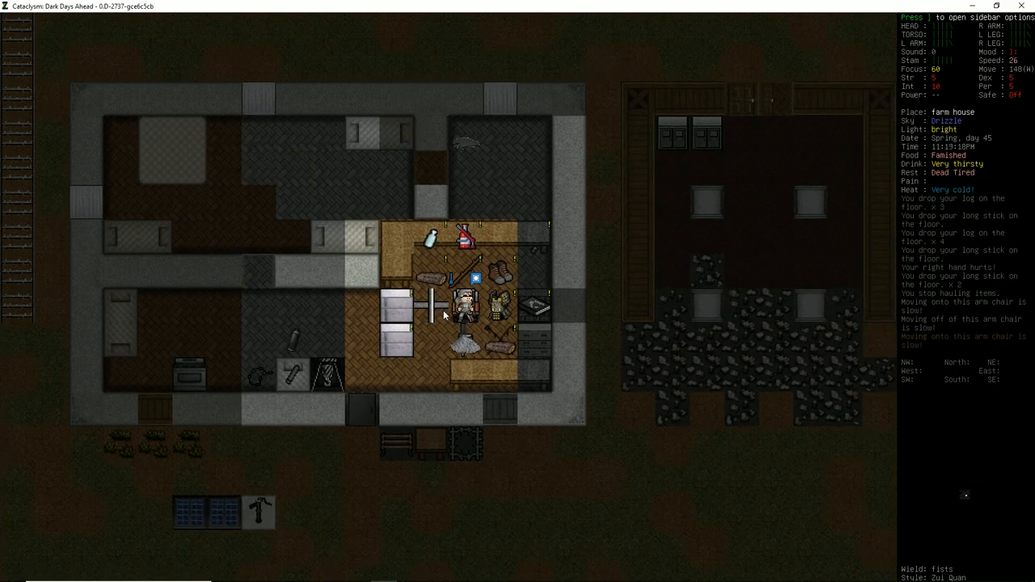
- Light a fire in the wood stove using the lighter
{"action": "key", "text": "e"}
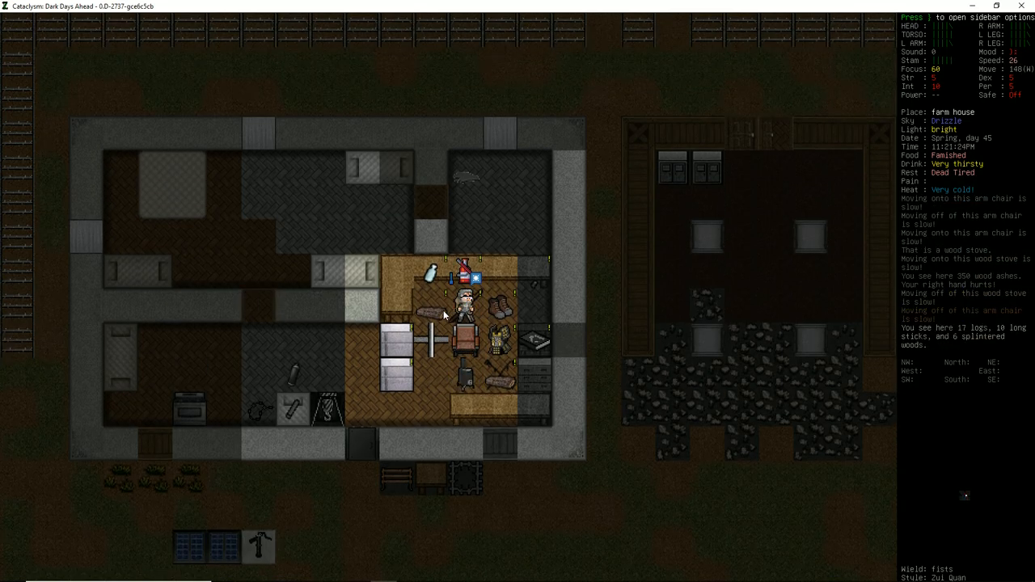
{"action": "key", "text": "i"}
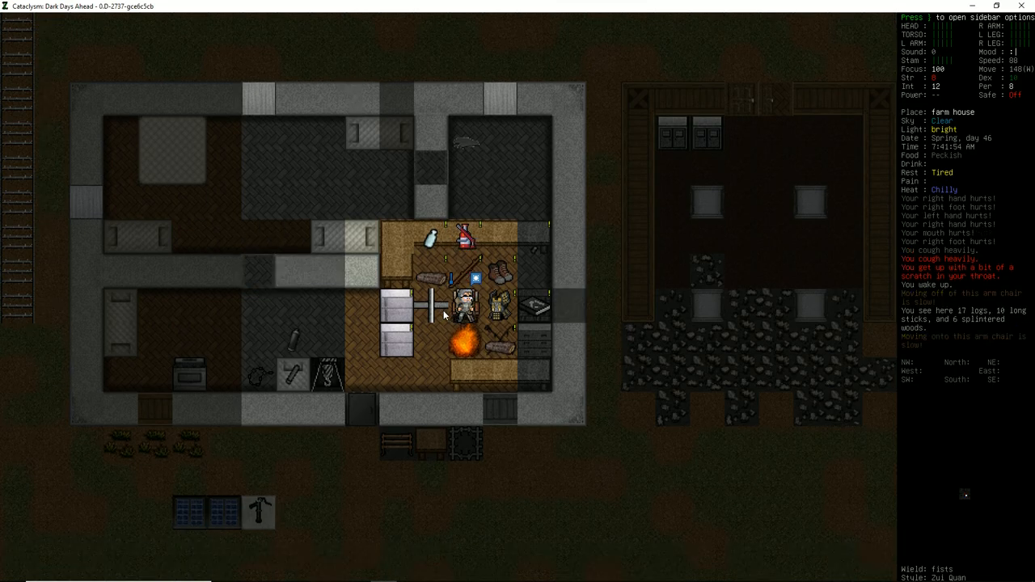
{"action": "mouse_move", "coordinate": [412, 198]}
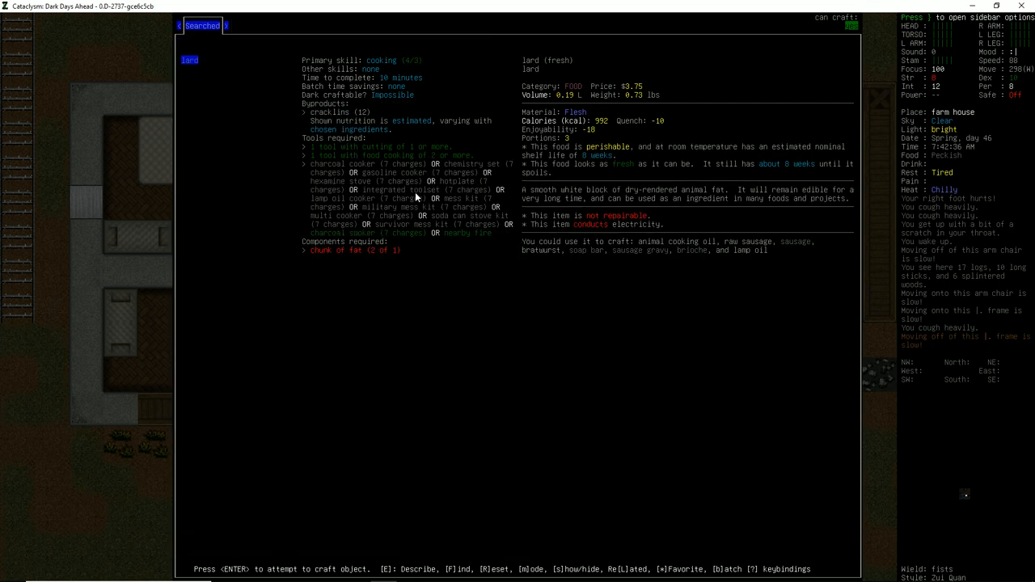
- Start rendering lard over the fire, yielding fresh cracklins as a byproduct
{"action": "key", "text": "Escape"}
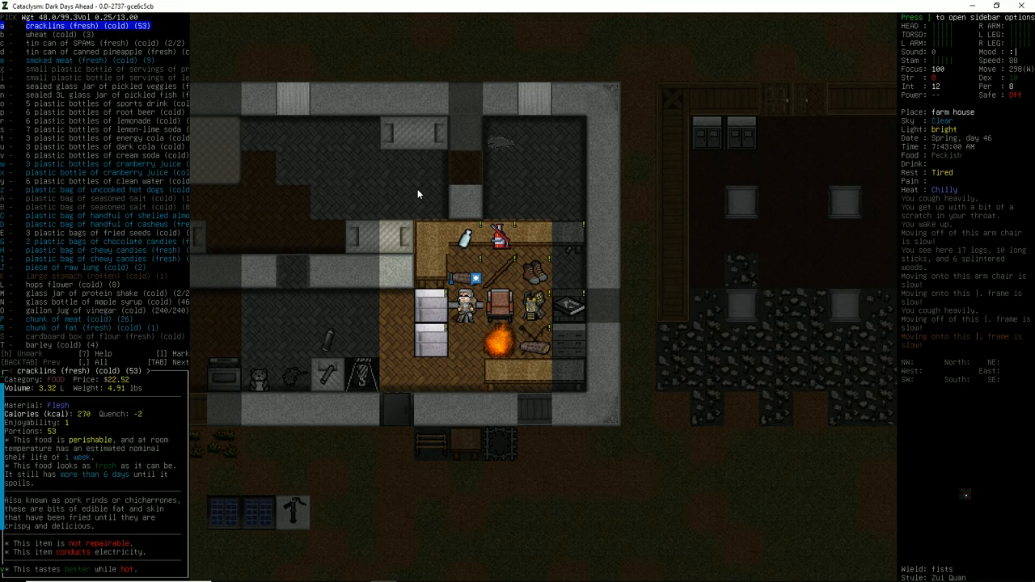
{"action": "mouse_move", "coordinate": [136, 39]}
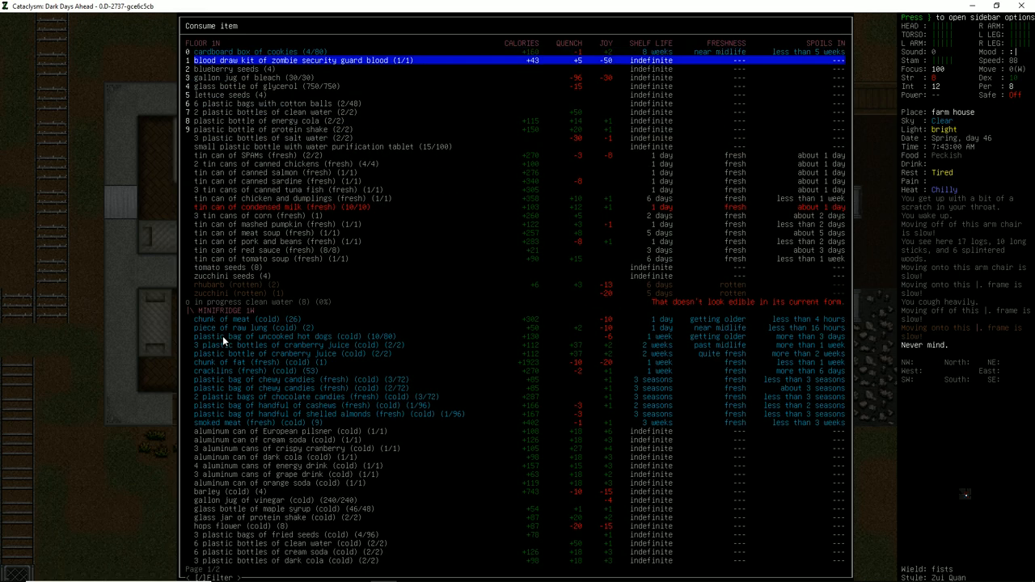
- Browse down the consumable items list and leave it
{"action": "key", "text": "down"}
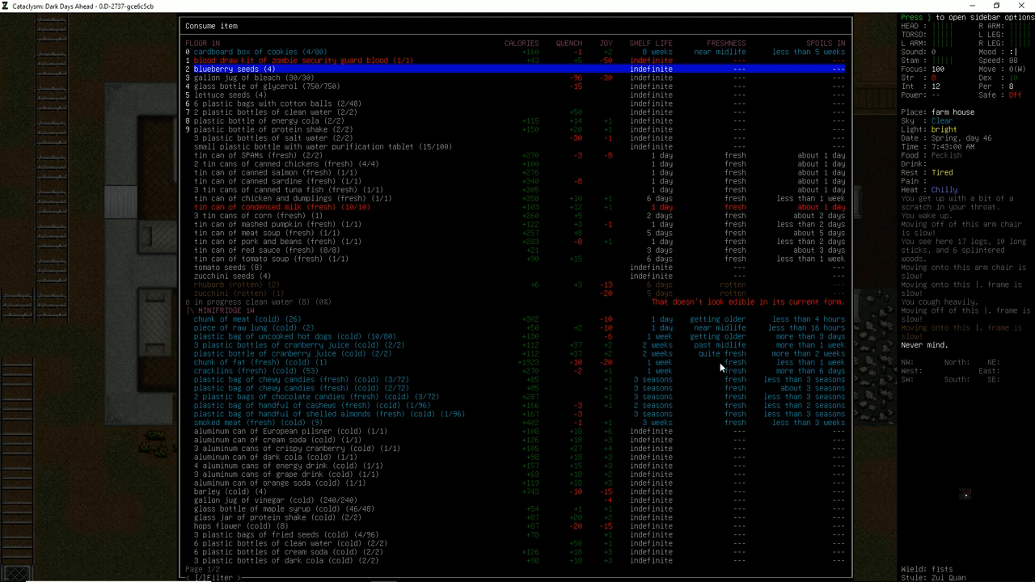
{"action": "key", "text": "Escape"}
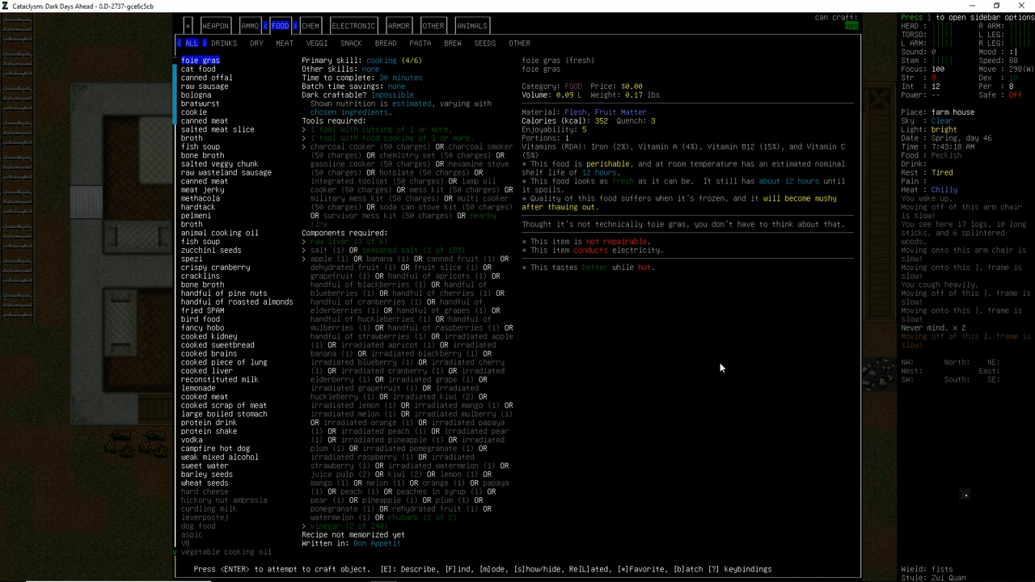
{"action": "mouse_move", "coordinate": [714, 370]}
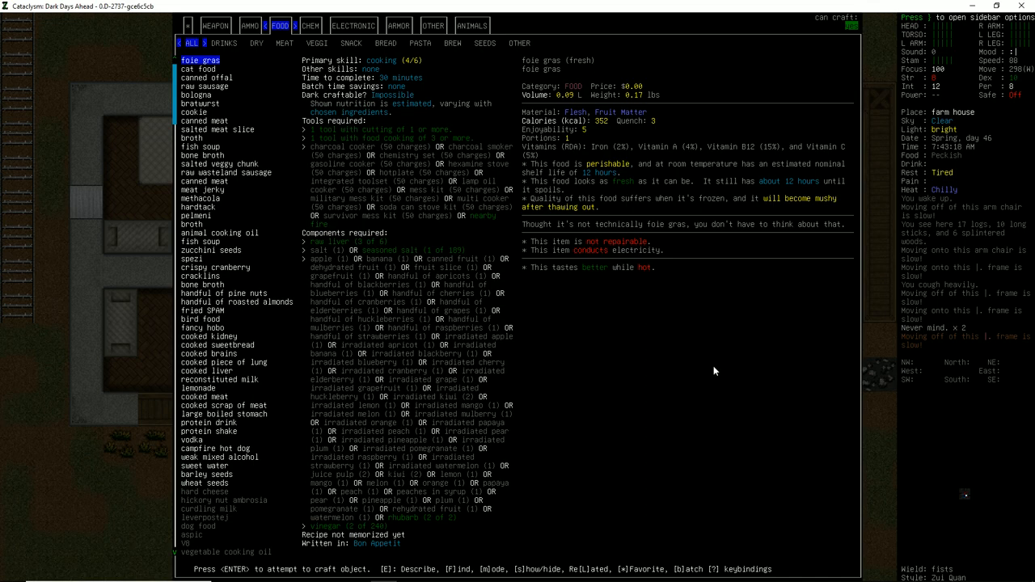
{"action": "mouse_move", "coordinate": [243, 80]}
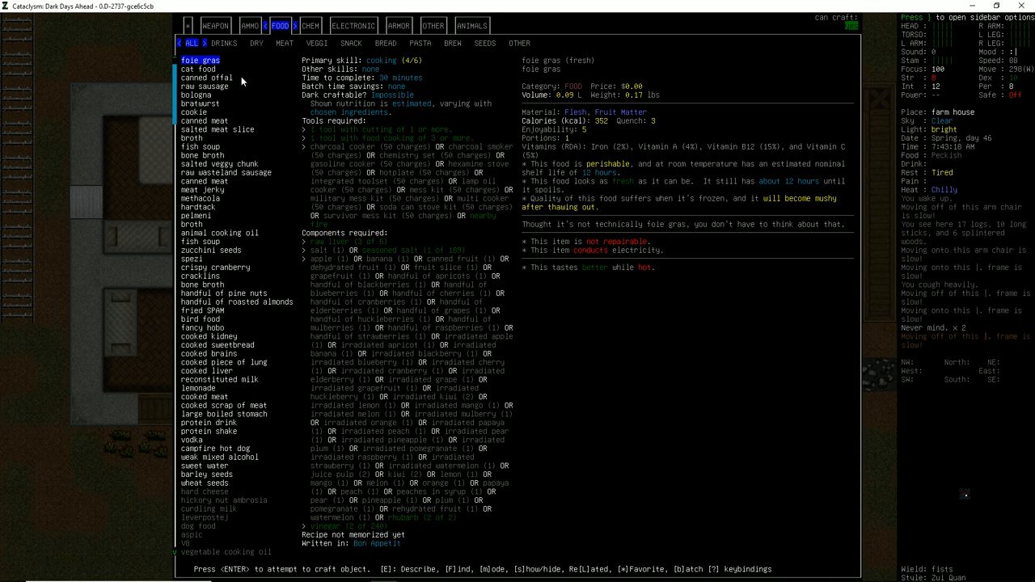
{"action": "mouse_move", "coordinate": [212, 81]}
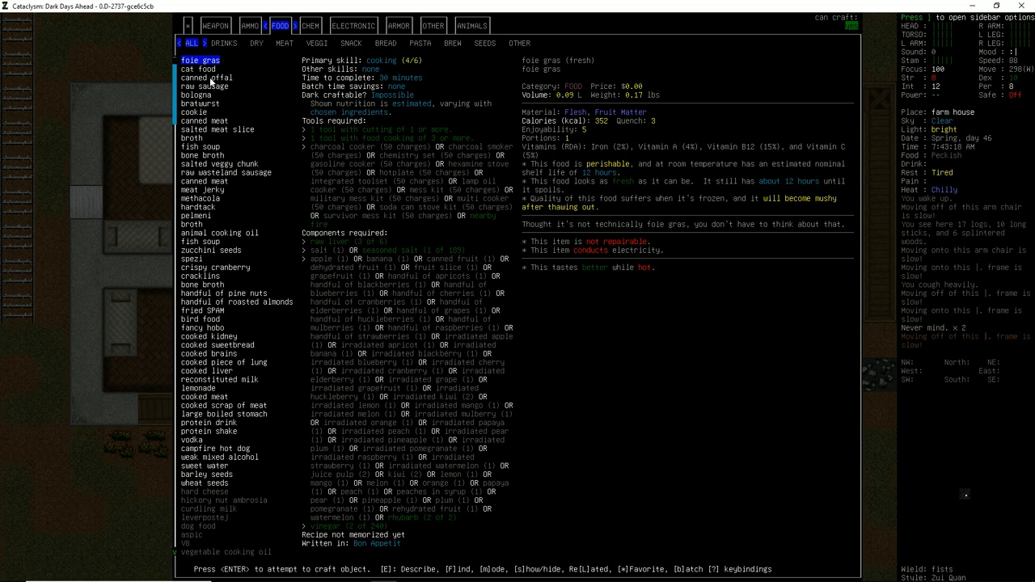
{"action": "mouse_move", "coordinate": [616, 173]}
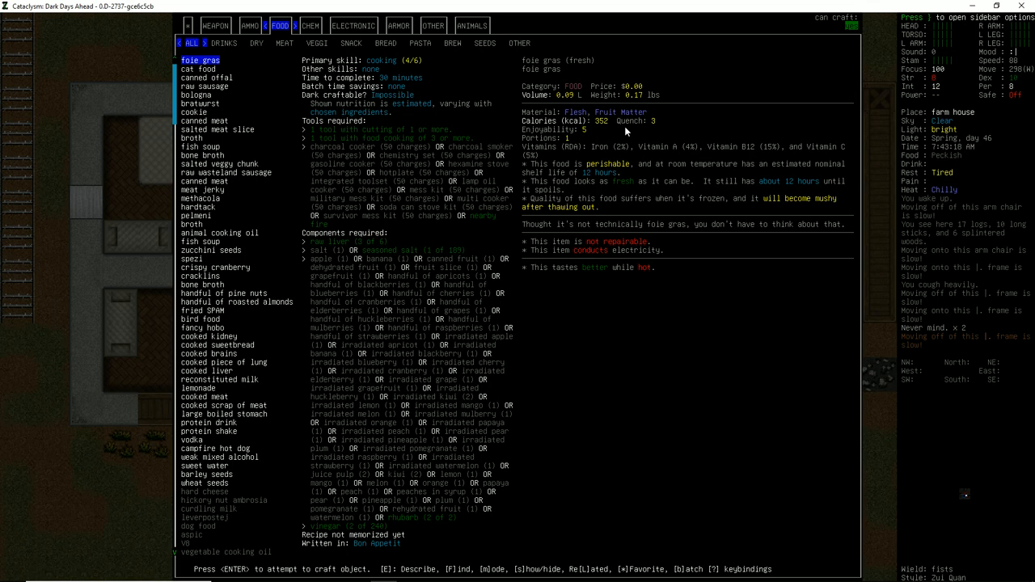
{"action": "mouse_move", "coordinate": [579, 100]}
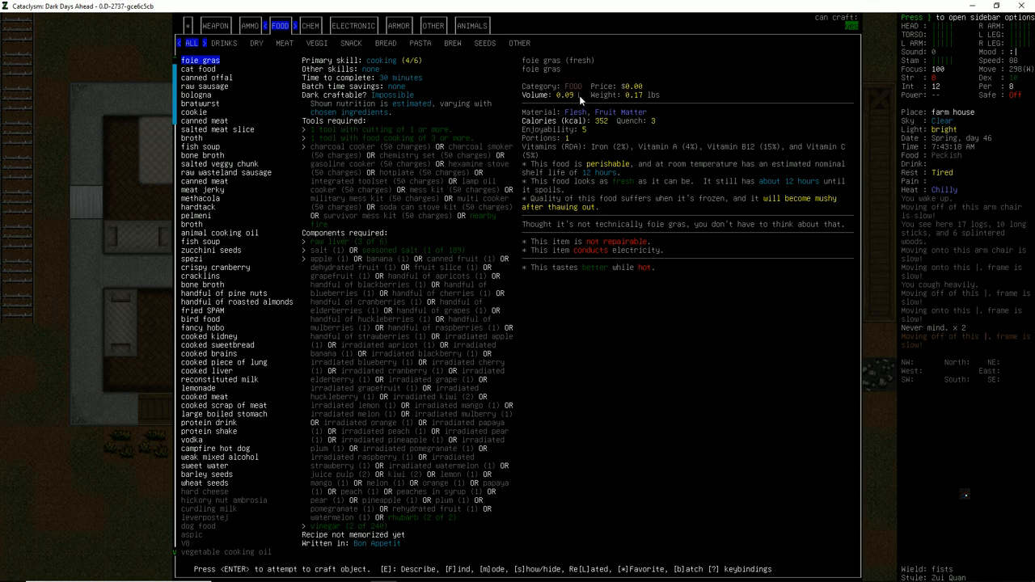
{"action": "mouse_move", "coordinate": [641, 293]}
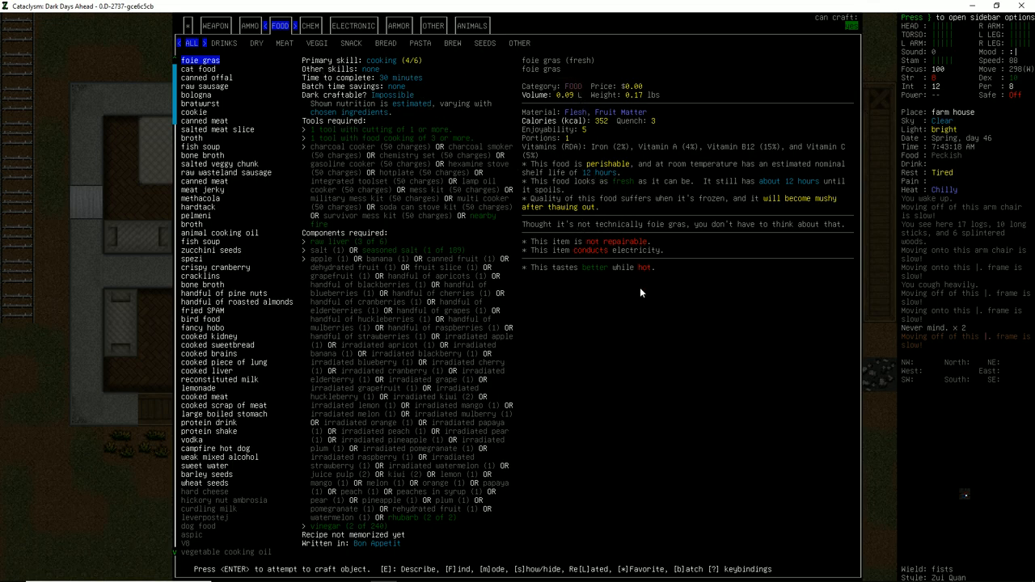
{"action": "mouse_move", "coordinate": [623, 307]}
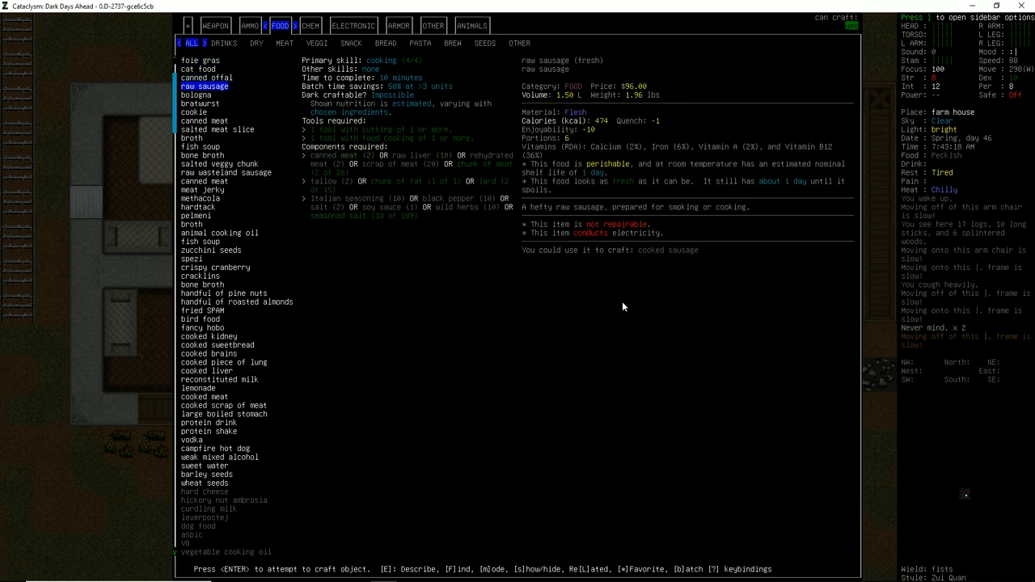
- Start crafting the sealed glass jar of canned offal
{"action": "left_click", "coordinate": [207, 77]}
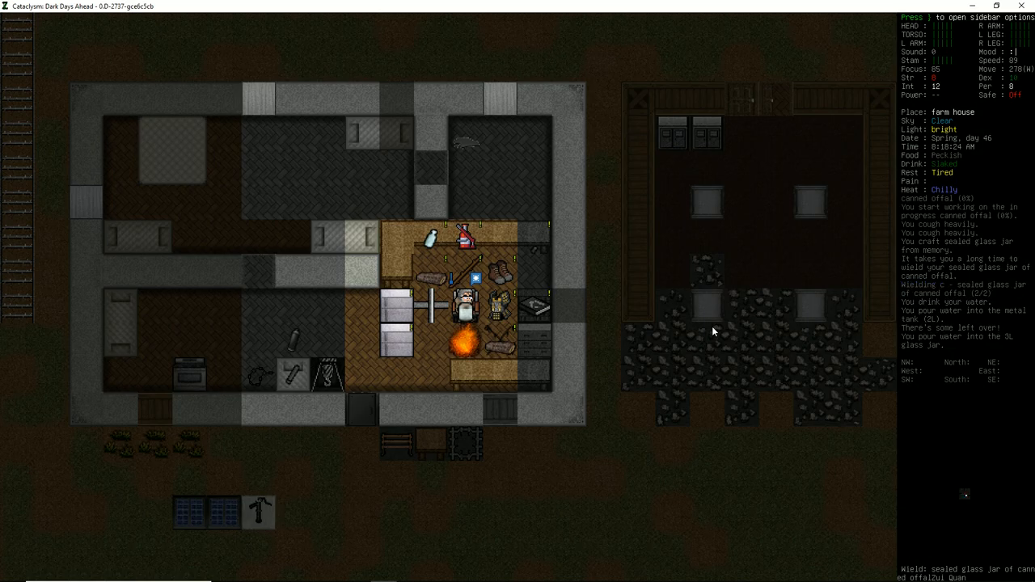
- Browse the FOOD recipes and select animal cooking oil to craft
{"action": "key", "text": "c"}
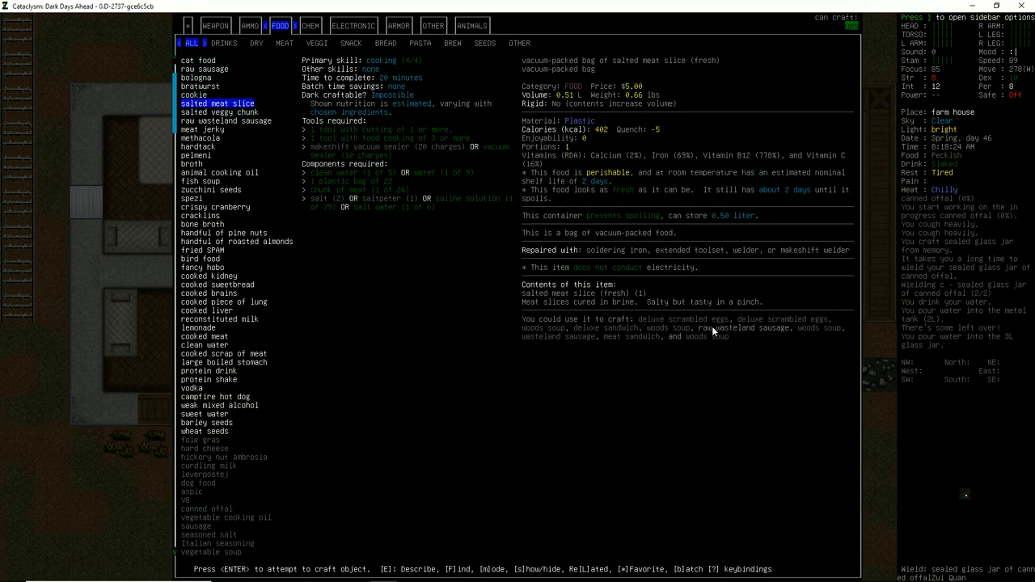
{"action": "mouse_move", "coordinate": [590, 197]}
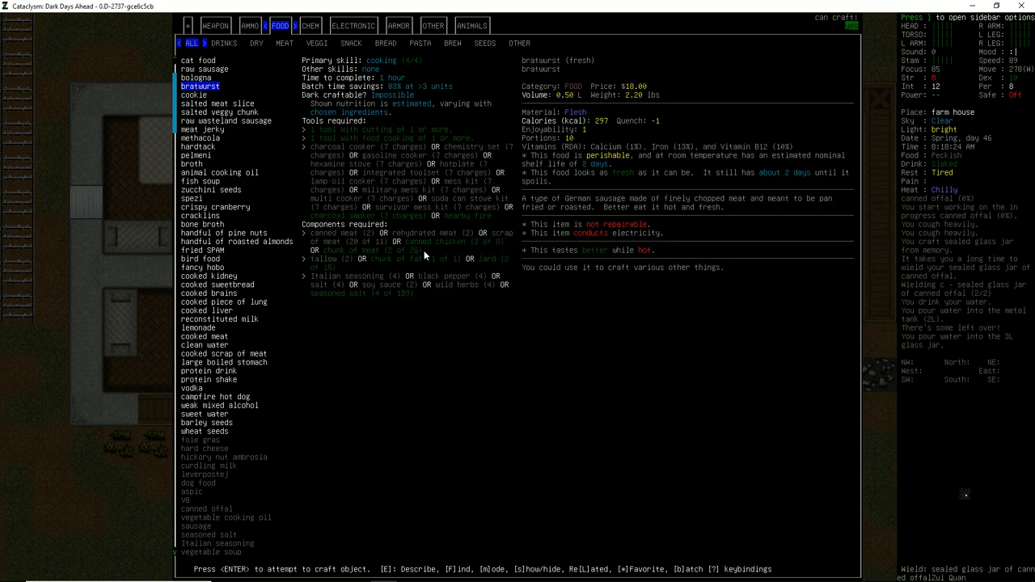
{"action": "left_click", "coordinate": [202, 130]}
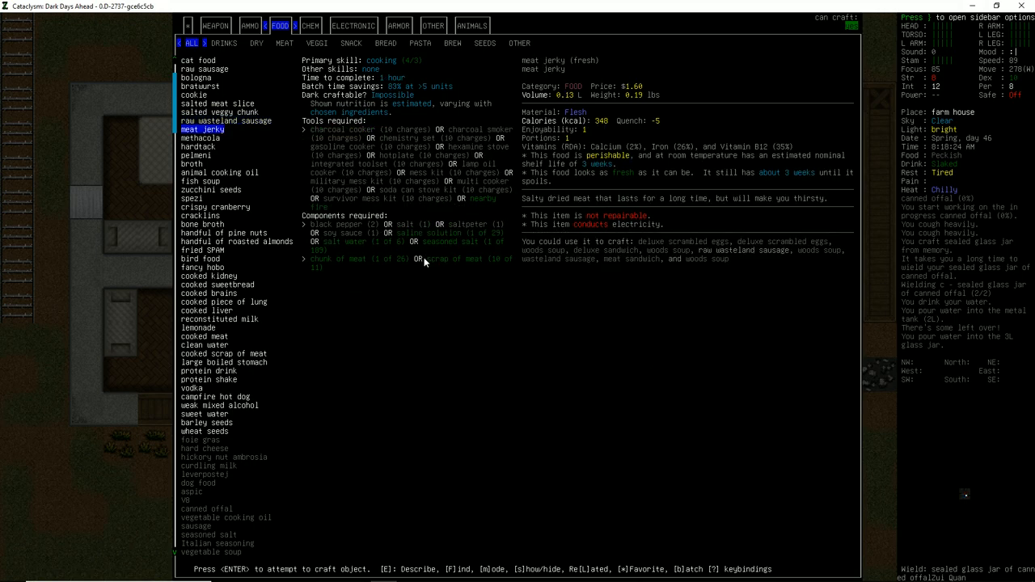
{"action": "mouse_move", "coordinate": [369, 274]}
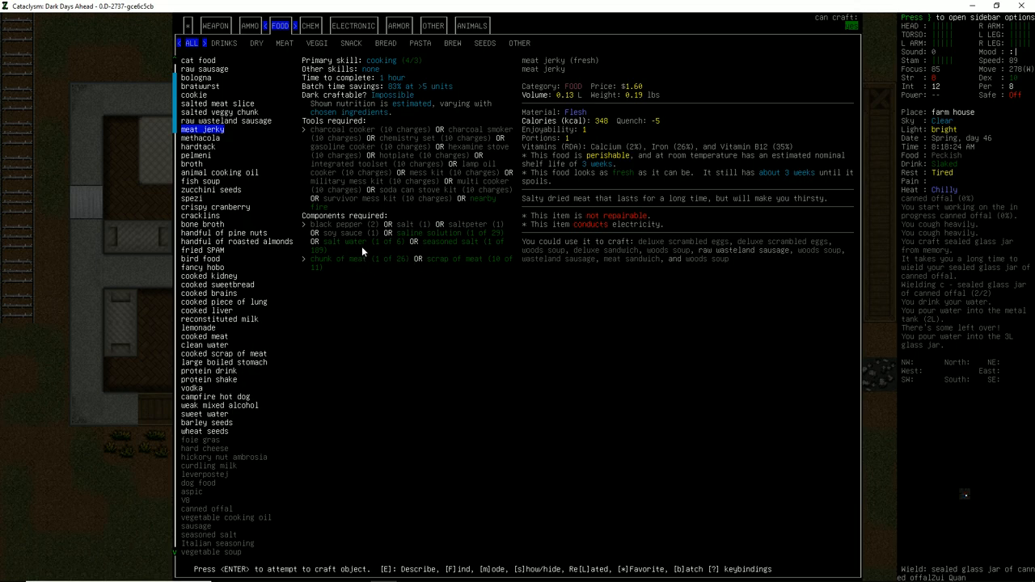
{"action": "mouse_move", "coordinate": [472, 263]}
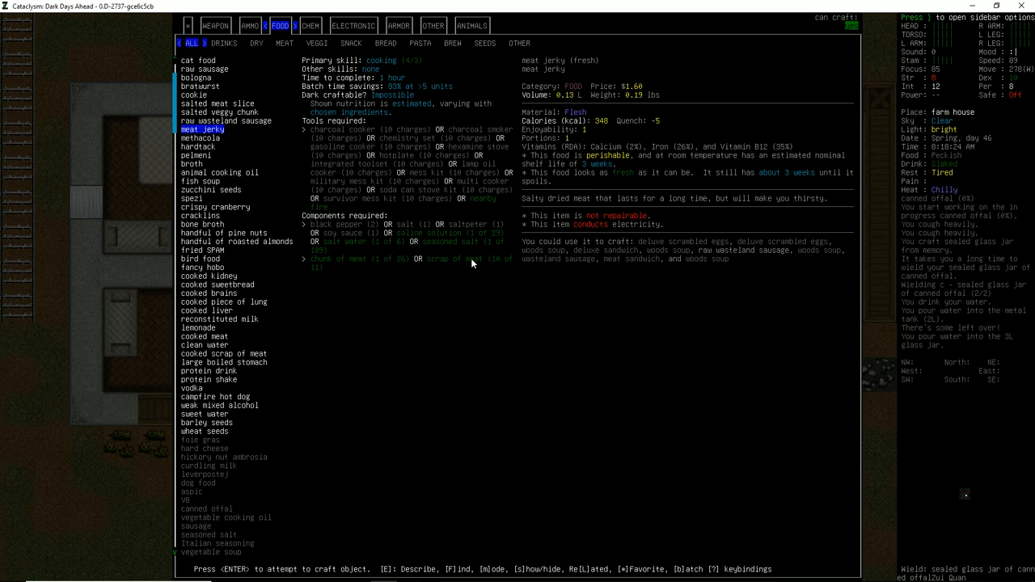
{"action": "mouse_move", "coordinate": [524, 256]}
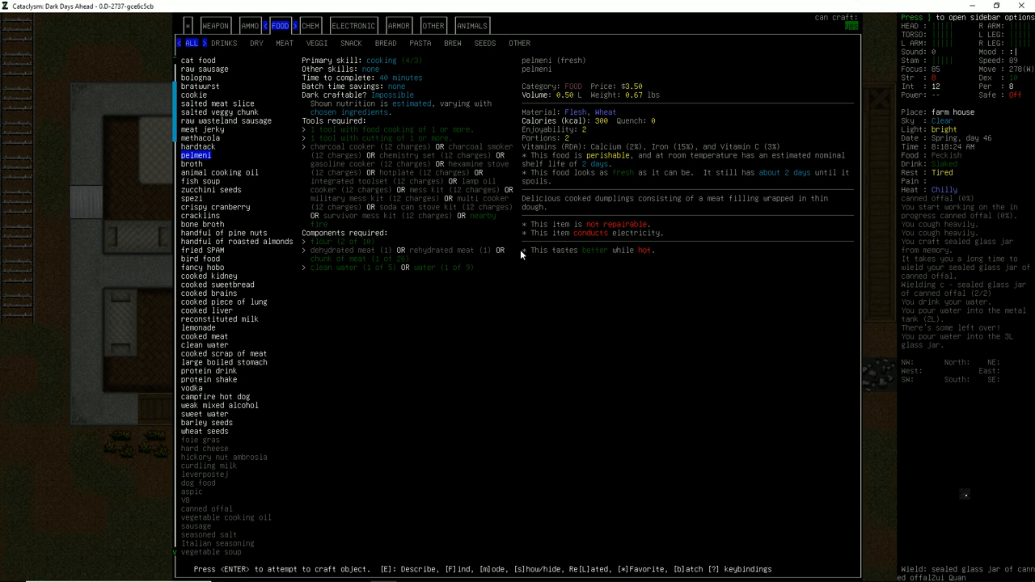
{"action": "left_click", "coordinate": [191, 163]}
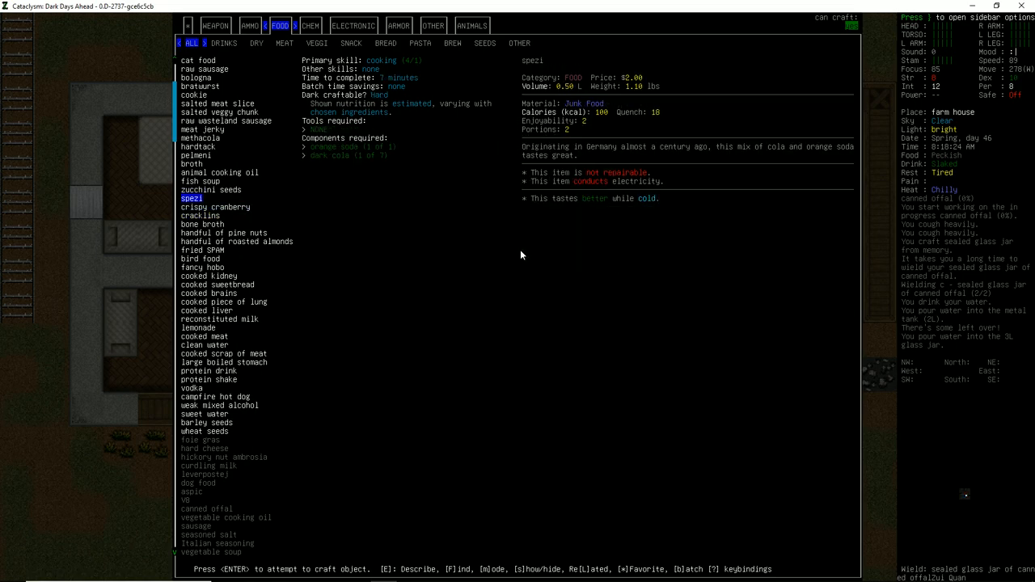
{"action": "left_click", "coordinate": [210, 189]}
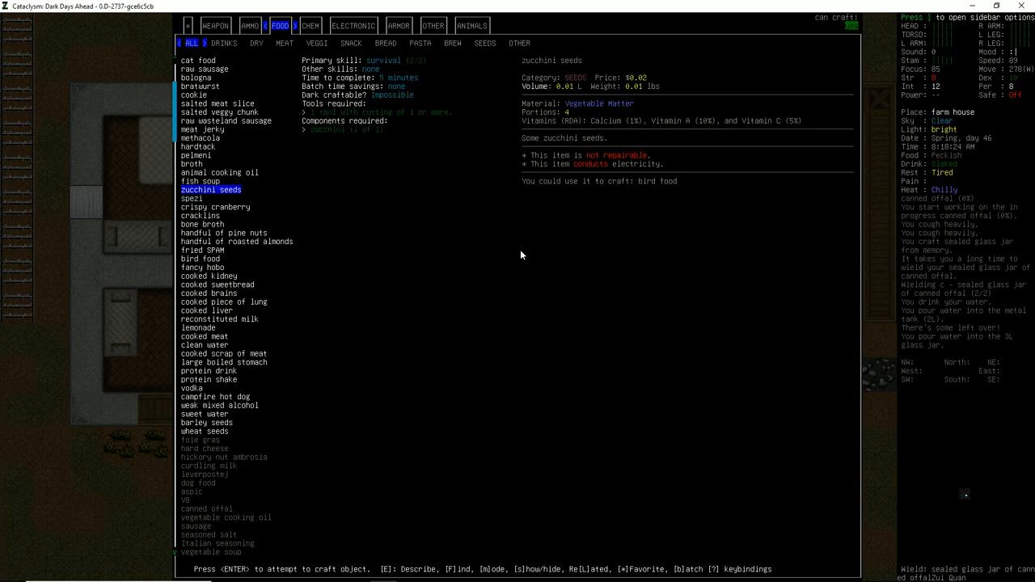
{"action": "key", "text": "up"}
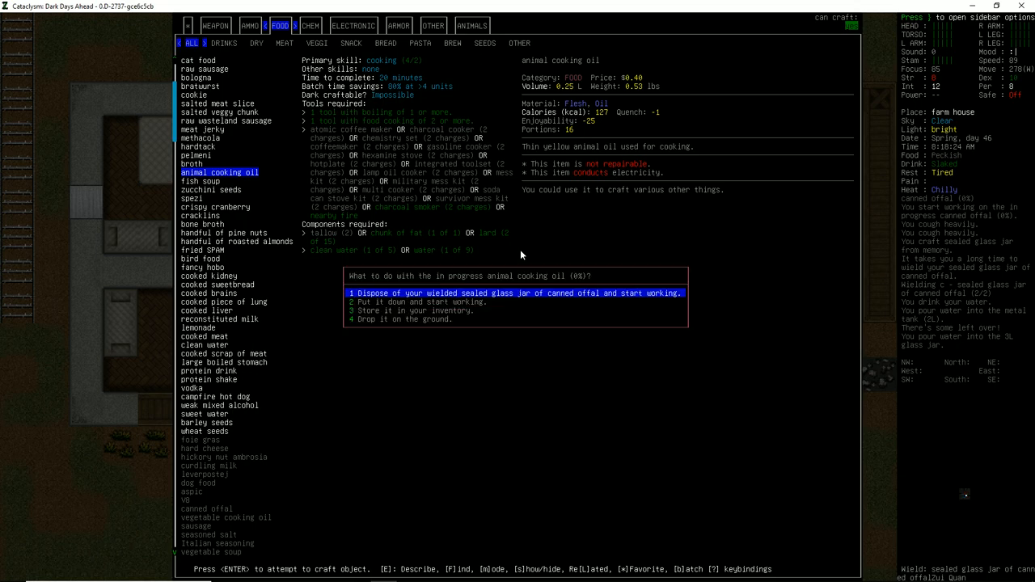
- Craft animal cooking oil into the 3L glass jar and bring the recipe list back up
{"action": "key", "text": "Enter"}
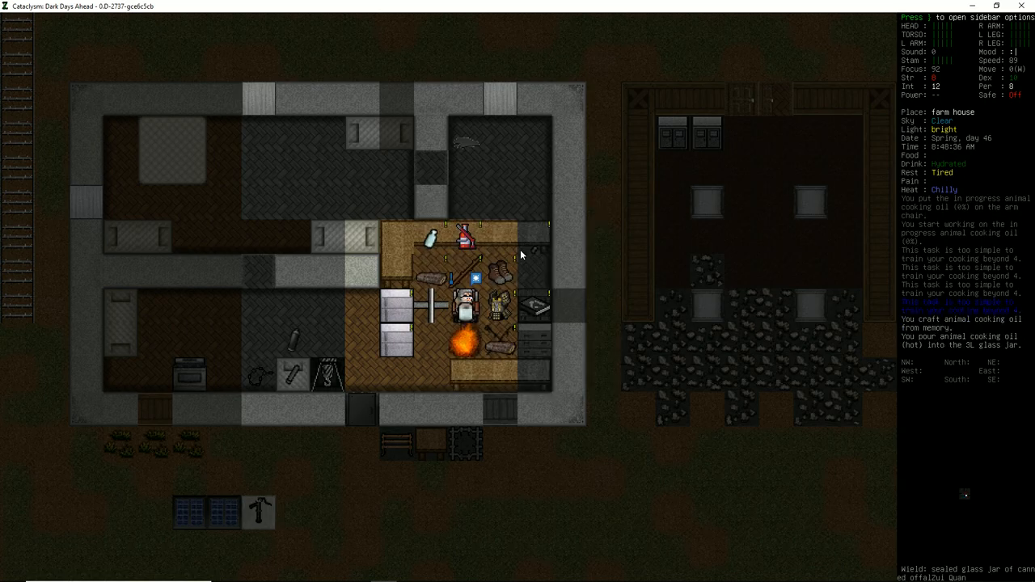
{"action": "key", "text": "c"}
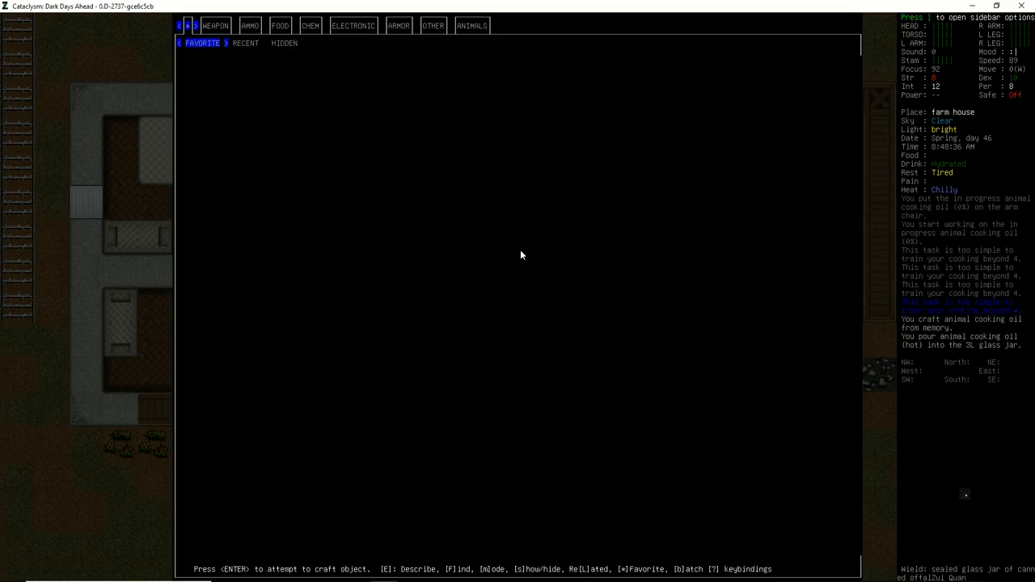
- Move the hot meat jerky into the Fridge's minifreezer via the advanced inventory
{"action": "left_click", "coordinate": [279, 26]}
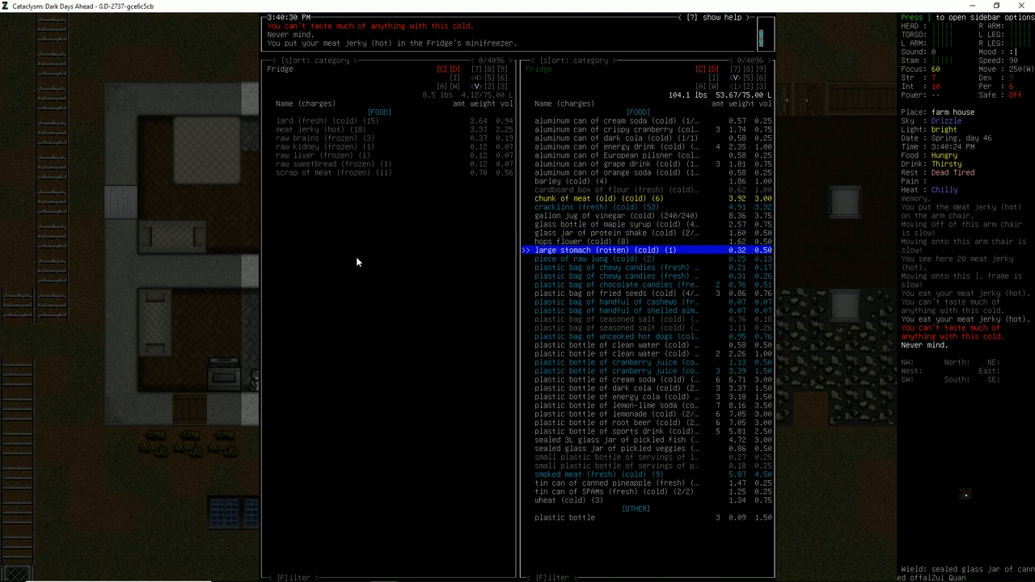
- Take the rotten large stomach out of the fridge and drop it
{"action": "key", "text": "DOWN"}
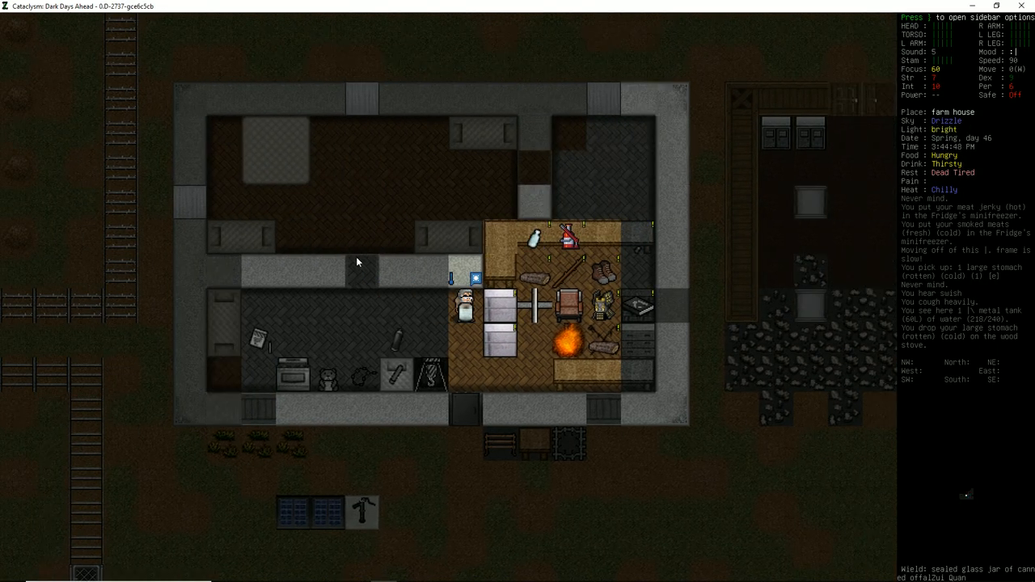
- Haul the wood ashes off the wood stove before viewing the character sheet
{"action": "key", "text": "d"}
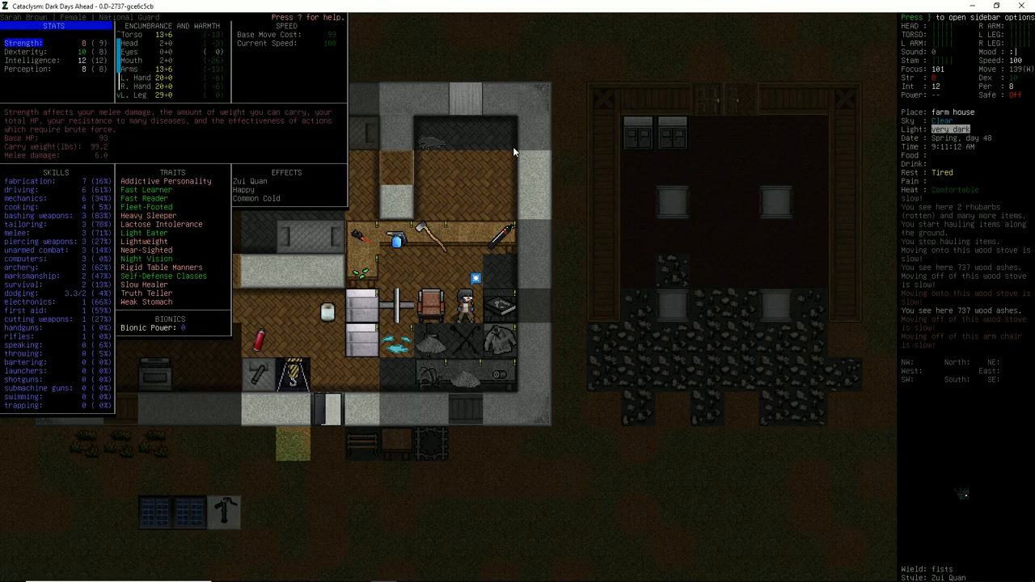
{"action": "mouse_move", "coordinate": [348, 113]}
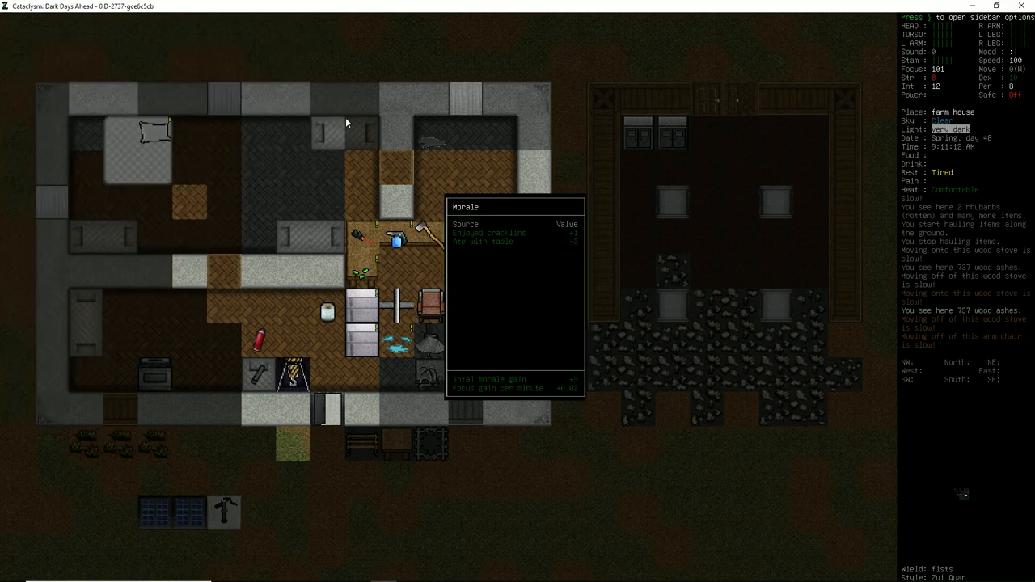
- Close the morale summary to head out to the water pump
{"action": "key", "text": "@"}
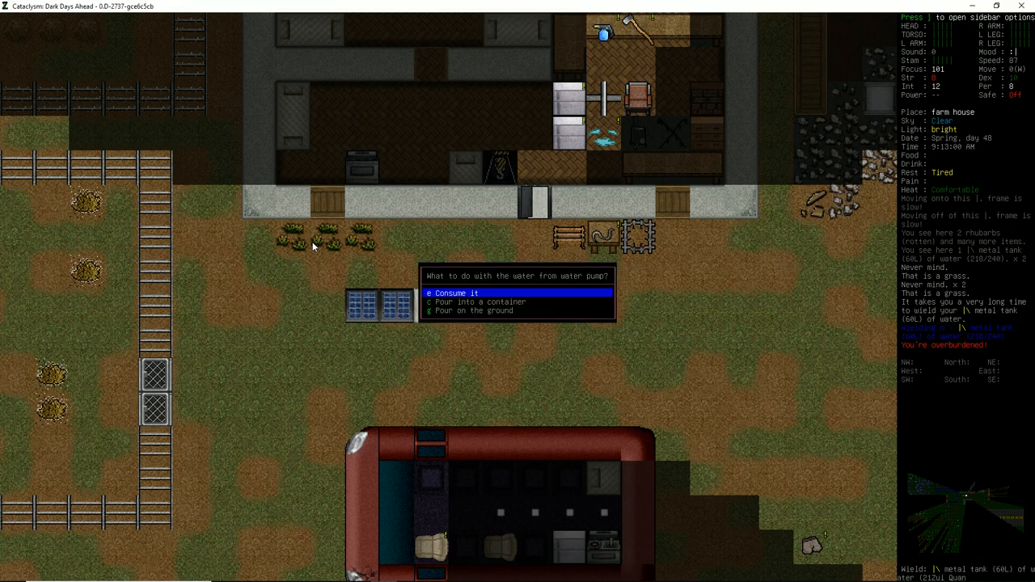
- Inspect the metal tank of gasoline in the inventory, then dismiss the vehicle action choices
{"action": "key", "text": "c"}
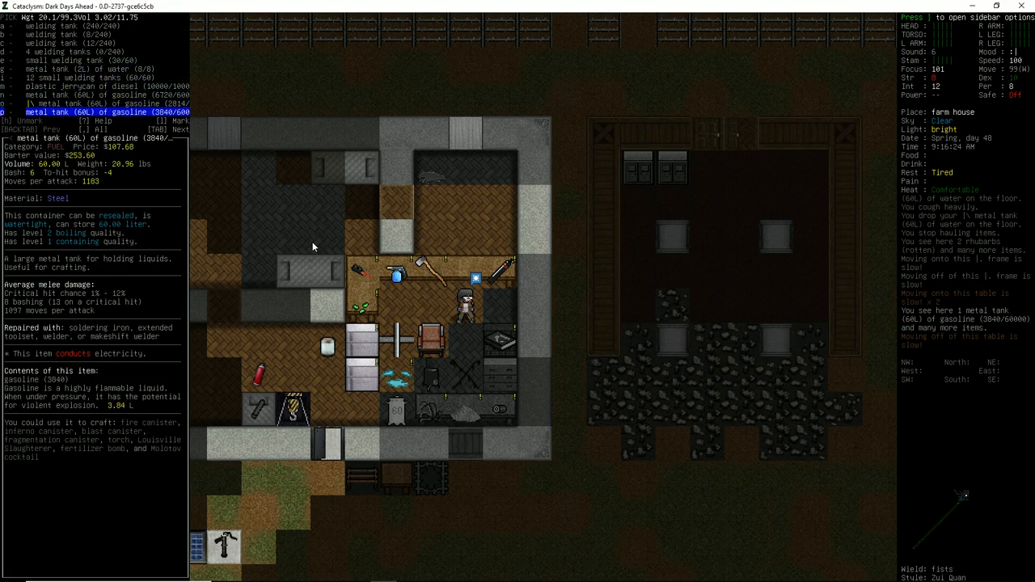
{"action": "key", "text": "up"}
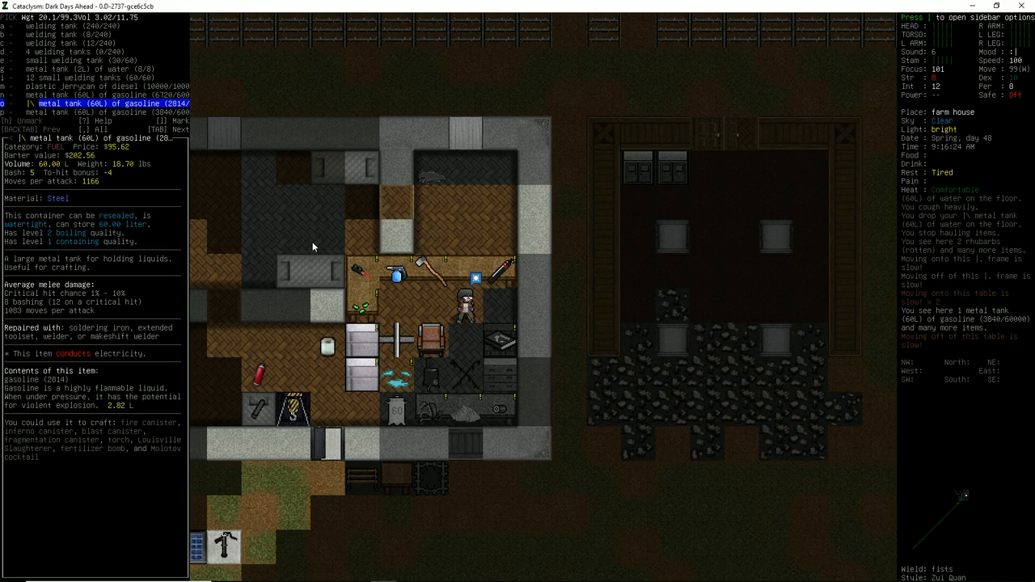
{"action": "key", "text": "Escape"}
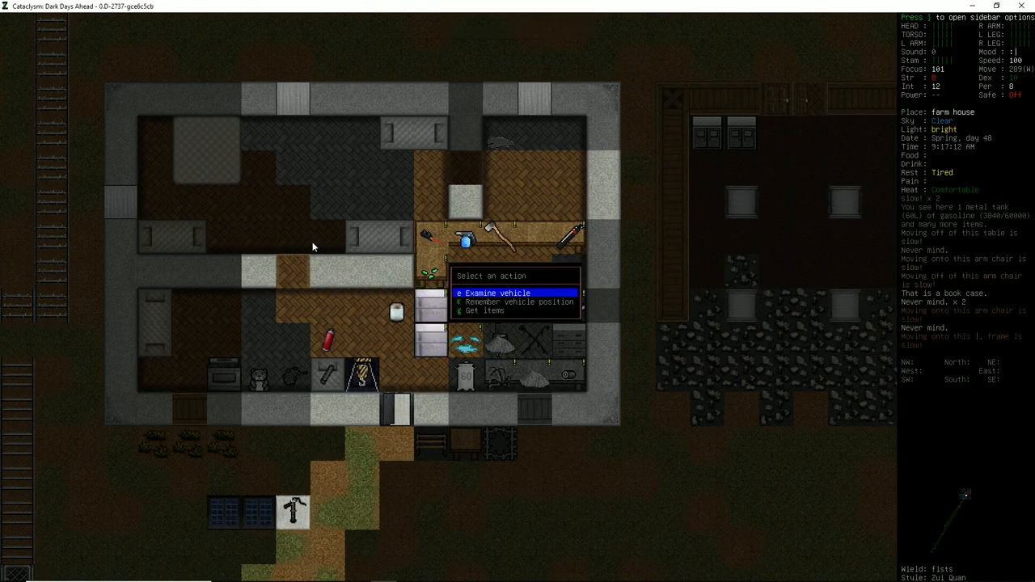
{"action": "left_click", "coordinate": [496, 292]}
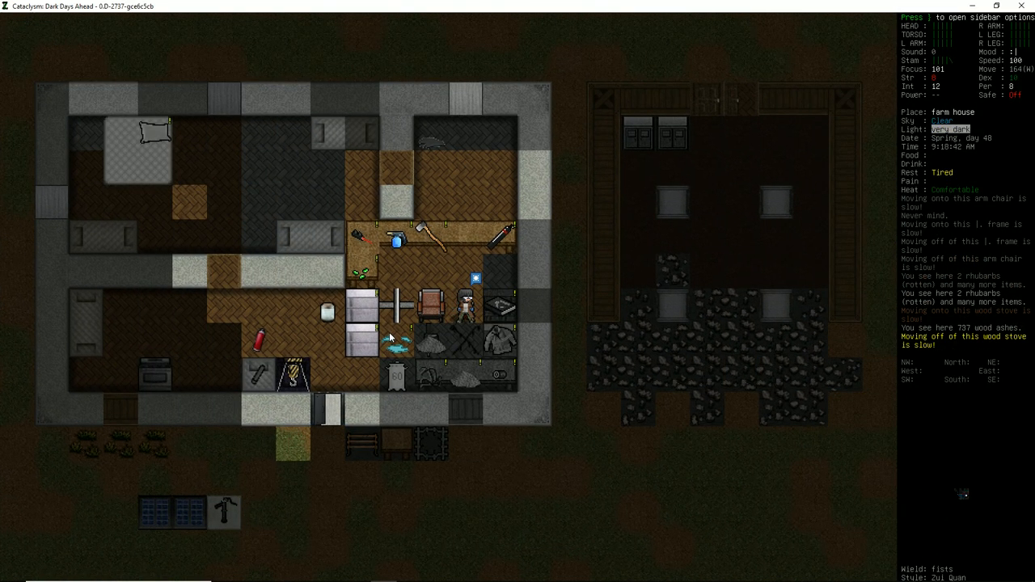
- Close the Select an action menu and return to the farmhouse map
{"action": "key", "text": "c"}
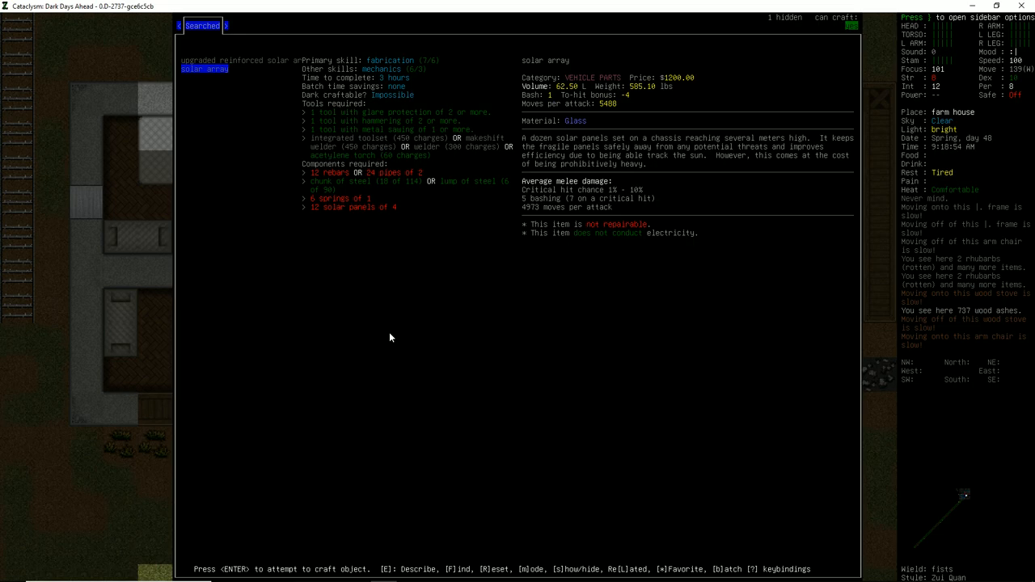
- Filter crafting recipes by 'panels' to review reinforced solar arrays, then filter nearby items by 'panel'
{"action": "key", "text": "up"}
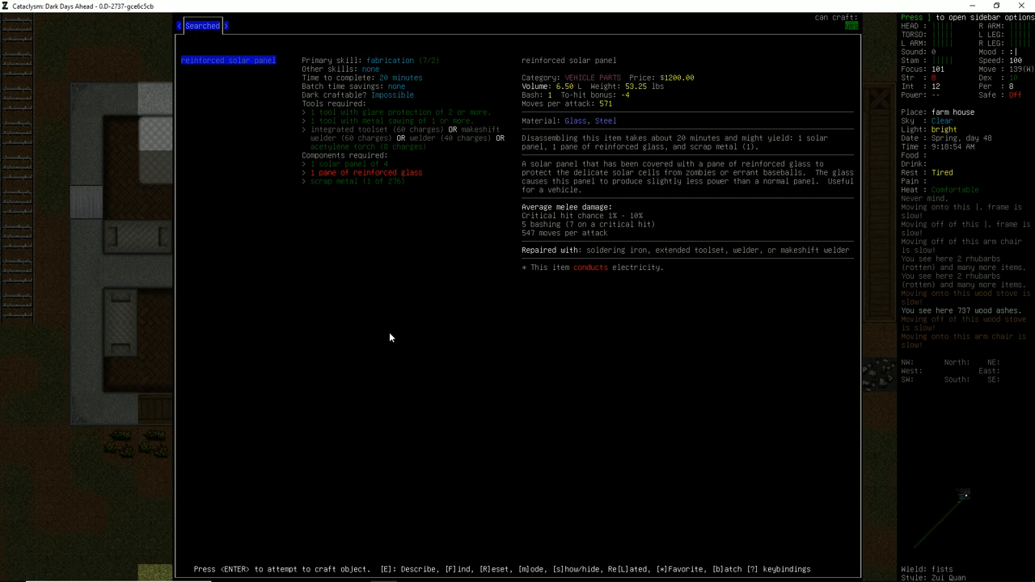
{"action": "type", "text": "panels"}
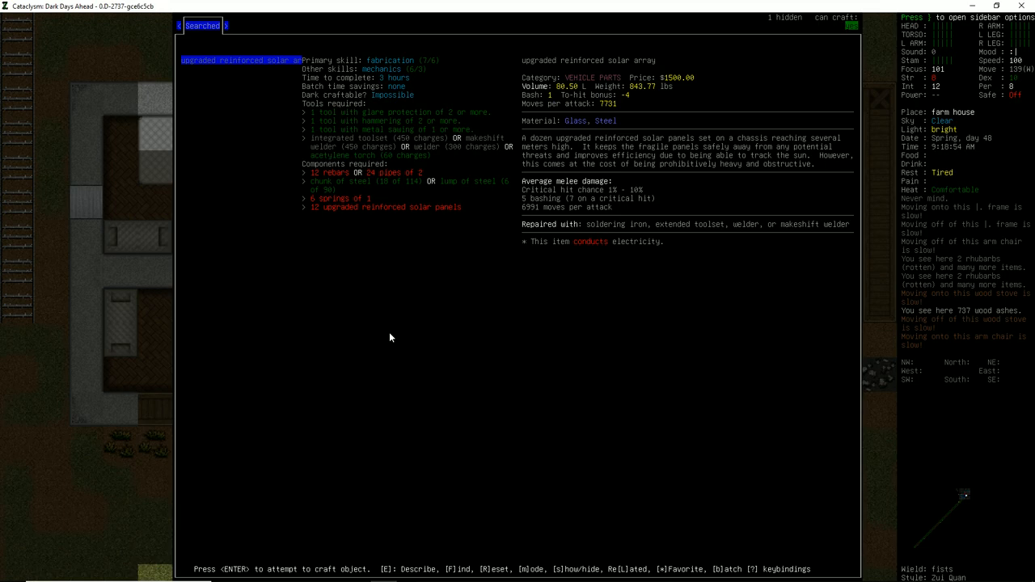
{"action": "mouse_move", "coordinate": [275, 63]}
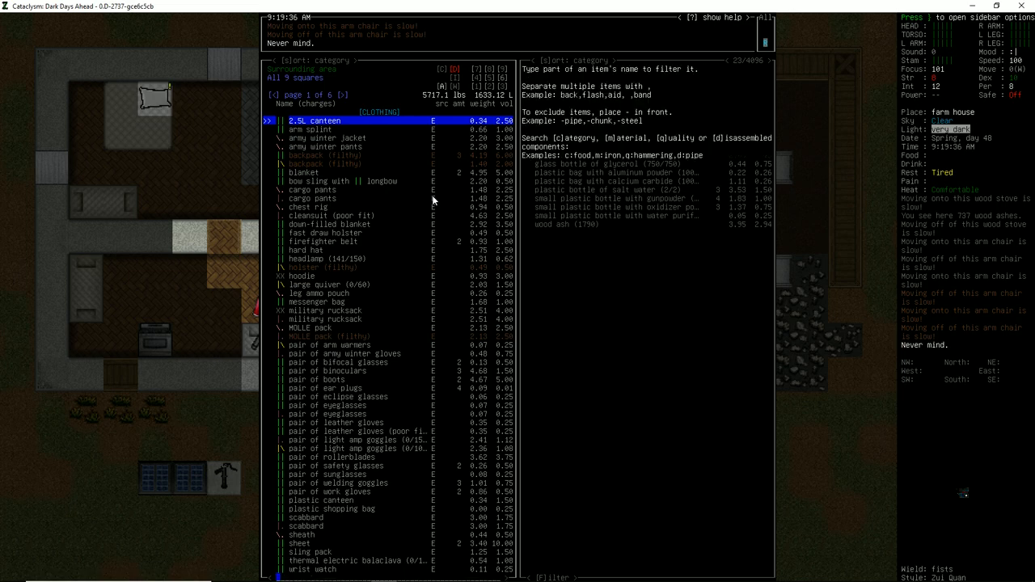
{"action": "type", "text": "panel"}
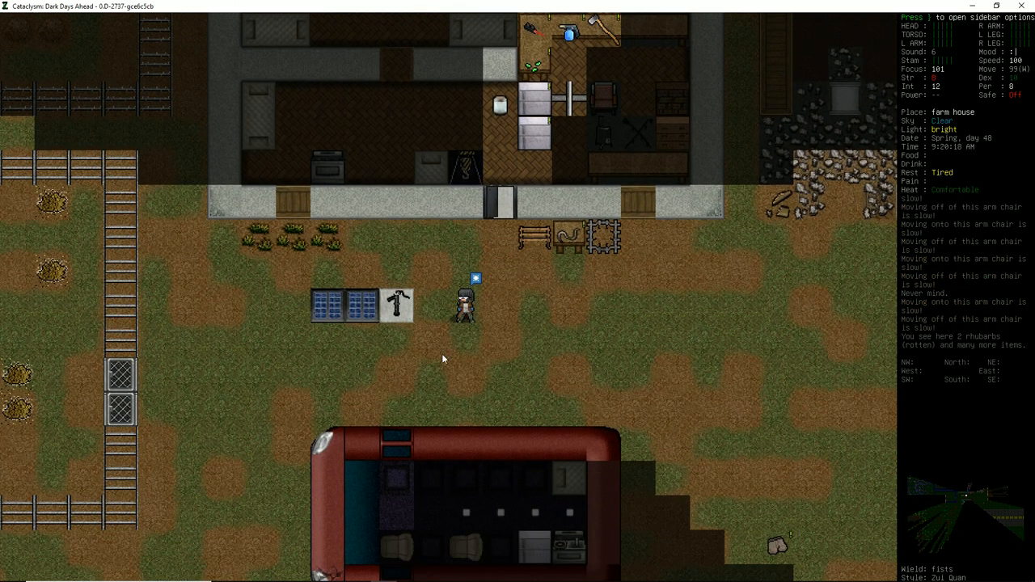
{"action": "mouse_move", "coordinate": [385, 320]}
{"action": "type", "text": "bath"}
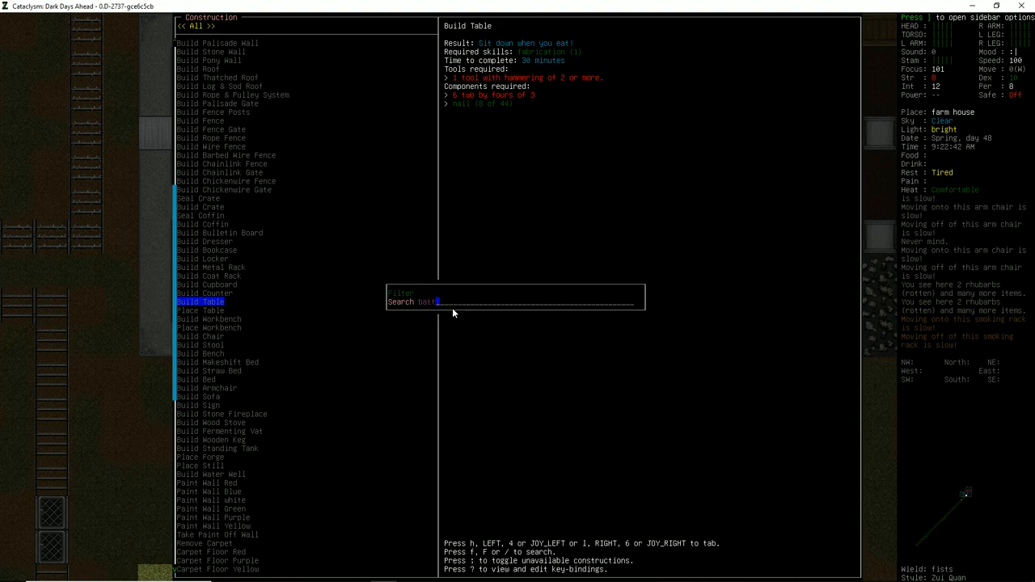
- Step between the medium and heavy battery mod recipes to compare their requirements
{"action": "key", "text": "Escape"}
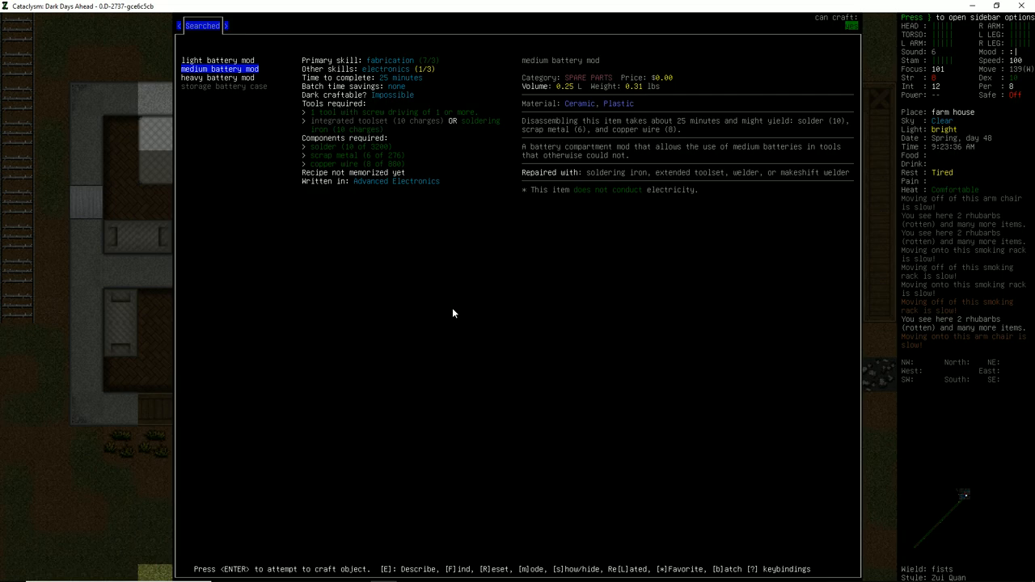
{"action": "mouse_move", "coordinate": [671, 160]}
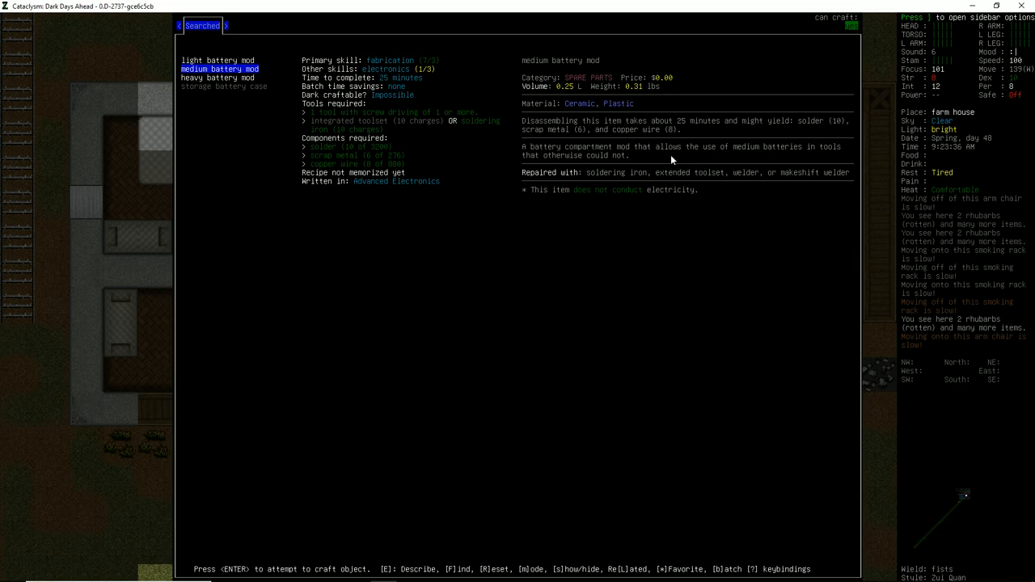
{"action": "mouse_move", "coordinate": [653, 158]}
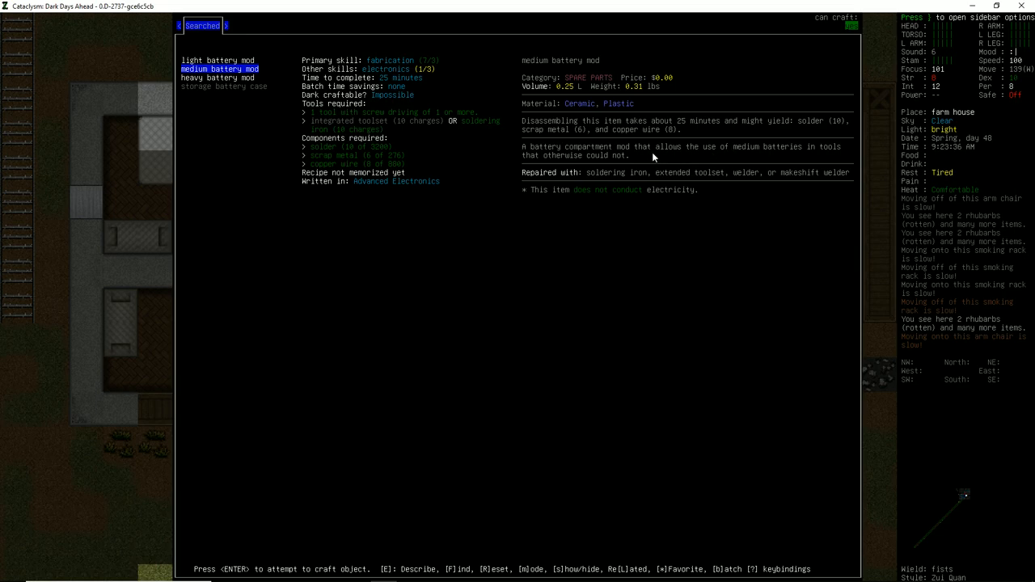
{"action": "mouse_move", "coordinate": [469, 74]}
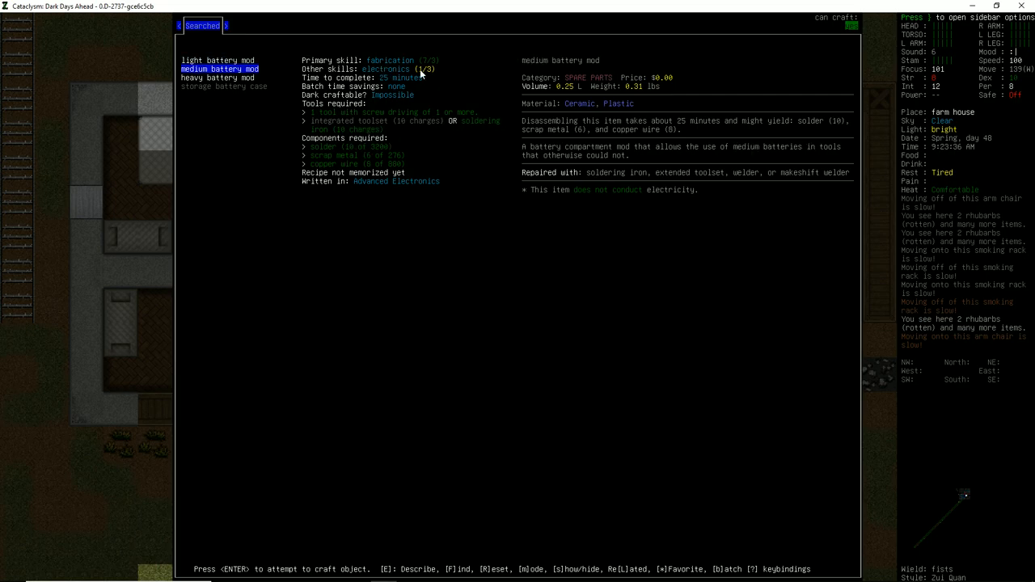
{"action": "key", "text": "down"}
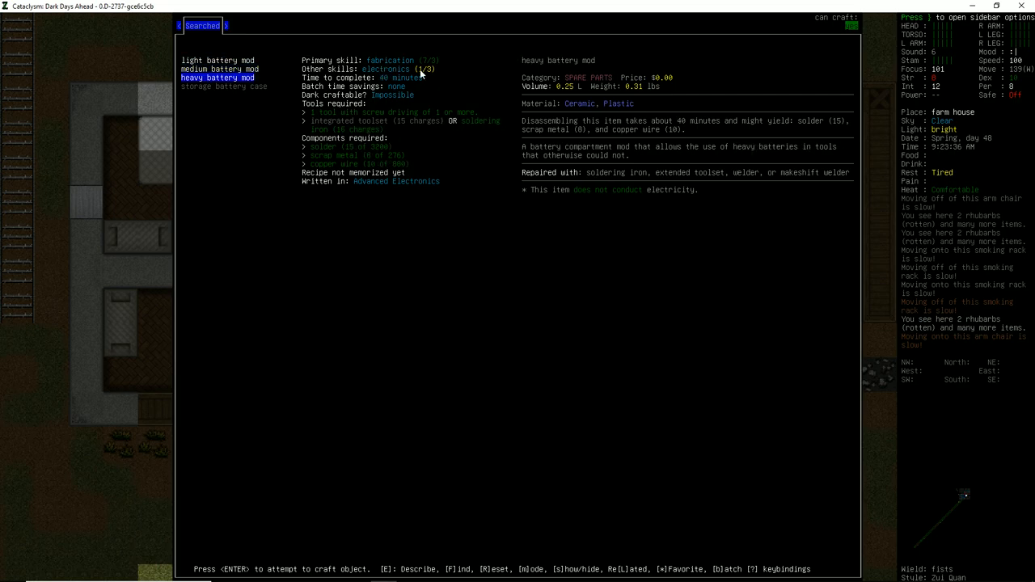
{"action": "key", "text": "up"}
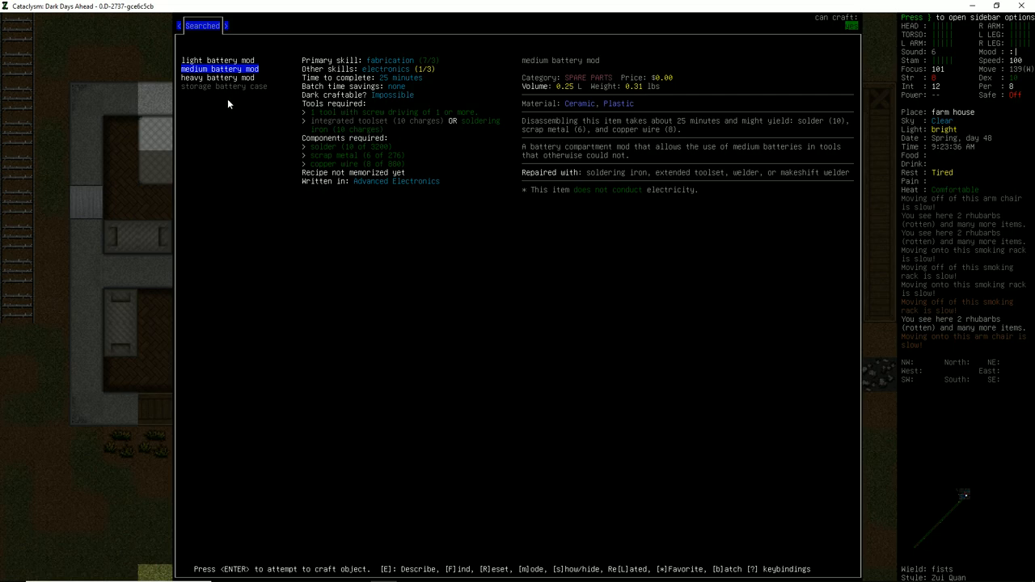
{"action": "mouse_move", "coordinate": [239, 111]}
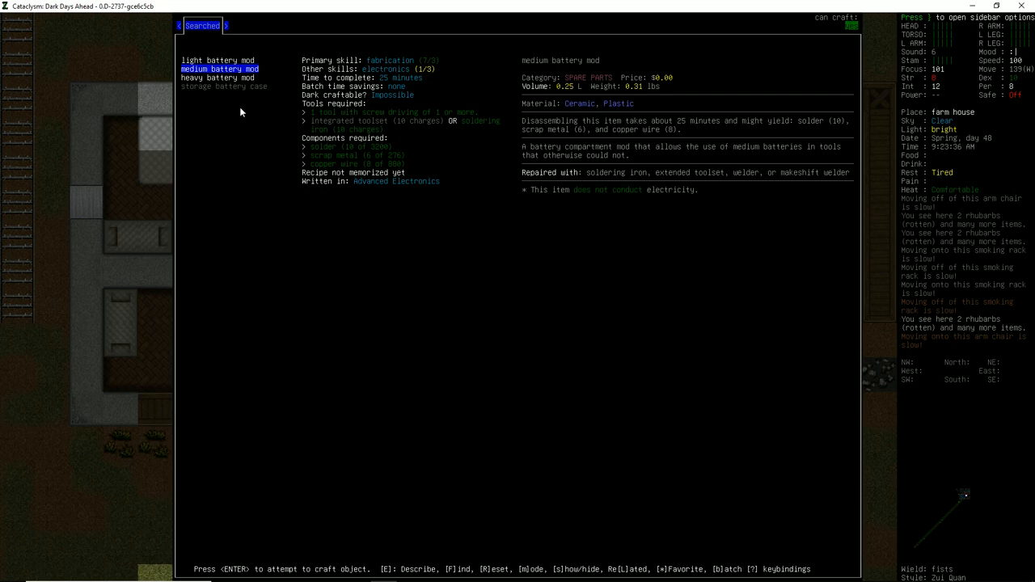
{"action": "key", "text": "DOWN"}
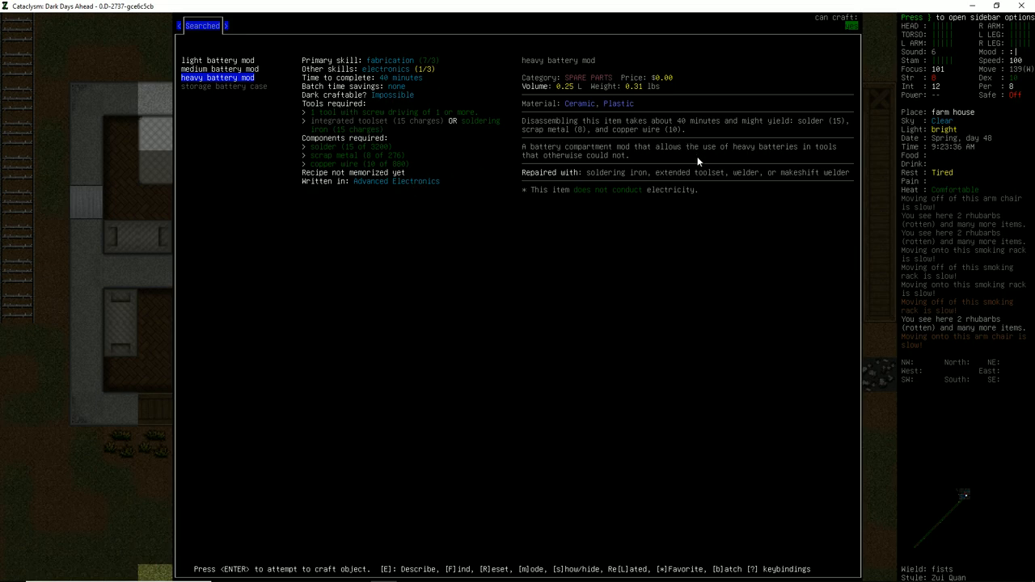
{"action": "mouse_move", "coordinate": [621, 196]}
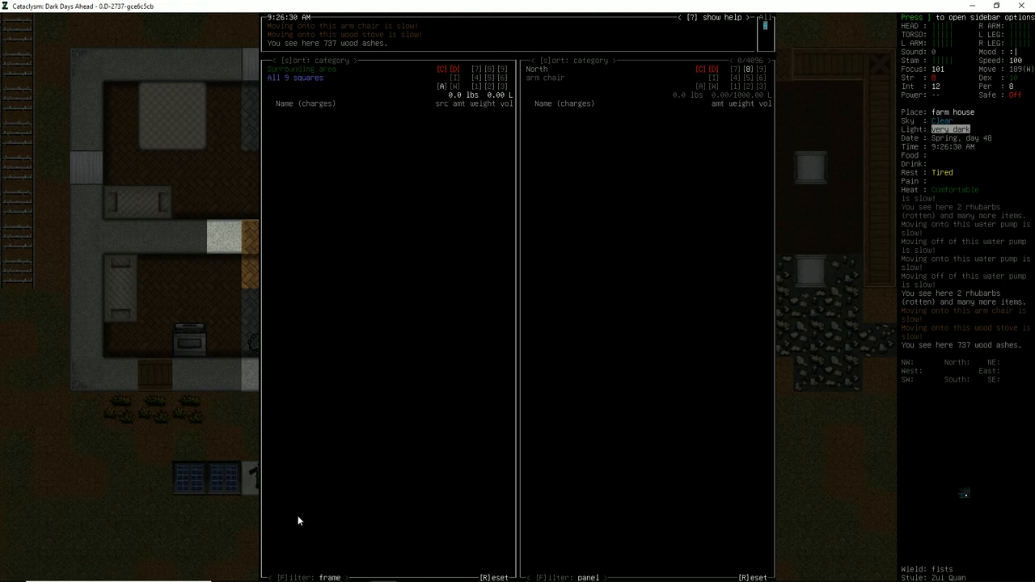
- Drop the upgraded solar panels on the dirt beside the solar array rig and recheck its parts
{"action": "key", "text": "Escape"}
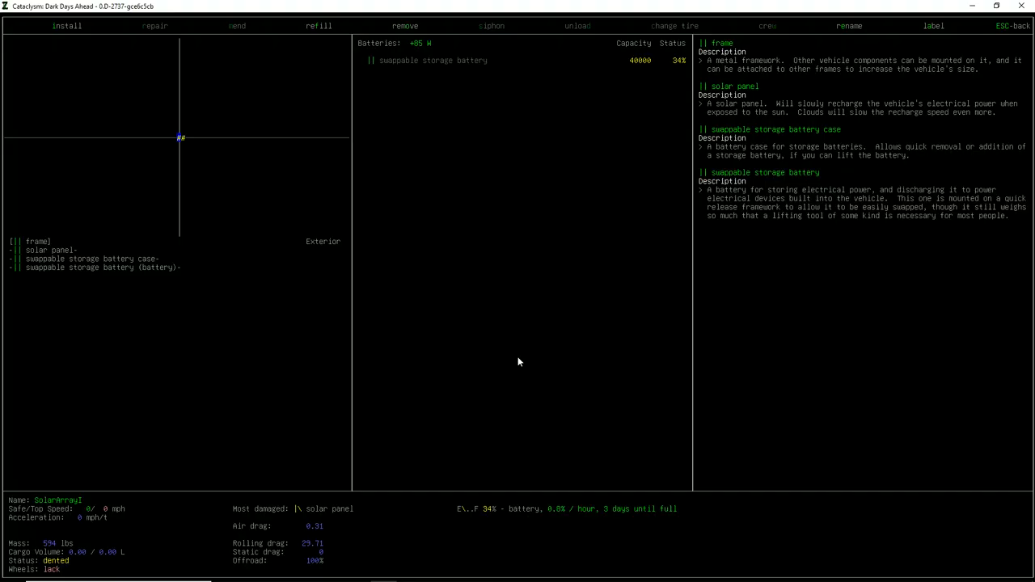
{"action": "key", "text": "escape"}
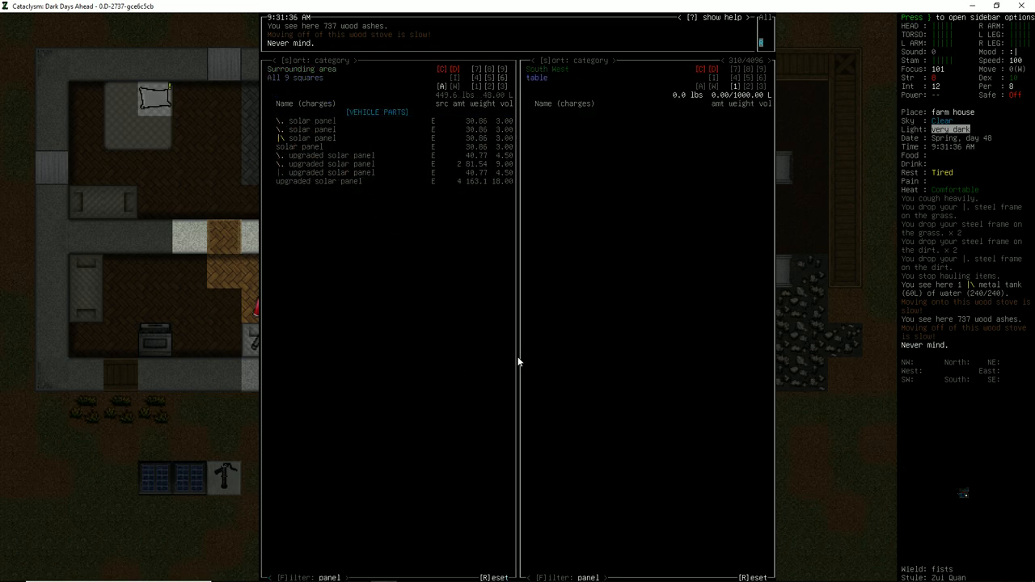
{"action": "key", "text": "down"}
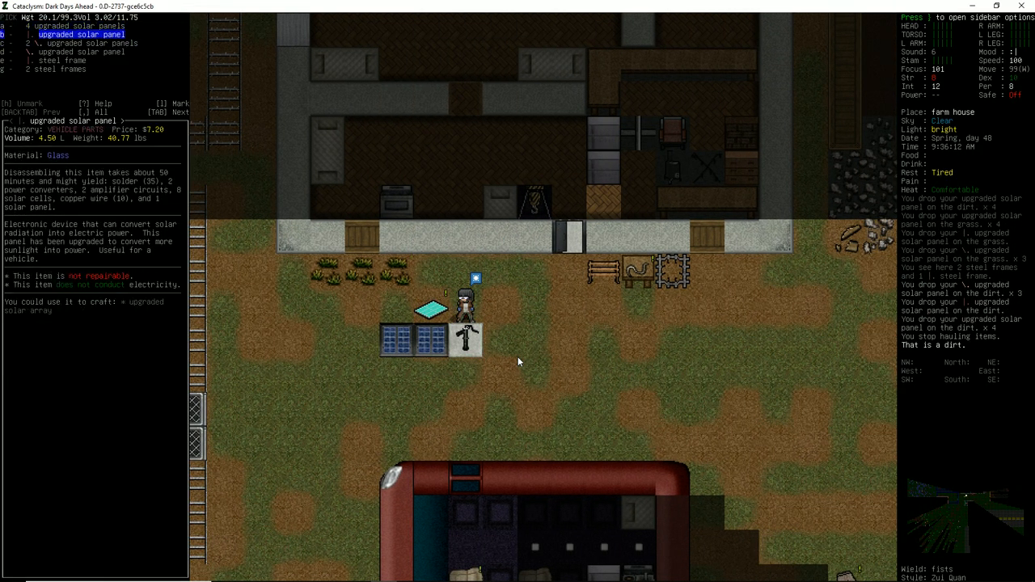
{"action": "key", "text": "DOWN"}
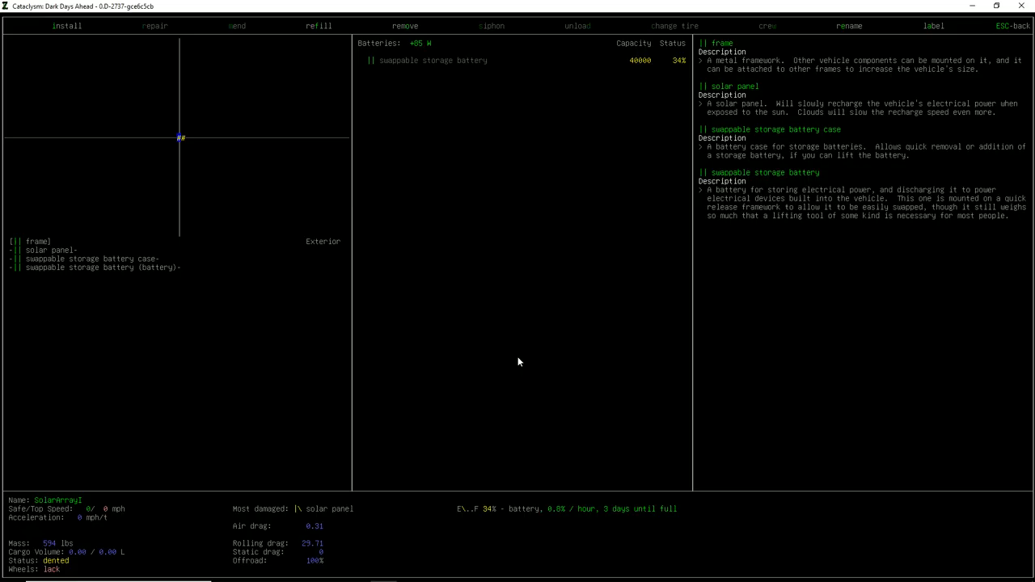
{"action": "left_click", "coordinate": [405, 26]}
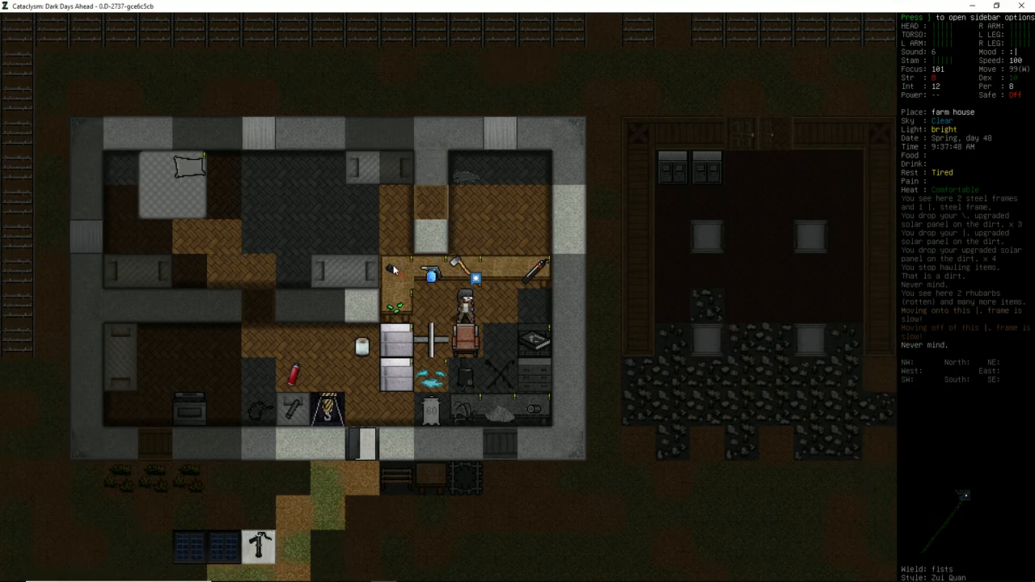
{"action": "mouse_move", "coordinate": [396, 307]}
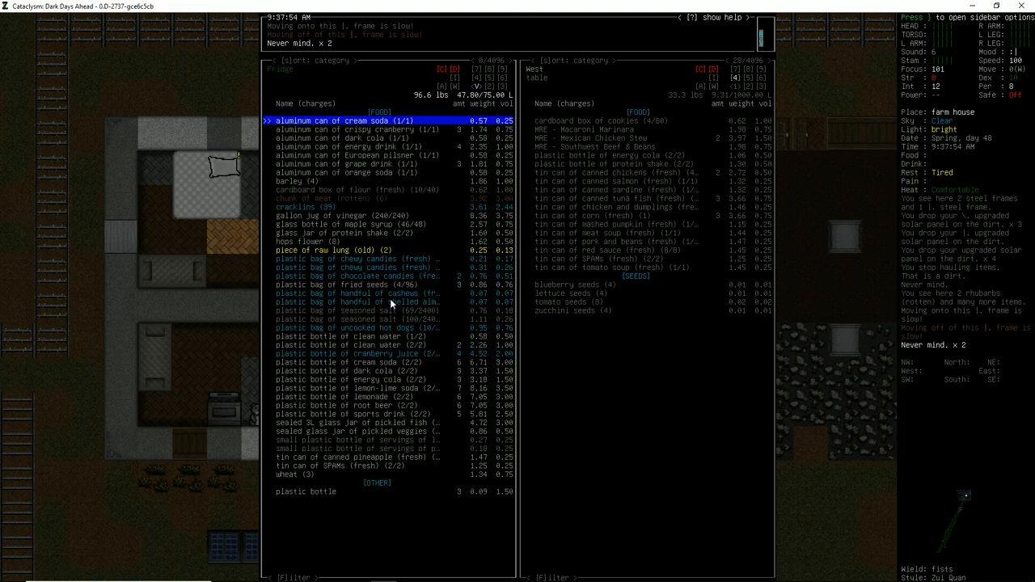
- Move canned food onto the table, eat the crackling, then inspect the bare solar array frame
{"action": "key", "text": "DOWN"}
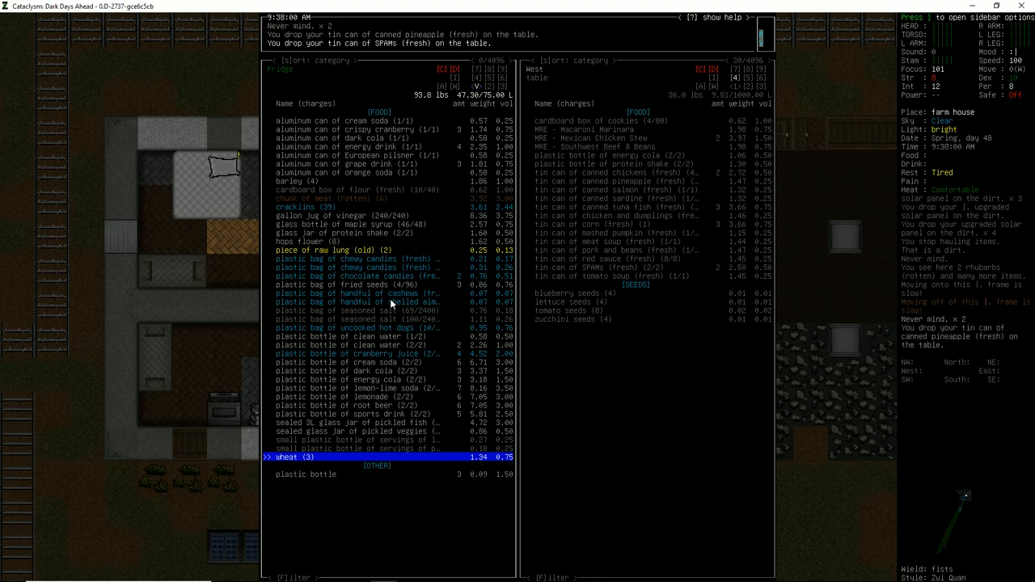
{"action": "key", "text": "up"}
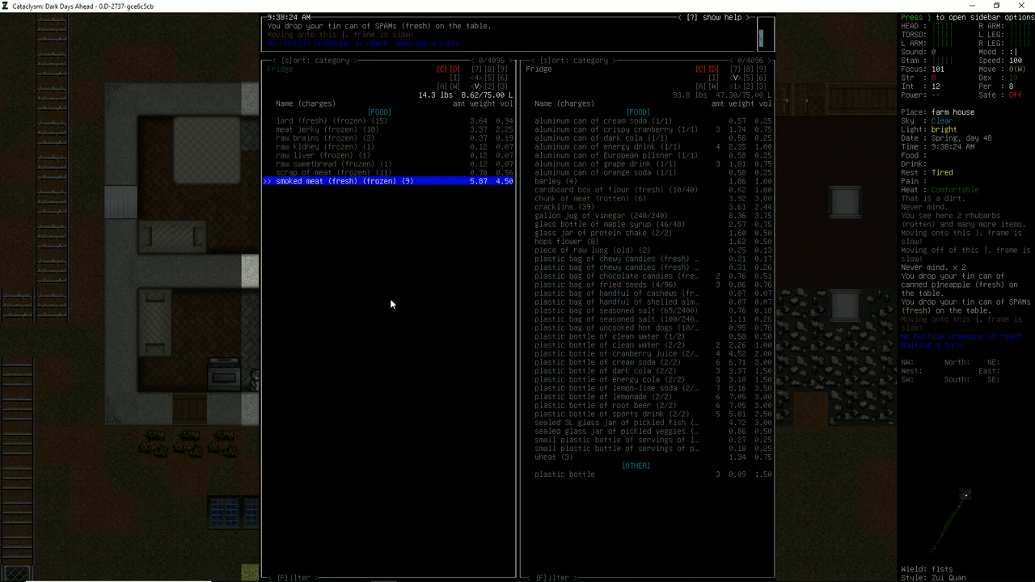
{"action": "key", "text": "E"}
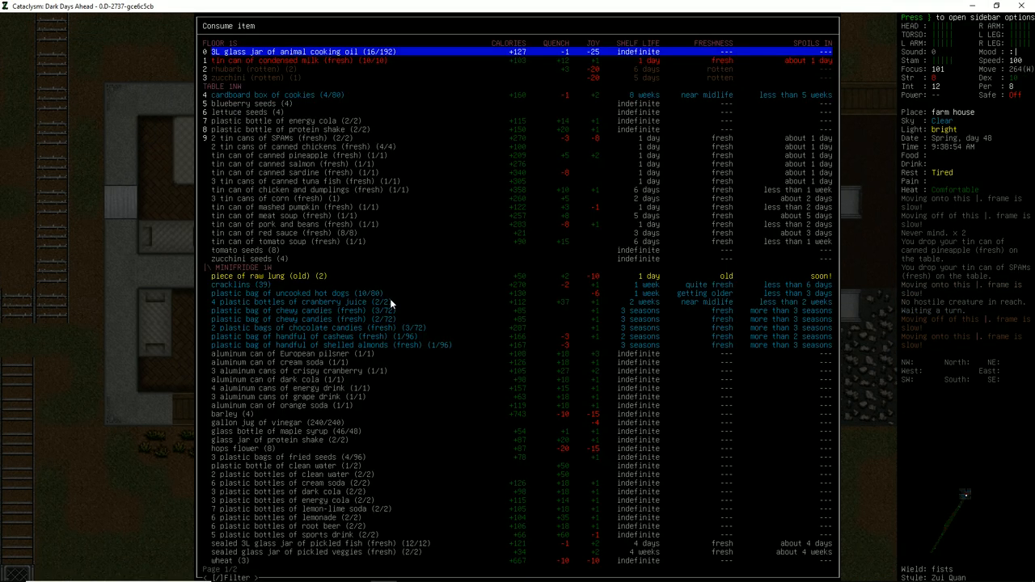
{"action": "key", "text": "down"}
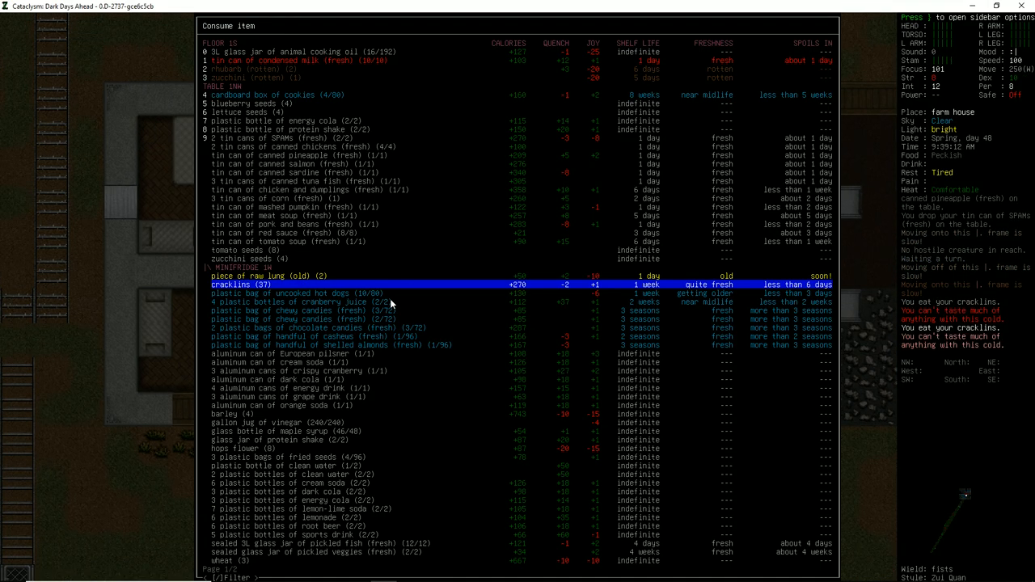
{"action": "key", "text": "Enter"}
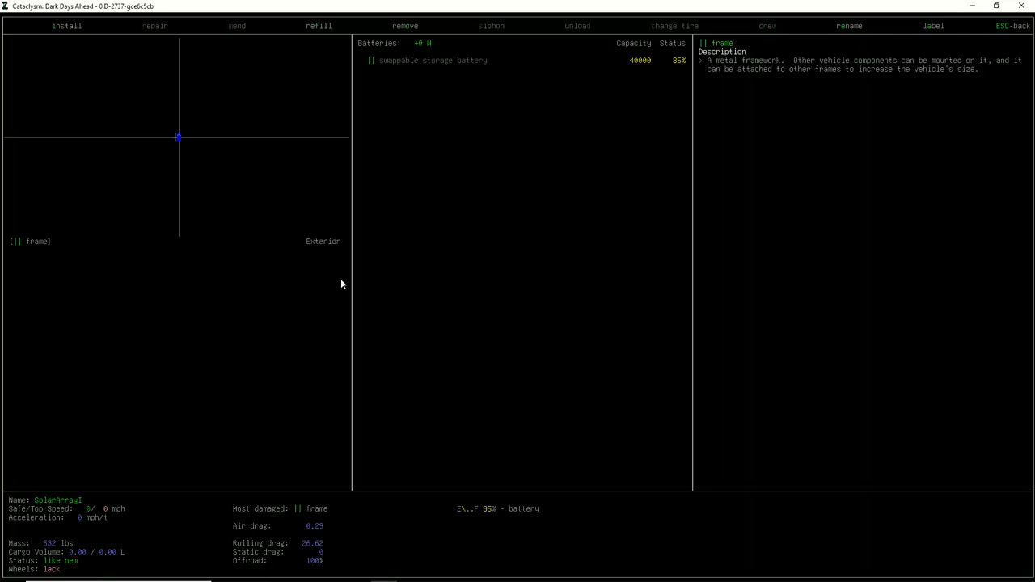
- Install the upgraded solar panel on the solar array frame and leave the parts view
{"action": "left_click", "coordinate": [68, 26]}
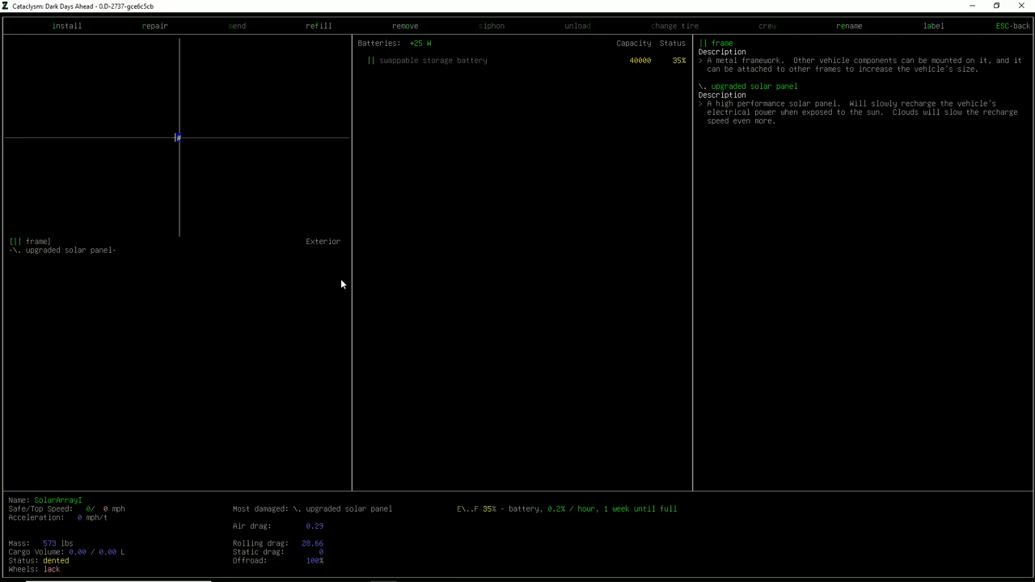
{"action": "left_click", "coordinate": [68, 26]}
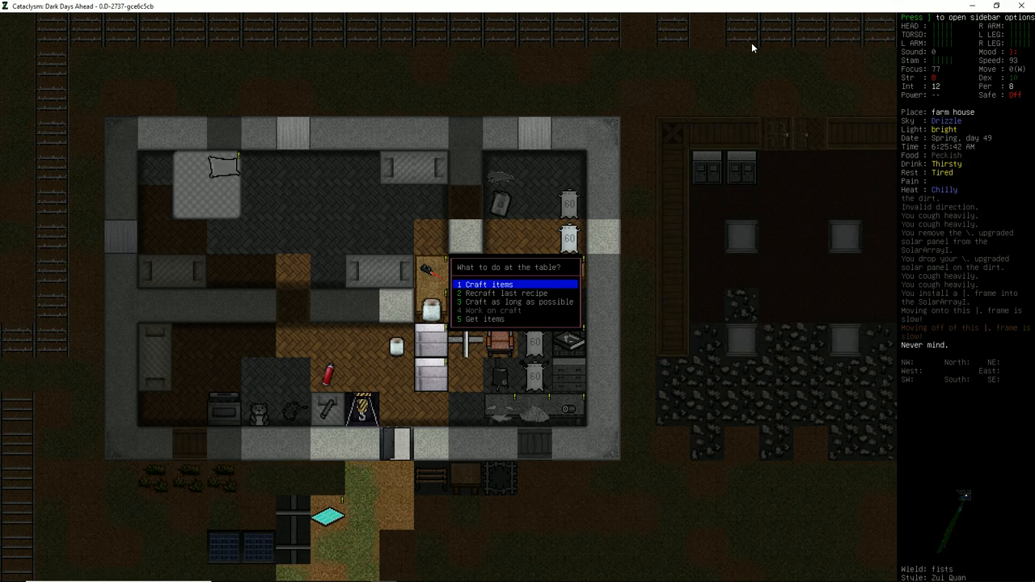
- Dismiss the table's crafting choices and walk out of the farmhouse toward the road
{"action": "left_click", "coordinate": [482, 321]}
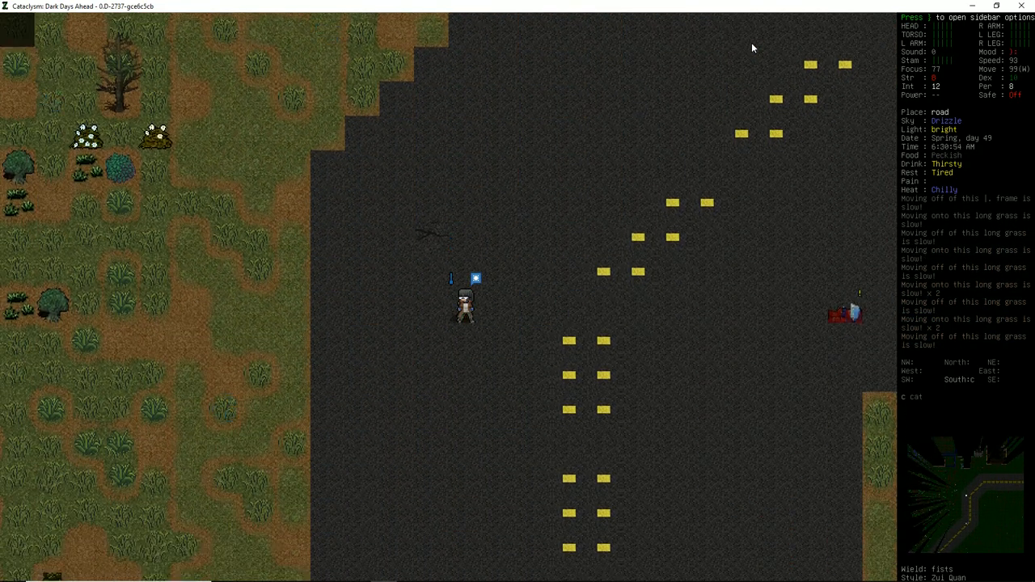
{"action": "key", "text": "up"}
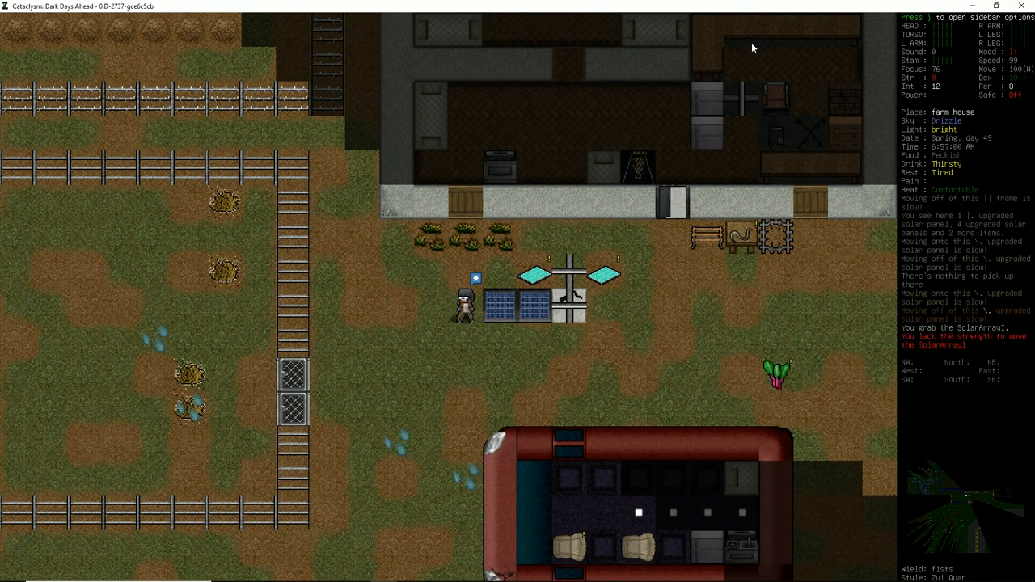
- Install a plain steel frame on the solar array rig and return to the map
{"action": "key", "text": "e"}
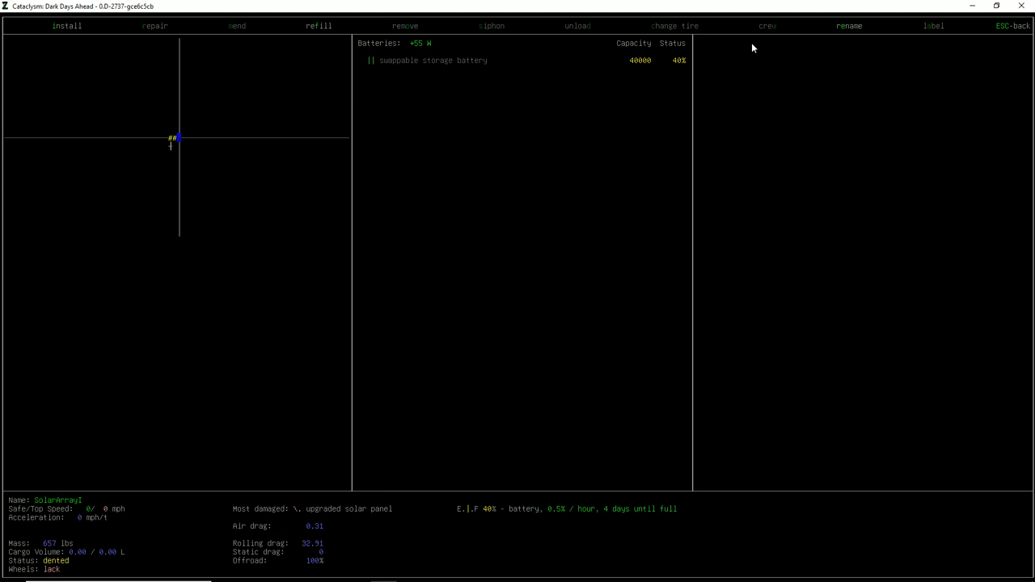
{"action": "left_click", "coordinate": [68, 26]}
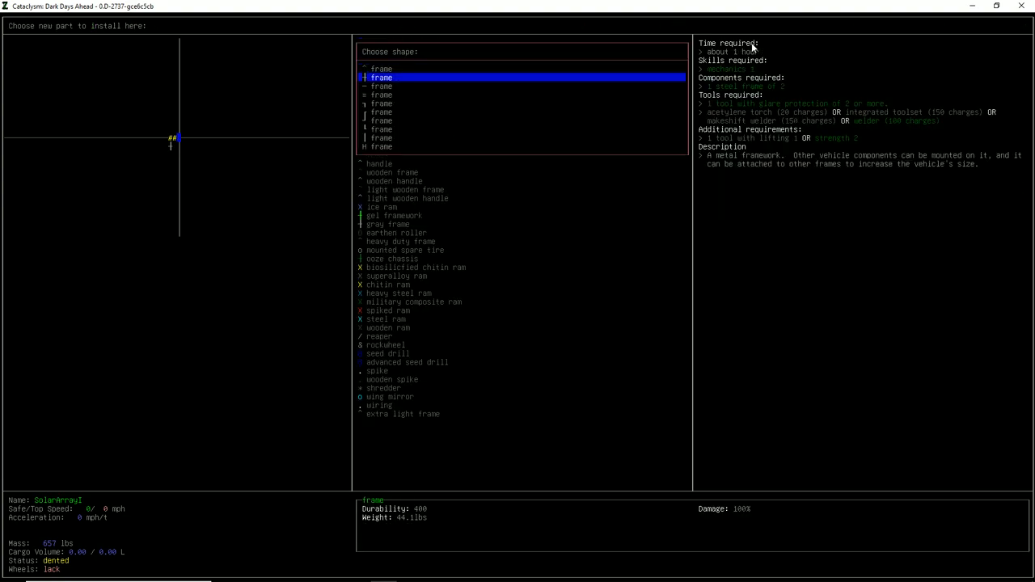
{"action": "key", "text": "Return"}
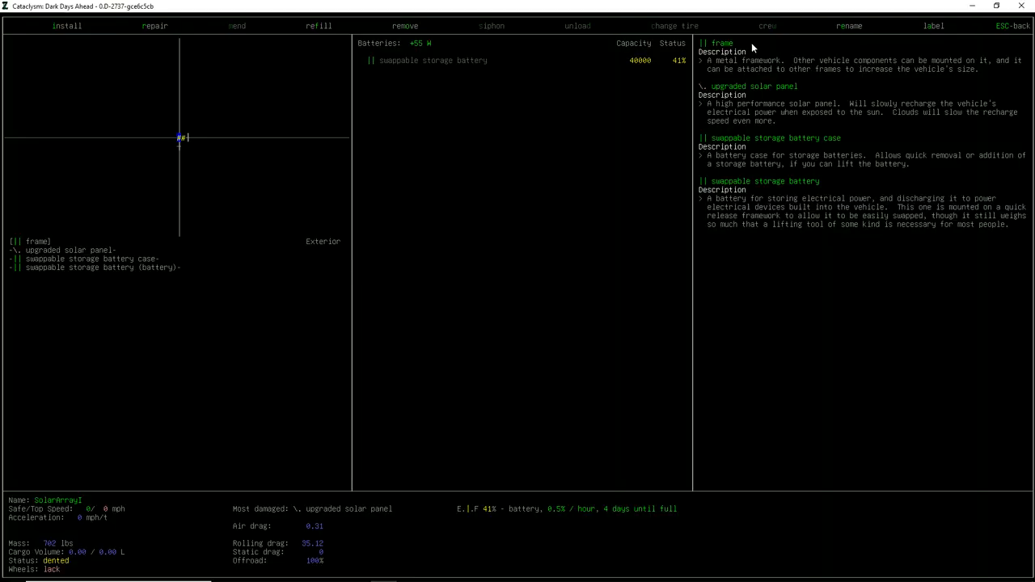
{"action": "left_click", "coordinate": [404, 26]}
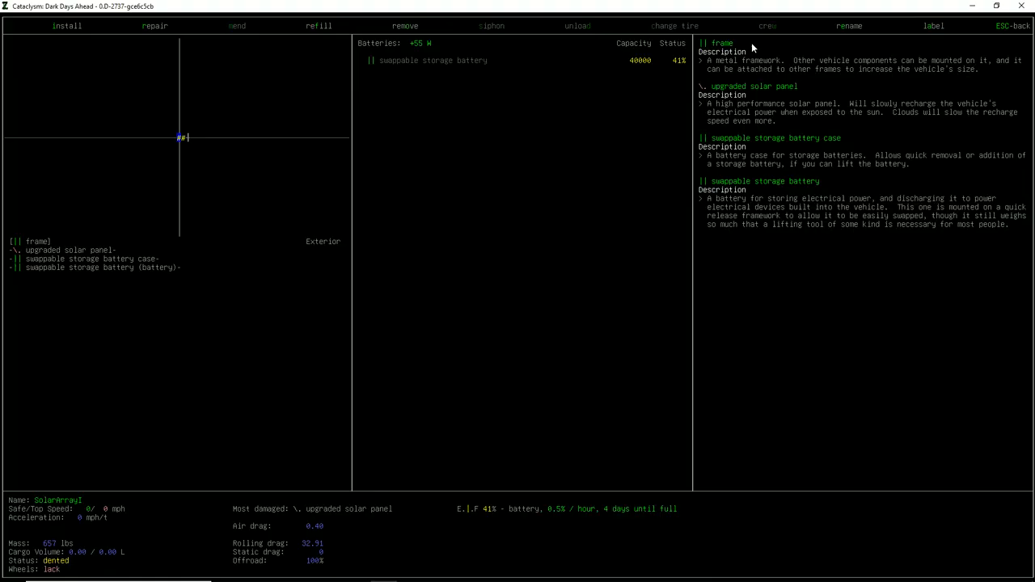
{"action": "left_click", "coordinate": [68, 26]}
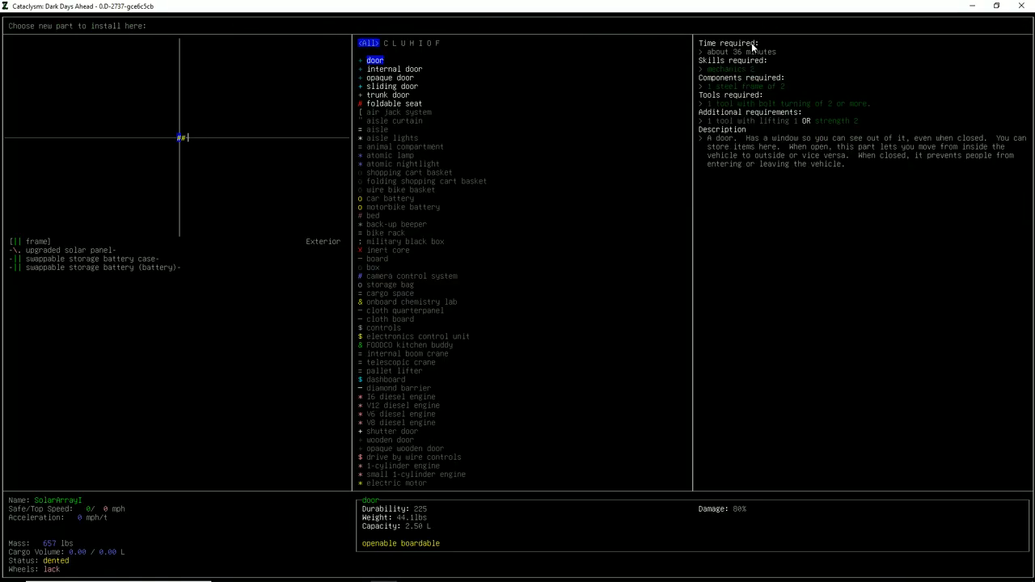
{"action": "key", "text": "Down"}
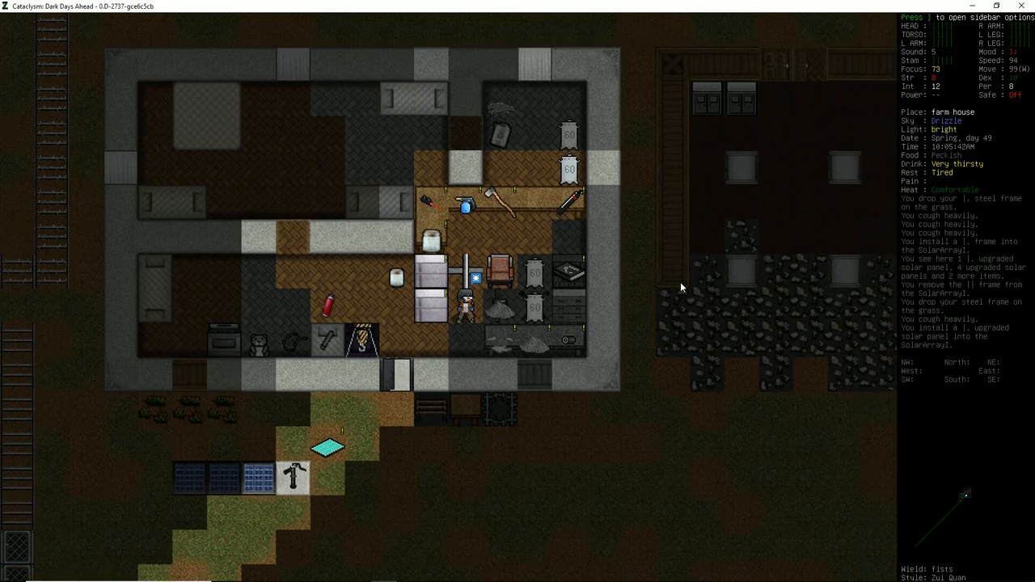
- Check the welder's charge, then install an upgraded solar panel on the new frame tile
{"action": "key", "text": "r"}
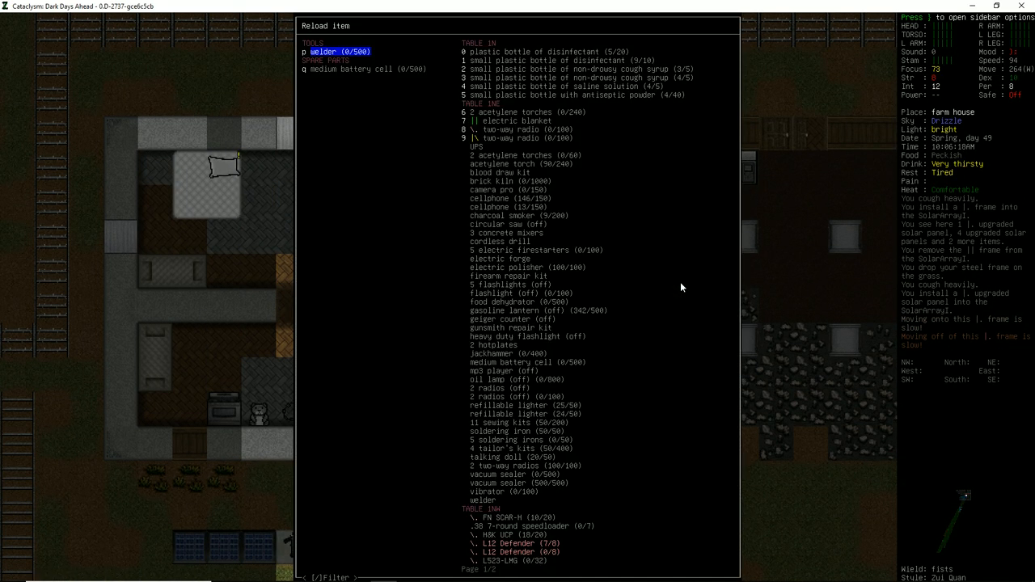
{"action": "key", "text": "Escape"}
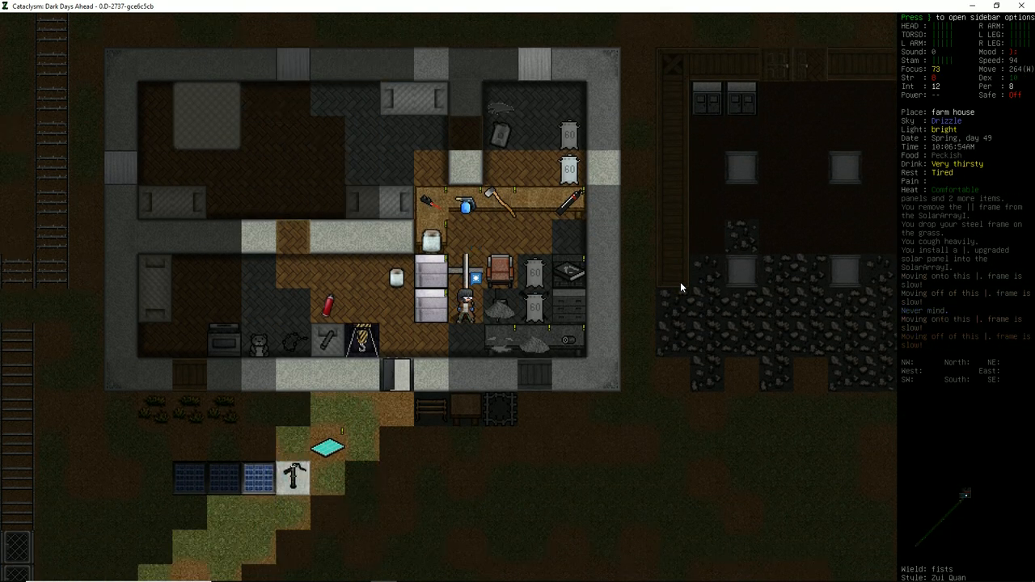
{"action": "key", "text": "r"}
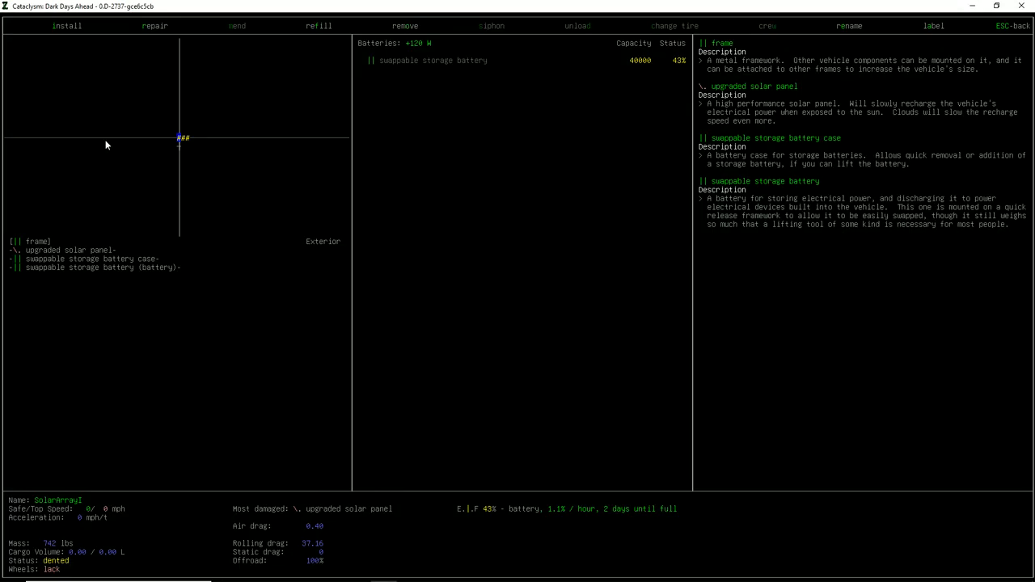
{"action": "mouse_move", "coordinate": [181, 156]}
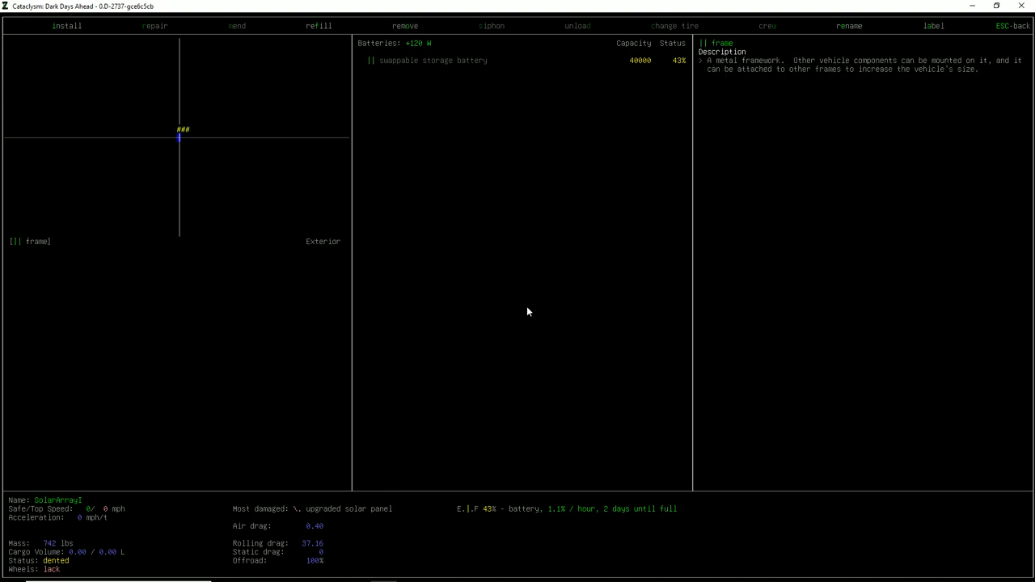
{"action": "left_click", "coordinate": [68, 26]}
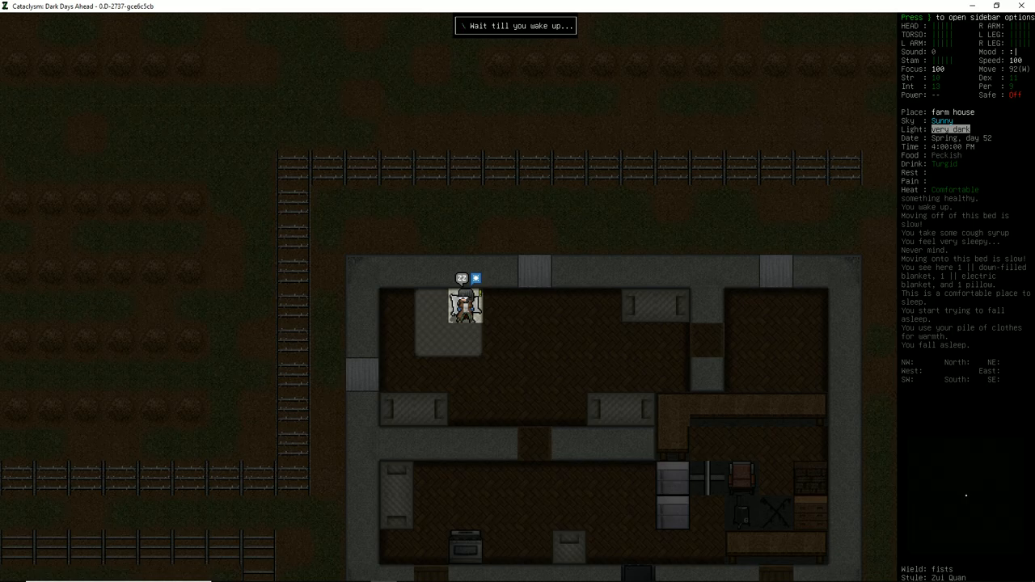
- Wait in bed until waking, then walk outside toward the solar array
{"action": "key", "text": "5"}
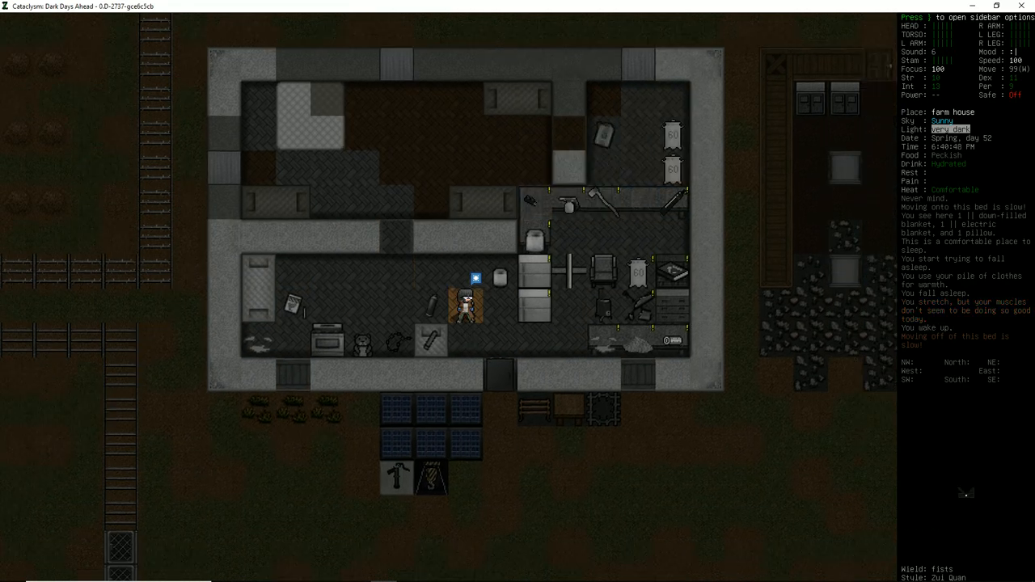
{"action": "key", "text": "down"}
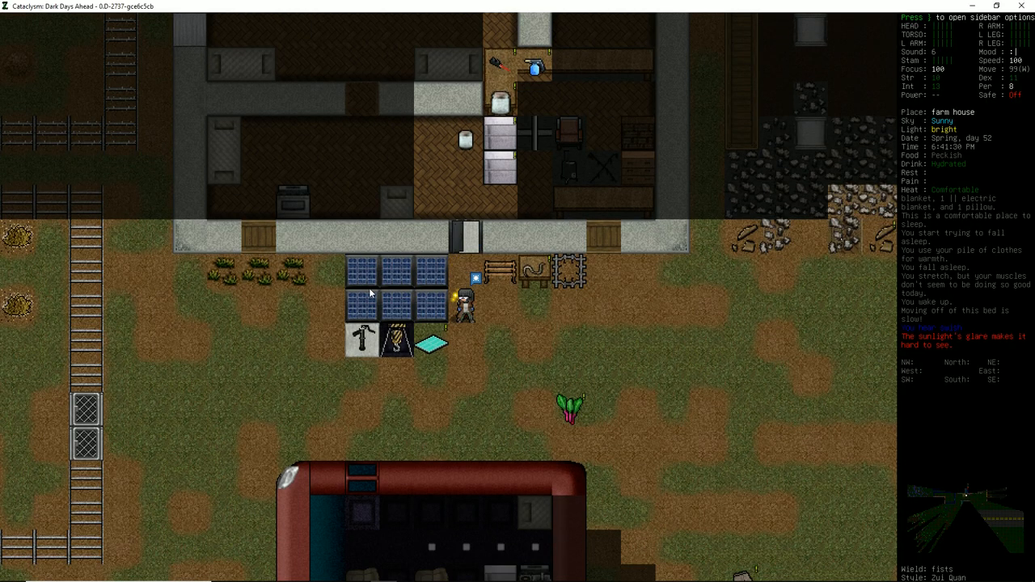
{"action": "mouse_move", "coordinate": [370, 330]}
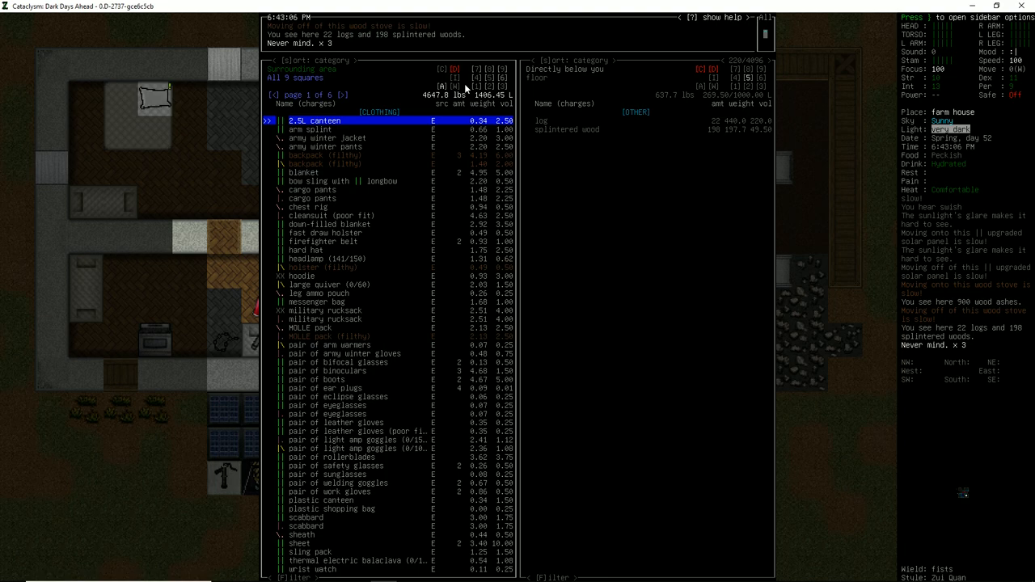
- Filter advanced inventory for 'battery', move the storage battery out, and leave the battery case recipe
{"action": "type", "text": "battery"}
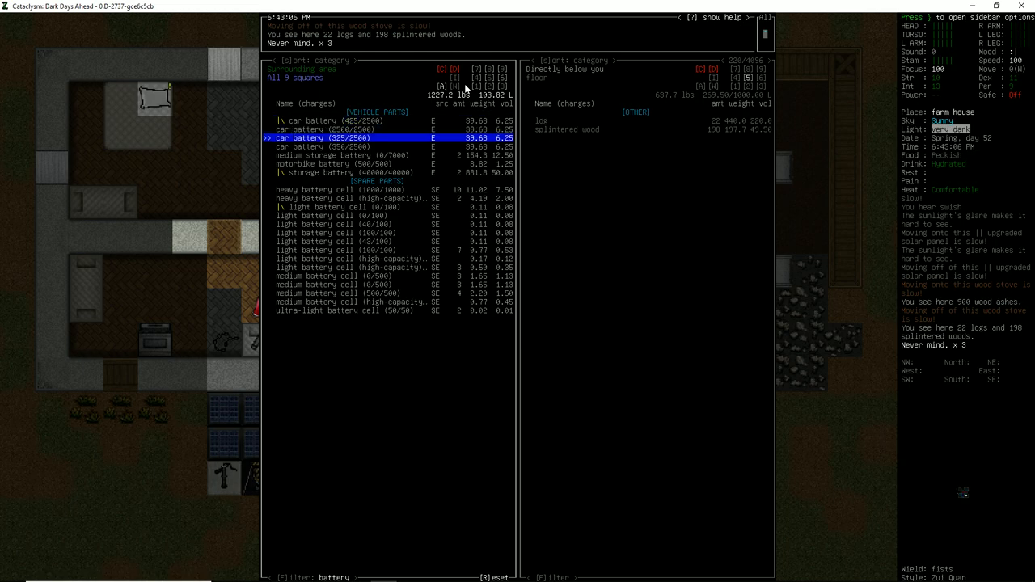
{"action": "key", "text": "down"}
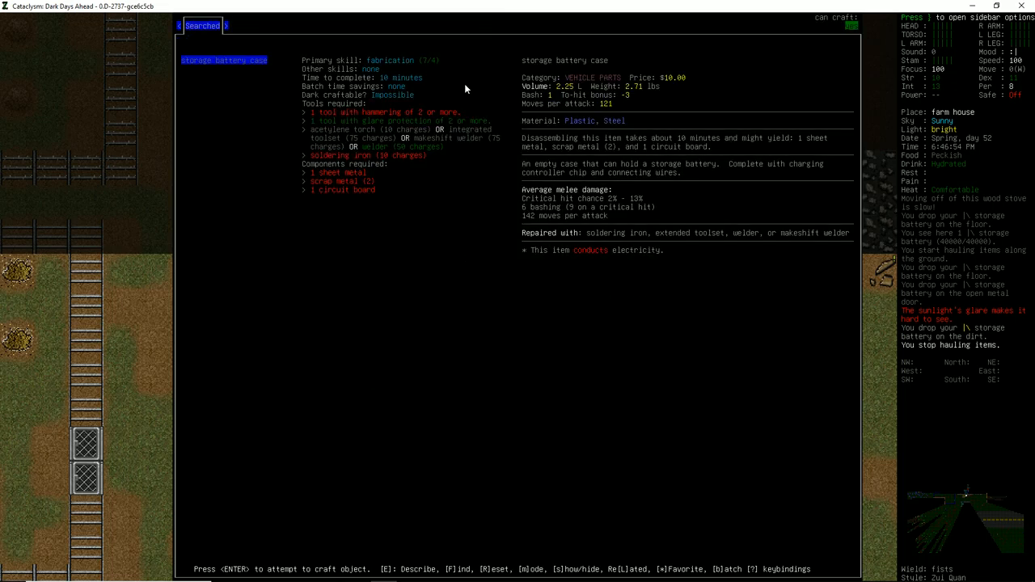
{"action": "key", "text": "Escape"}
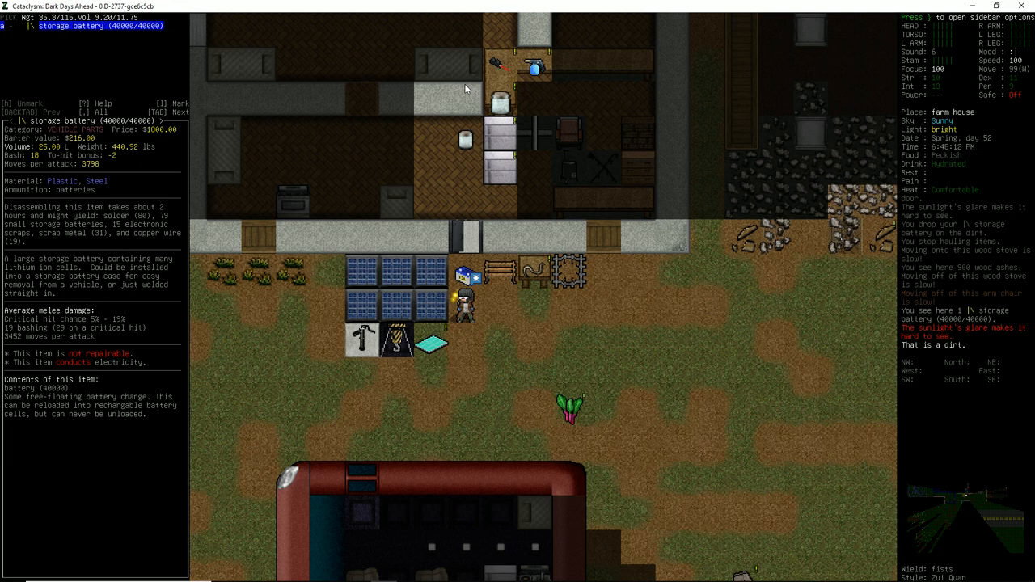
{"action": "mouse_move", "coordinate": [919, 118]}
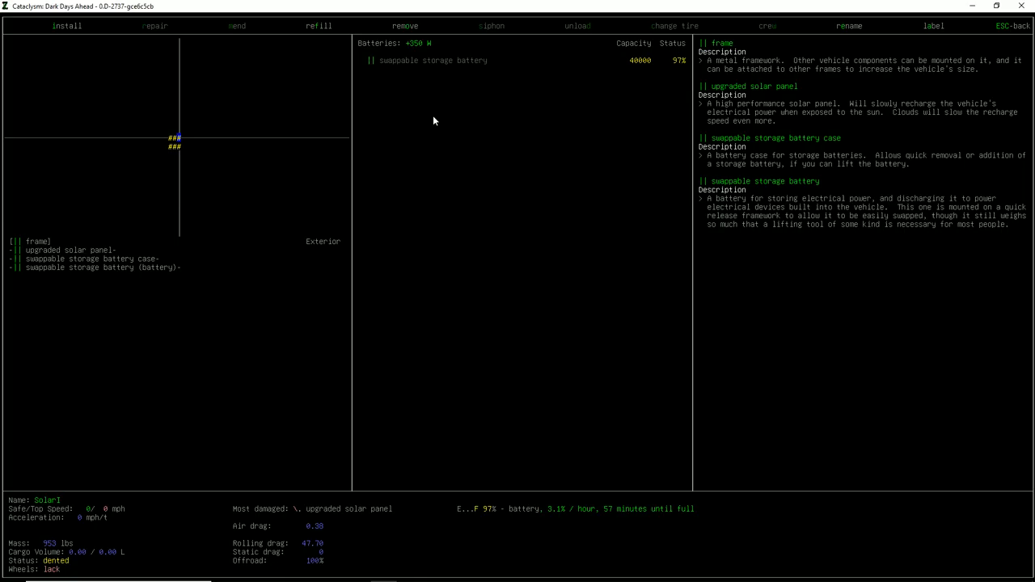
- Select the rig's swappable storage battery in the Solar1 vehicle menu and remove it
{"action": "left_click", "coordinate": [404, 26]}
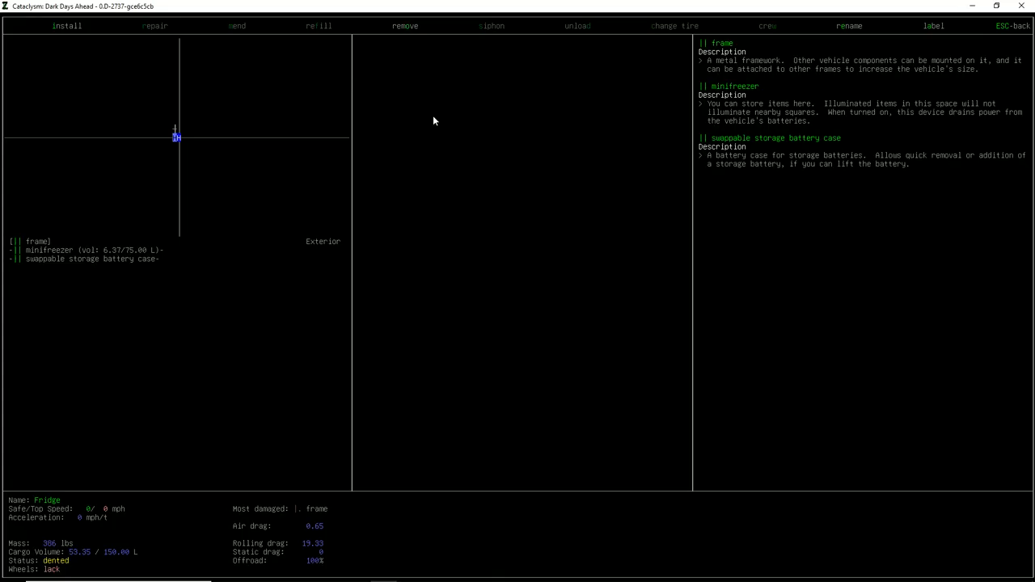
{"action": "left_click", "coordinate": [68, 26]}
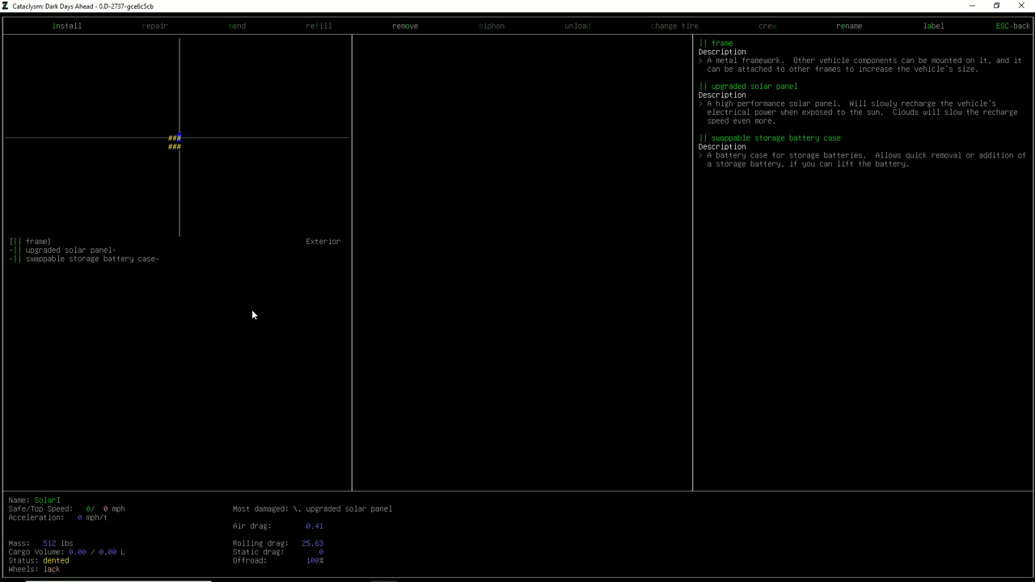
- Exit the vehicle menu, head inside, and review then close the charcoal smoker recipe
{"action": "left_click", "coordinate": [68, 26]}
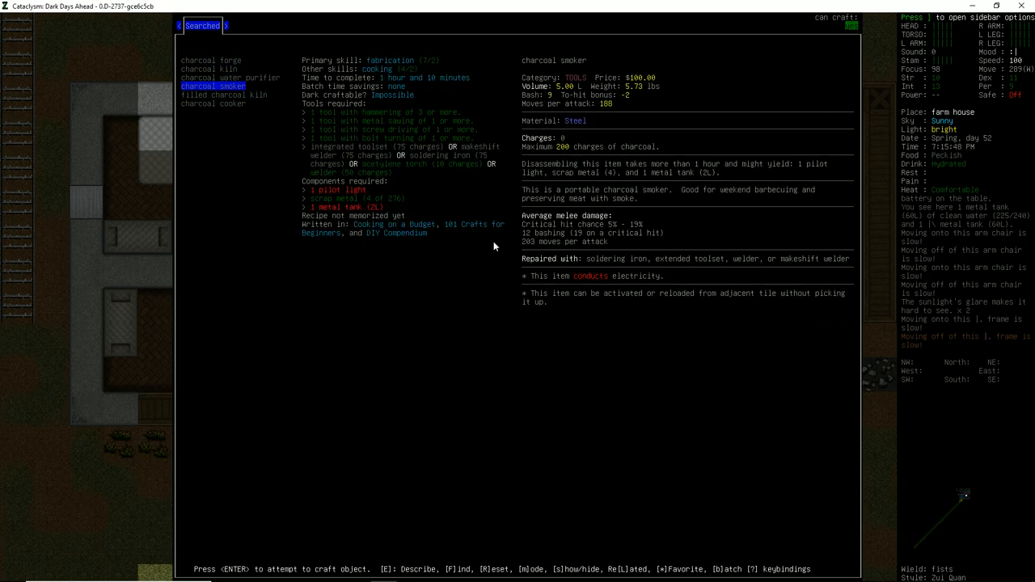
{"action": "key", "text": "Escape"}
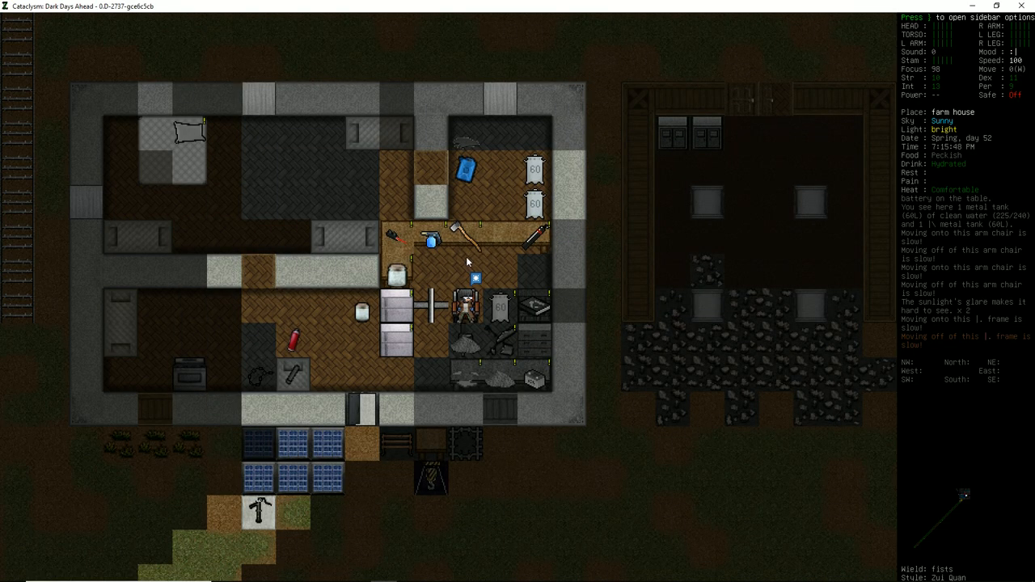
{"action": "mouse_move", "coordinate": [631, 288]}
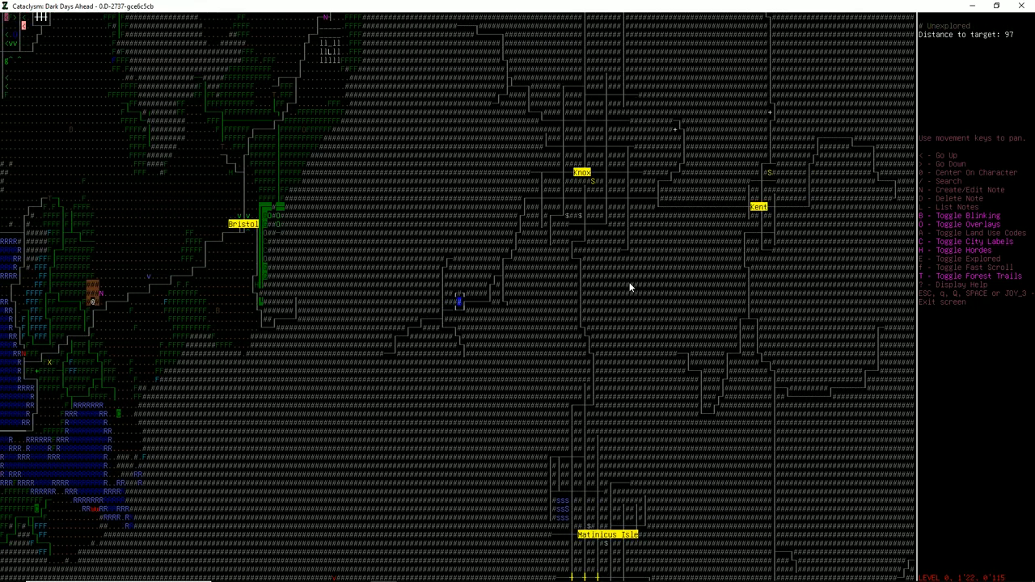
{"action": "mouse_move", "coordinate": [621, 211]}
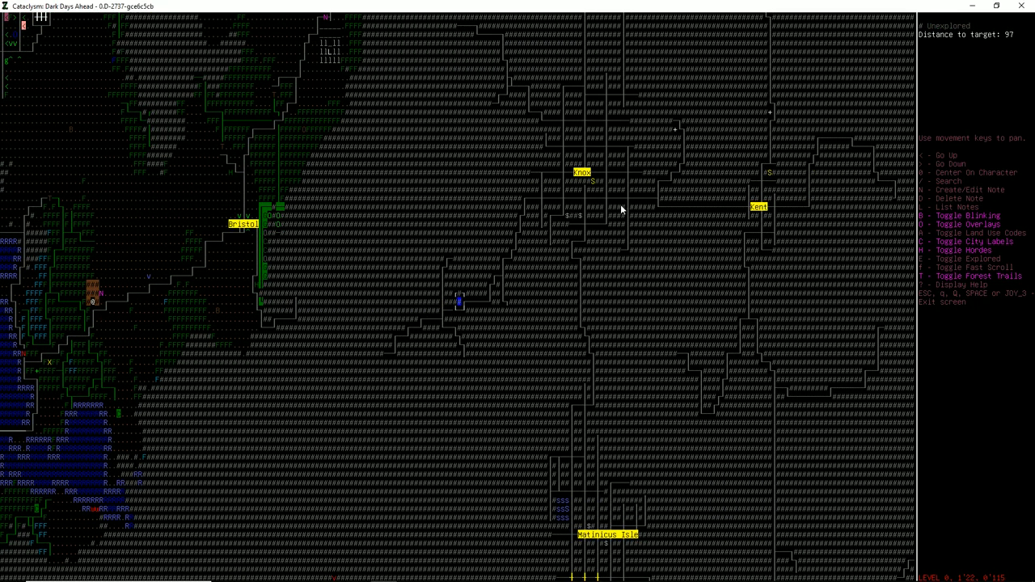
{"action": "mouse_move", "coordinate": [591, 229]}
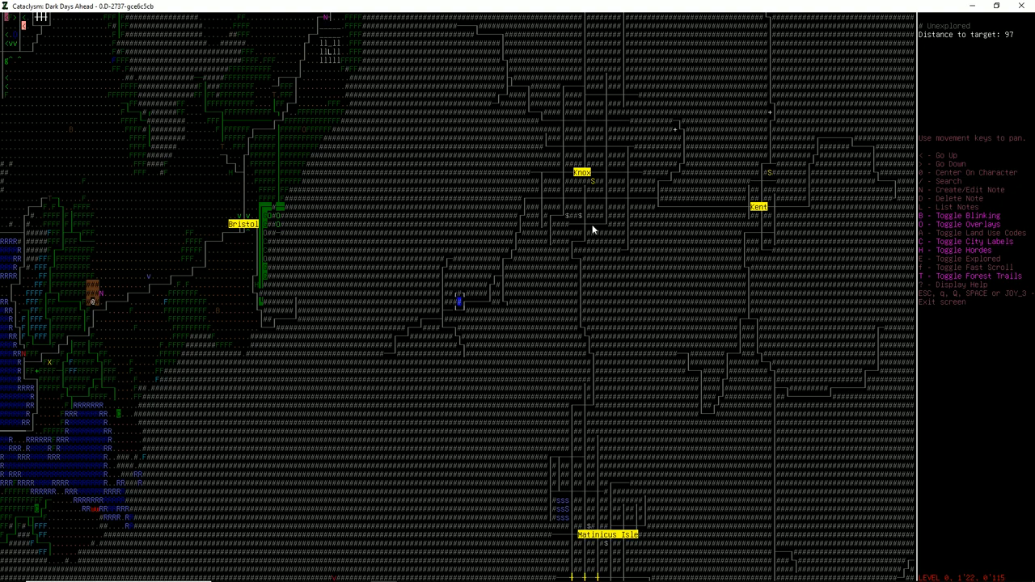
{"action": "scroll", "scroll_direction": "down", "scroll_amount": 3}
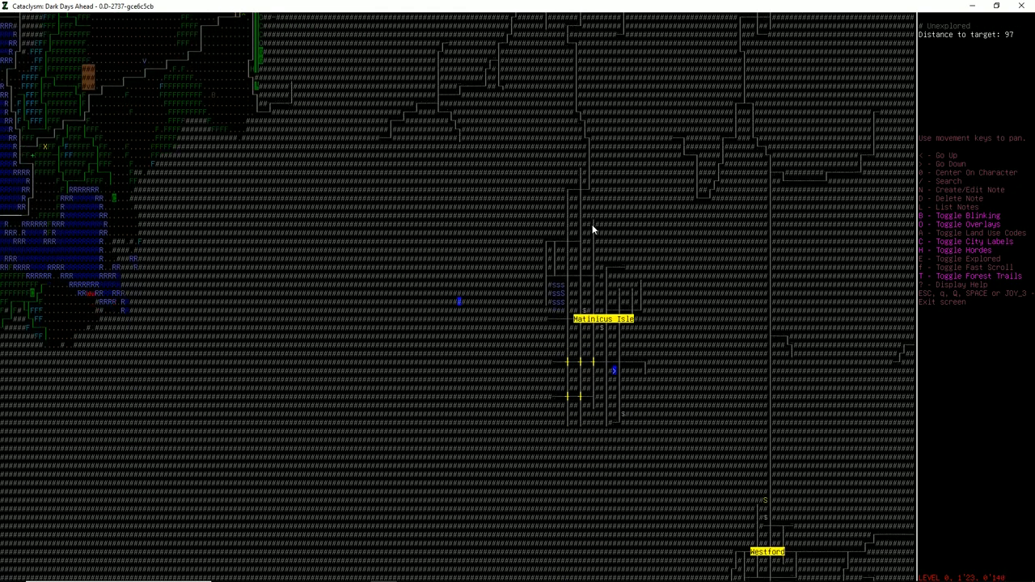
{"action": "scroll", "scroll_direction": "down", "scroll_amount": 3}
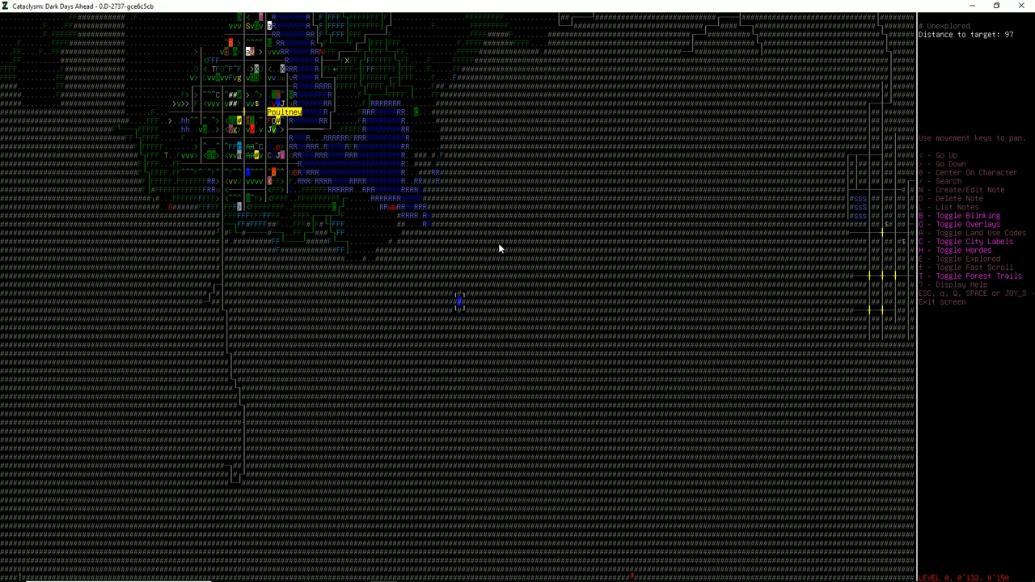
- Return to the surroundings by the solar rig, then bring the world map back up
{"action": "key", "text": "up"}
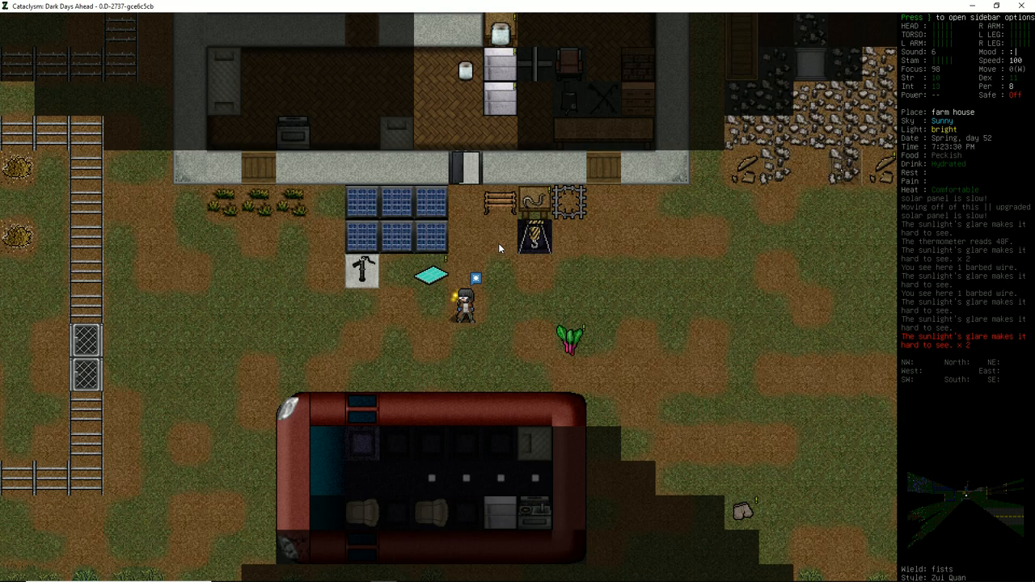
{"action": "key", "text": "m"}
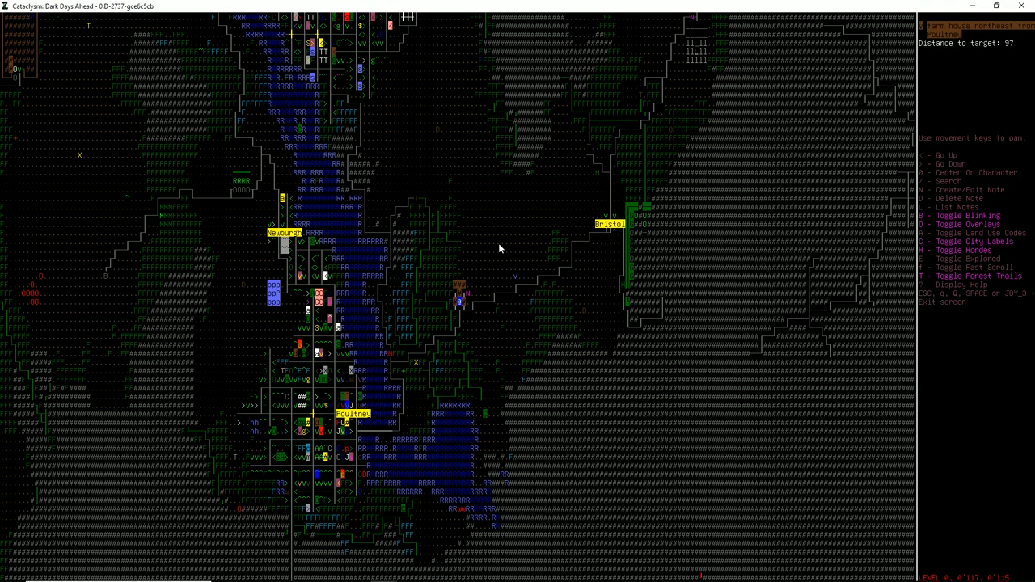
- Close the world map to get back to the main game view
{"action": "key", "text": "Escape"}
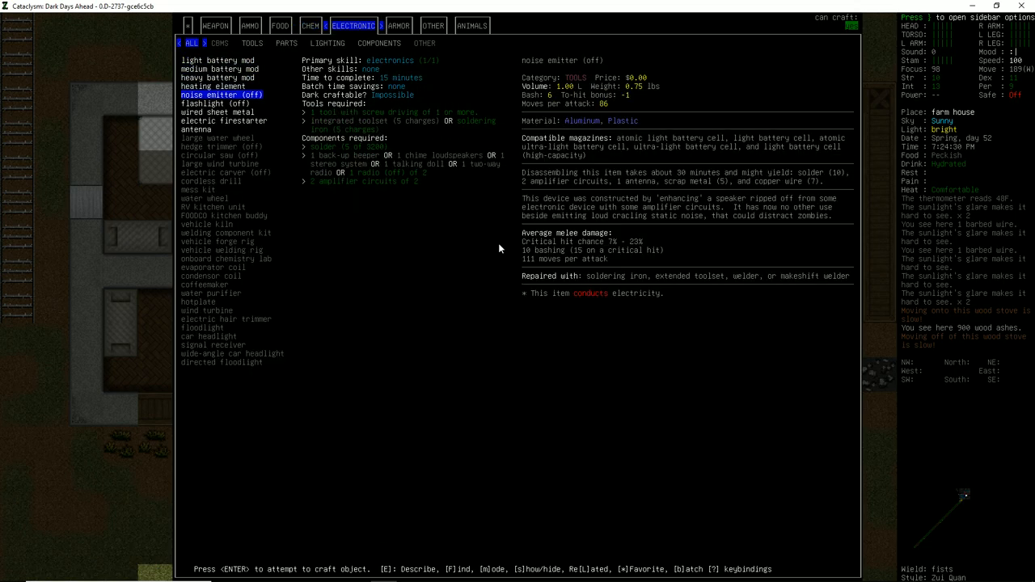
- Browse the electric firestarter, antenna and medium battery mod recipes, then start crafting a heating element
{"action": "key", "text": "DOWN"}
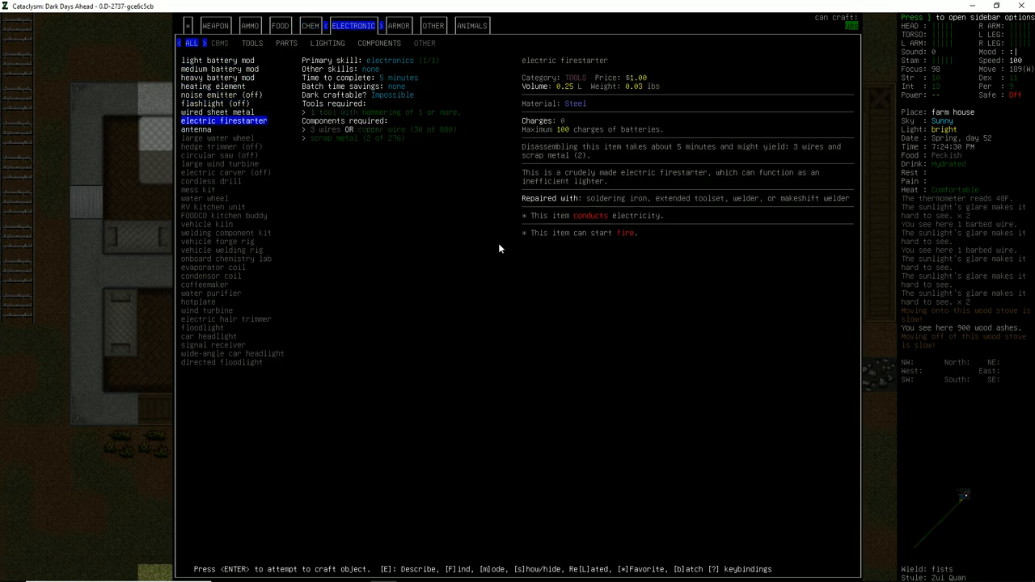
{"action": "key", "text": "DOWN"}
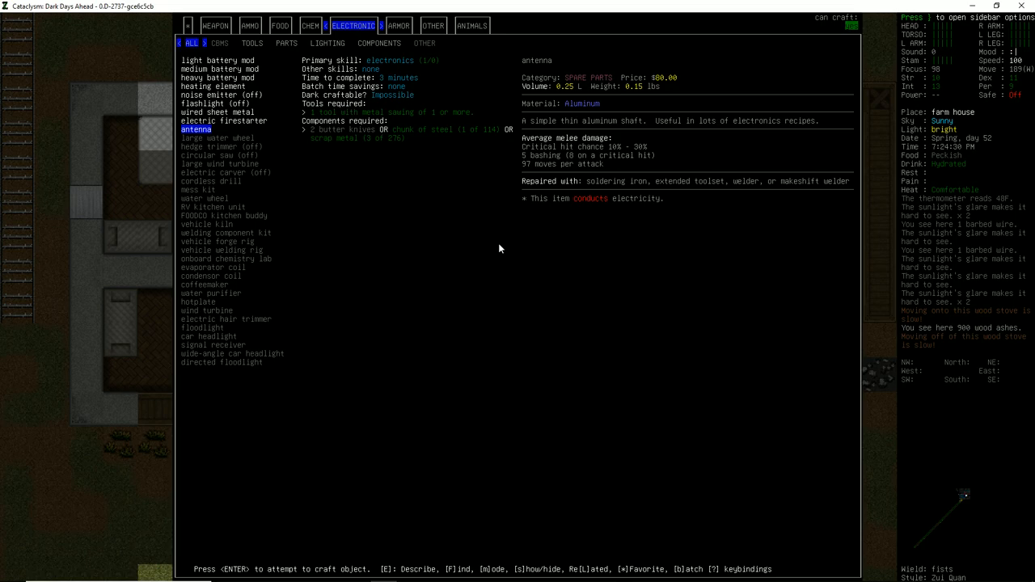
{"action": "left_click", "coordinate": [217, 77]}
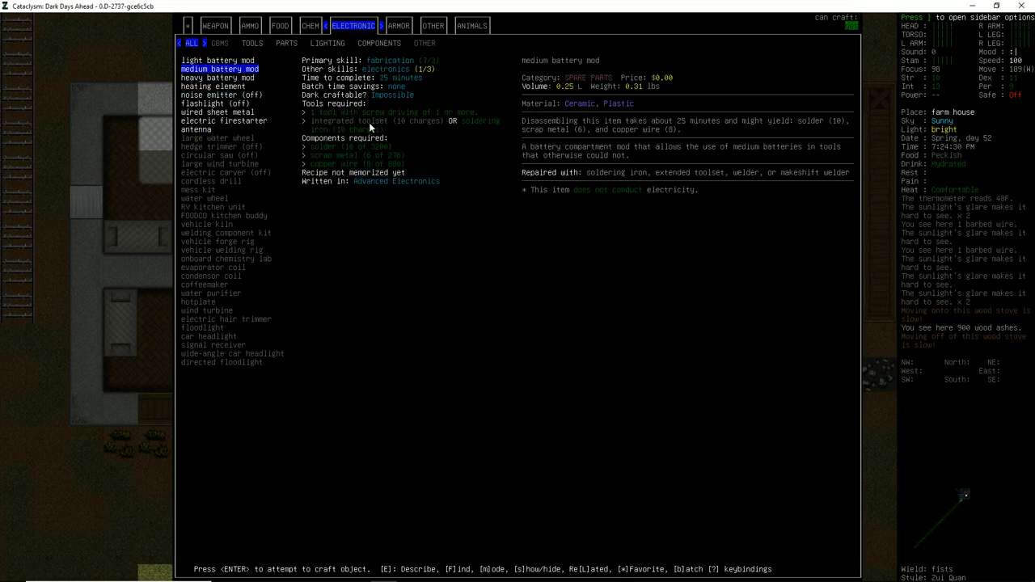
{"action": "mouse_move", "coordinate": [437, 73]}
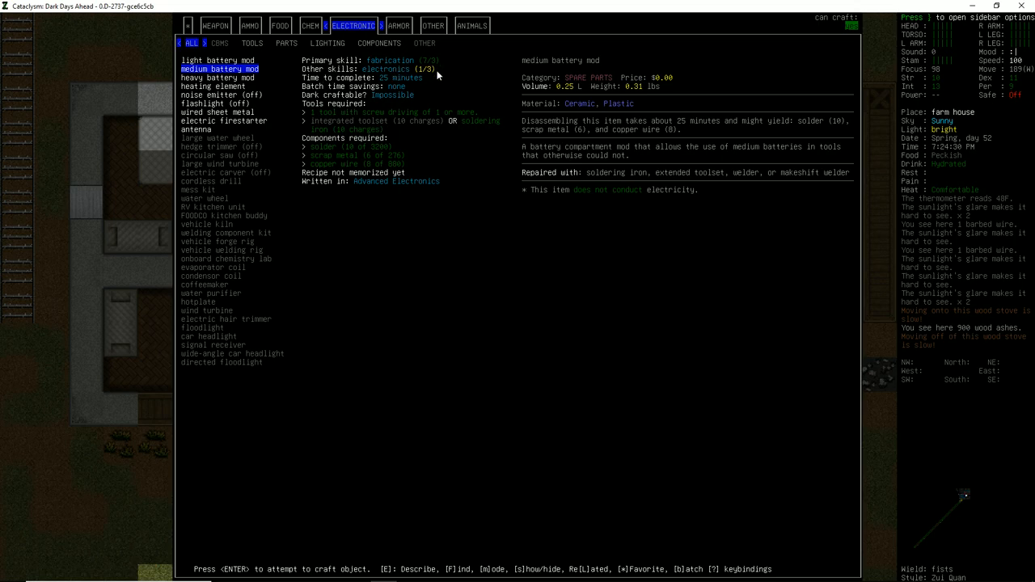
{"action": "key", "text": "down"}
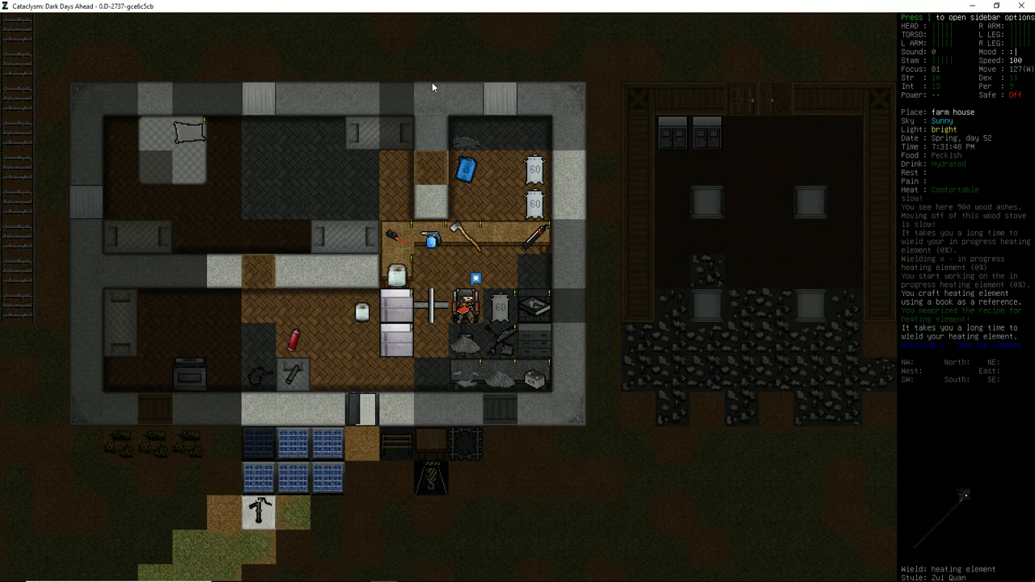
- Resume the in-progress heating element, disposing of the wielded one, until electronics reaches 2, then bring up the book list
{"action": "key", "text": "@"}
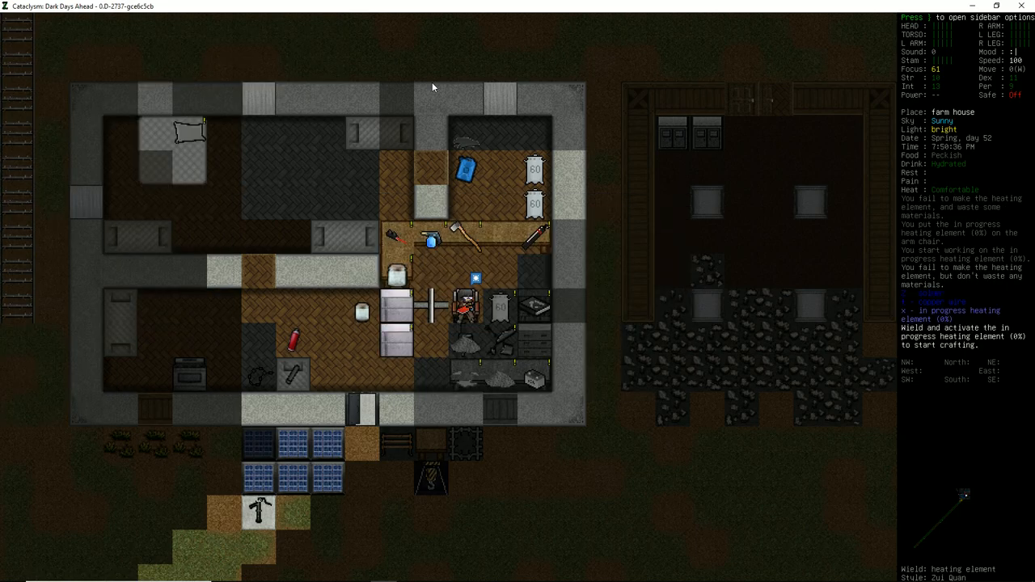
{"action": "key", "text": "w"}
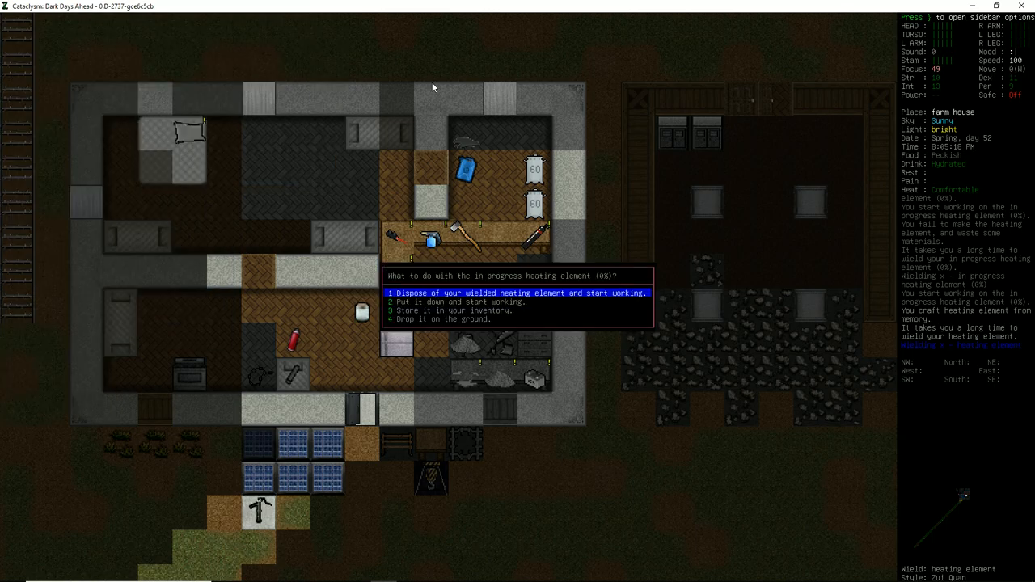
{"action": "key", "text": "1"}
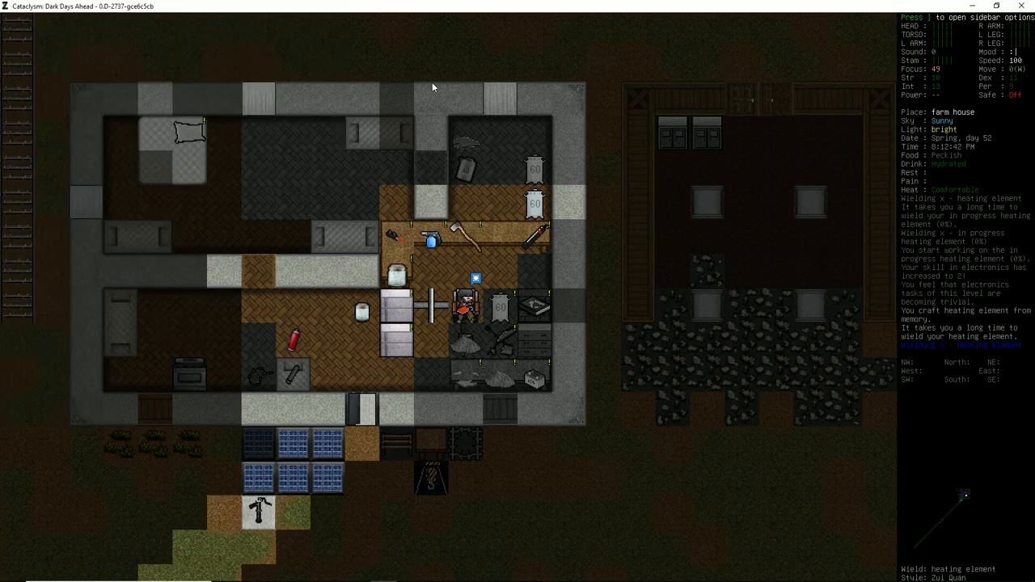
{"action": "key", "text": "r"}
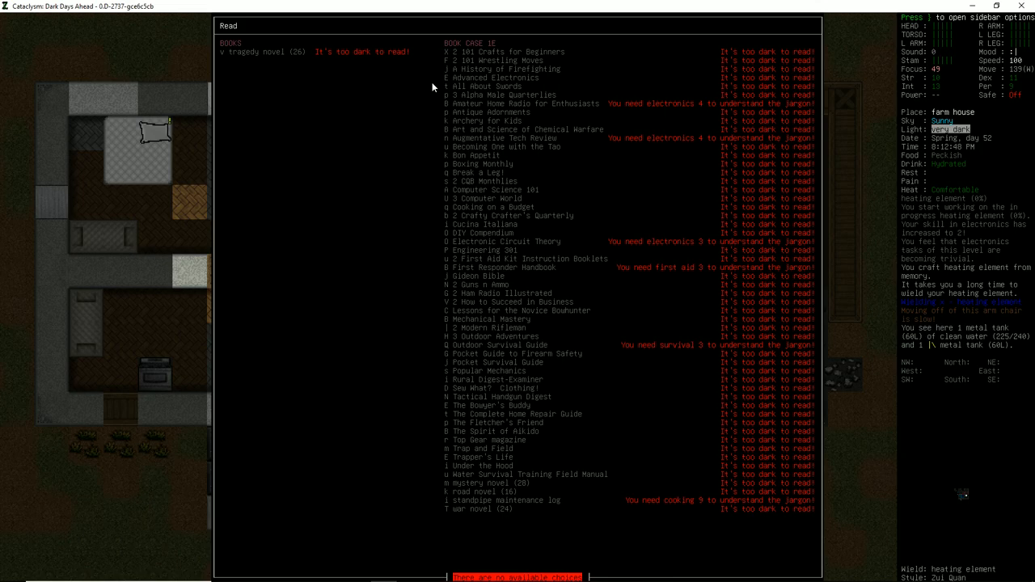
- Turn on the aisle lights from the vehicle controls and reopen the book list
{"action": "key", "text": "Escape"}
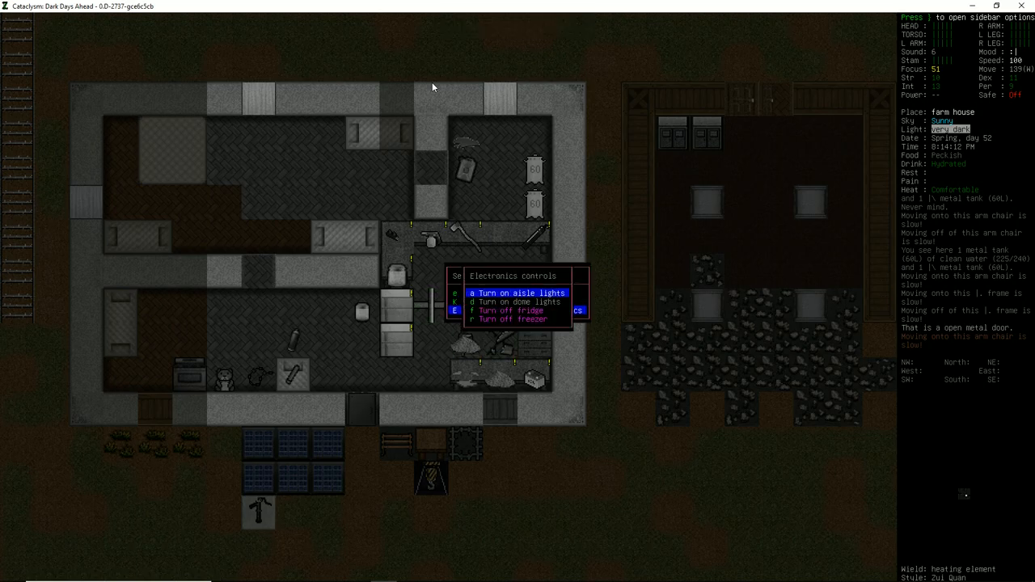
{"action": "left_click", "coordinate": [518, 292]}
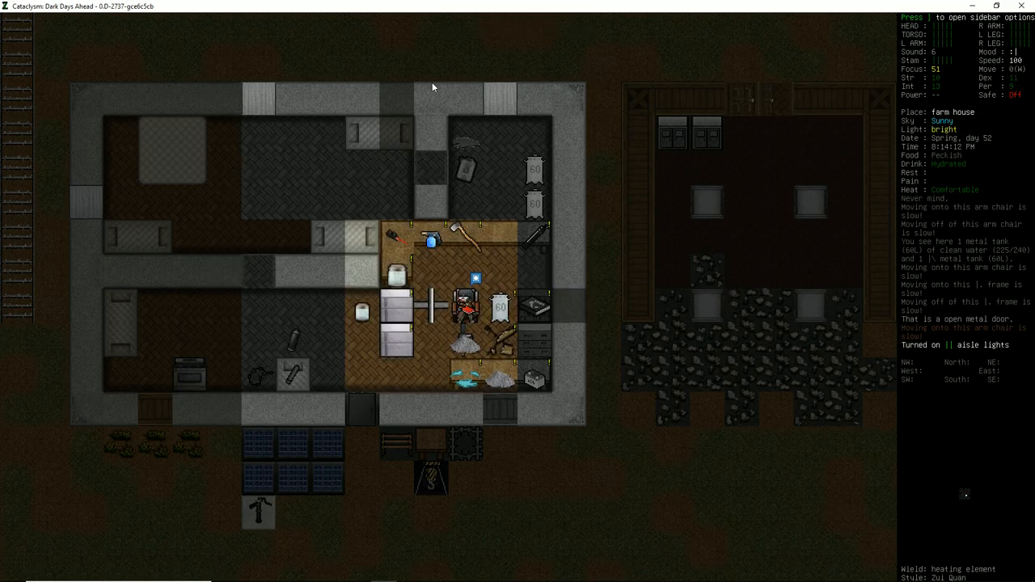
{"action": "key", "text": "R"}
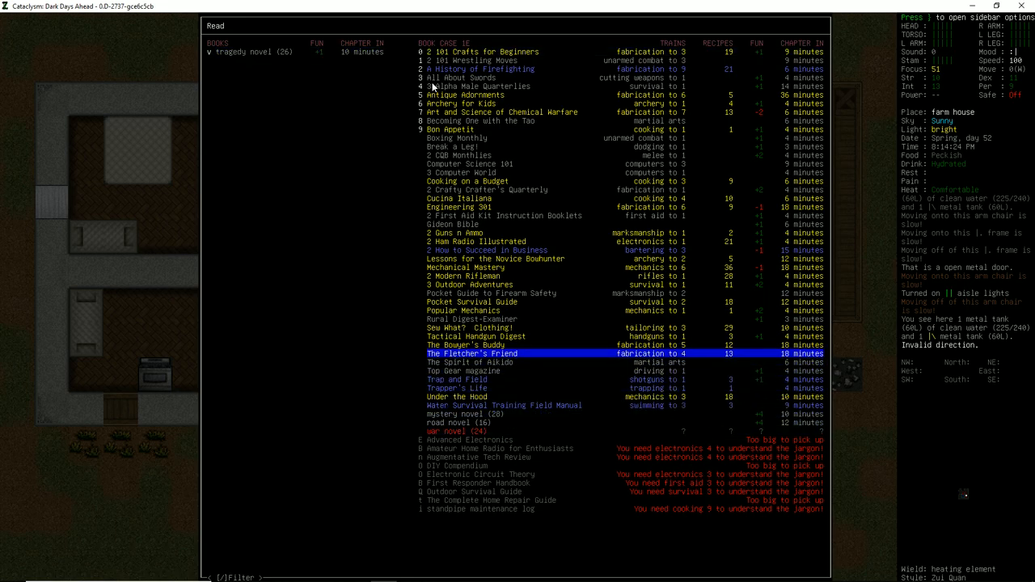
- Browse the book list up to Guns n Ammo and back, then close it
{"action": "key", "text": "up"}
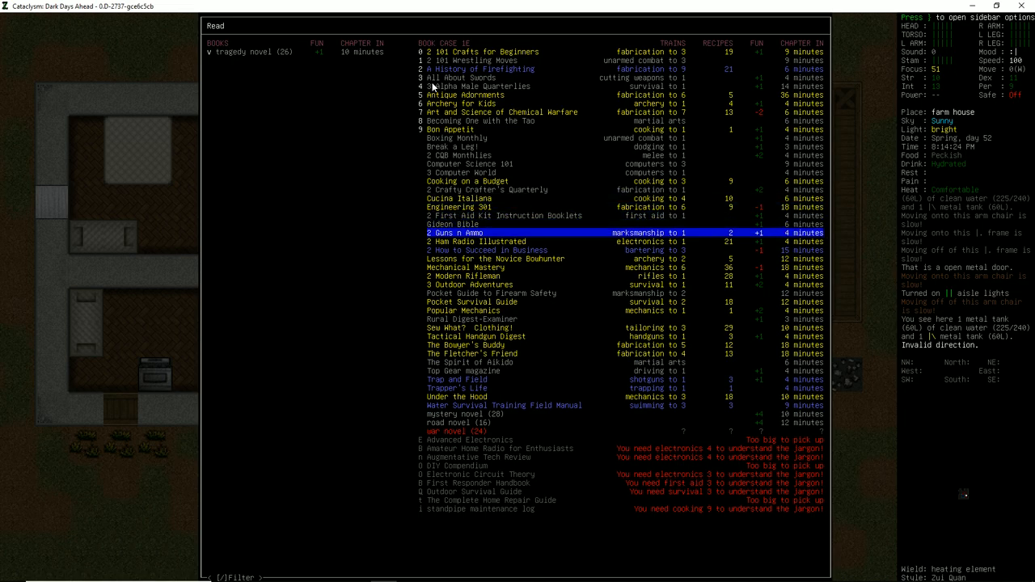
{"action": "key", "text": "up"}
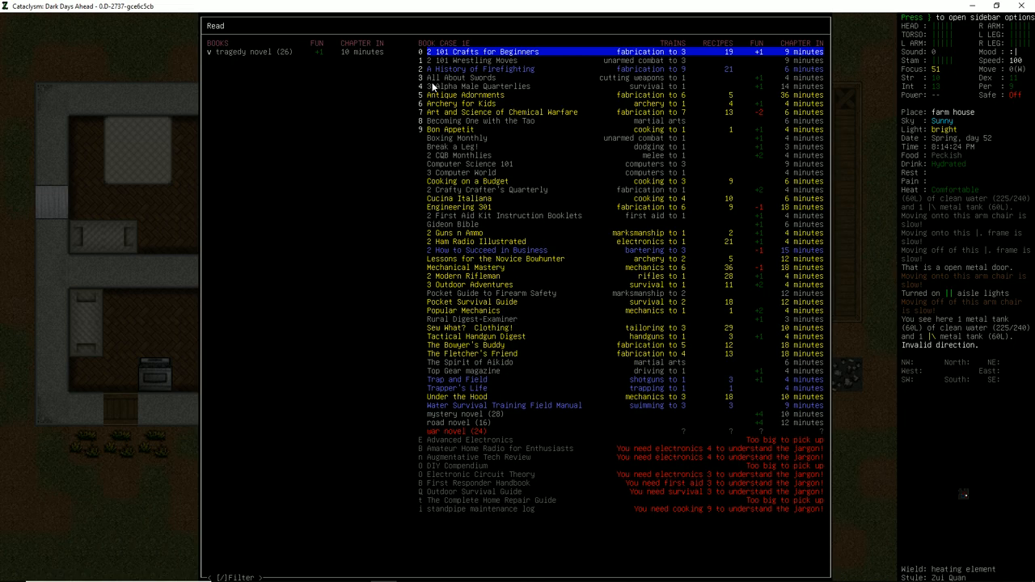
{"action": "key", "text": "down"}
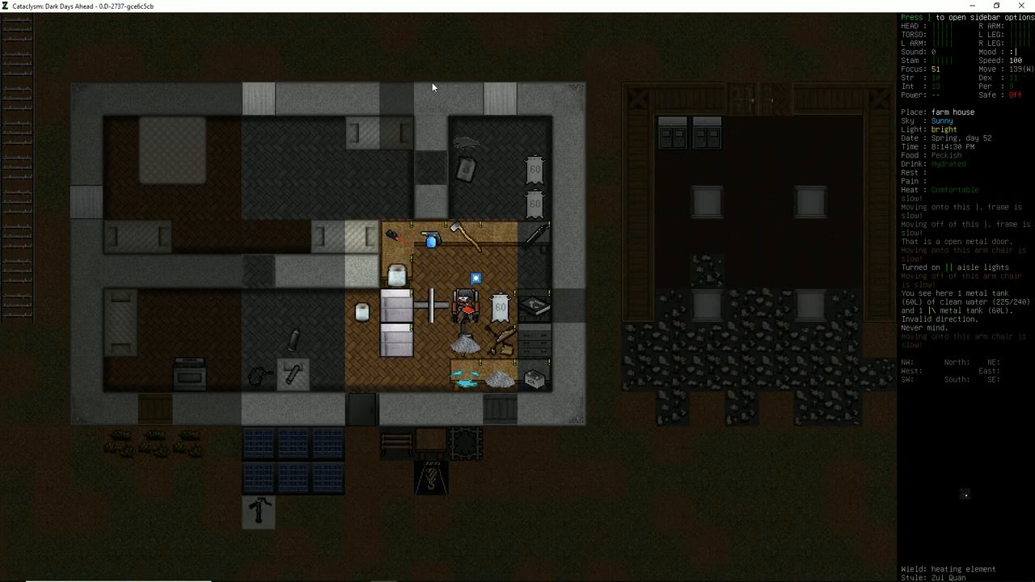
- Multidrop the carried tools, marking them to drop onto the table
{"action": "key", "text": "d"}
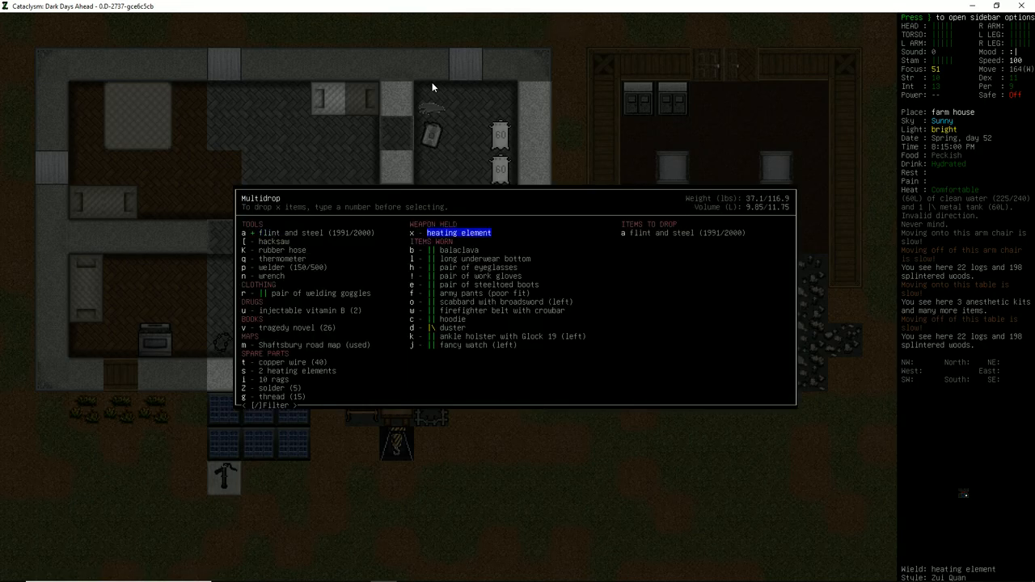
{"action": "key", "text": "z"}
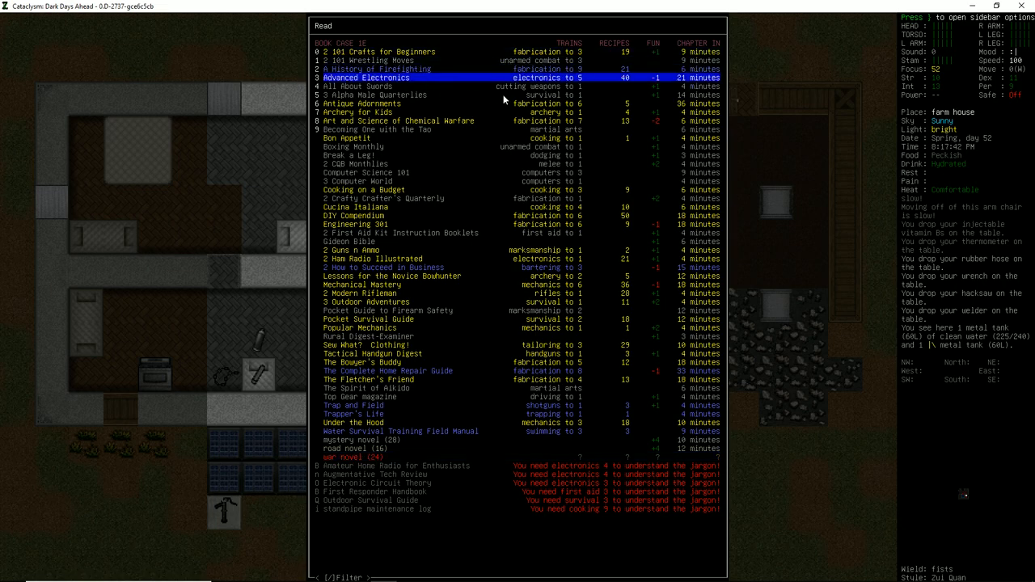
{"action": "mouse_move", "coordinate": [533, 94]}
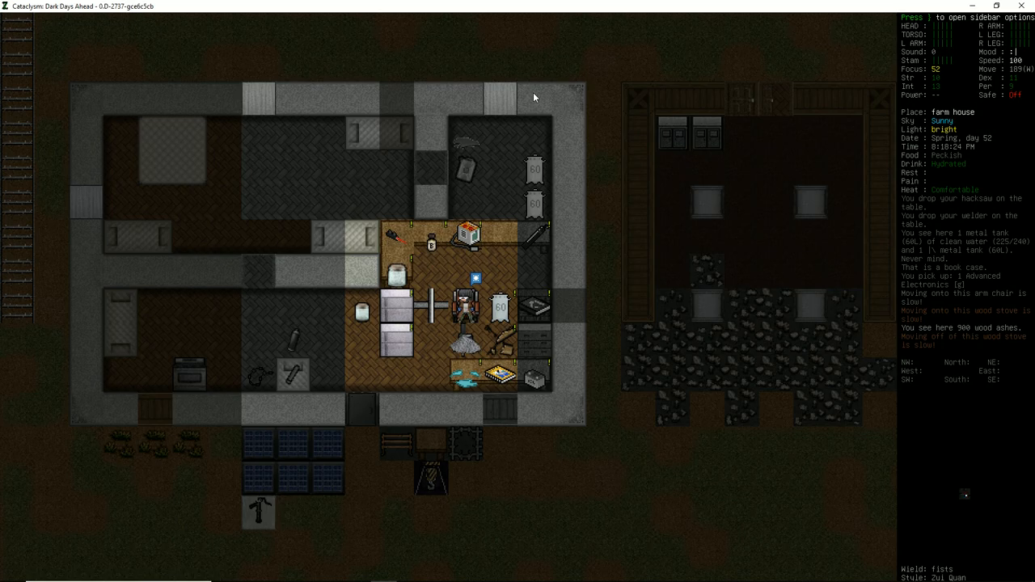
{"action": "mouse_move", "coordinate": [598, 76]}
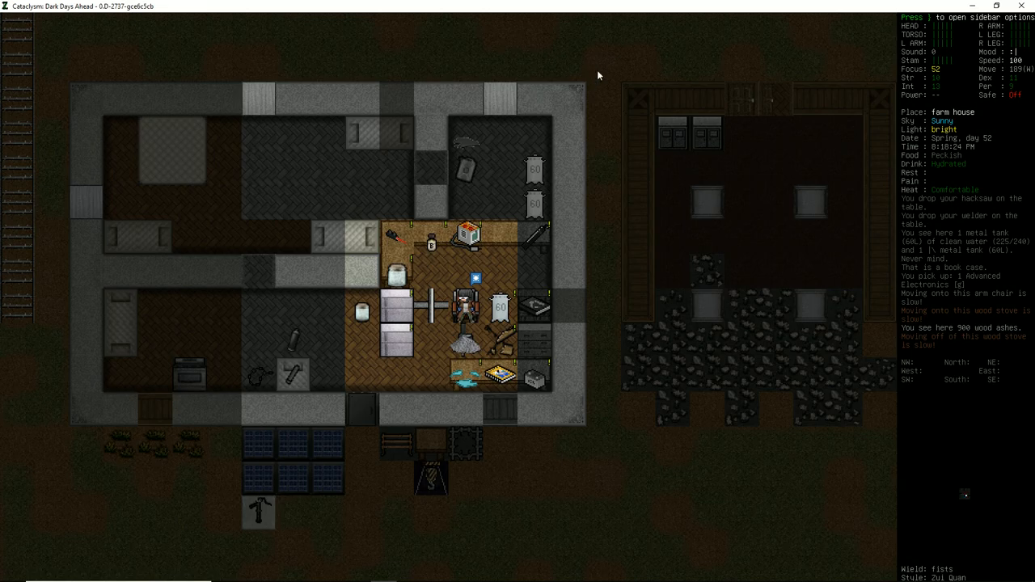
{"action": "mouse_move", "coordinate": [569, 89]}
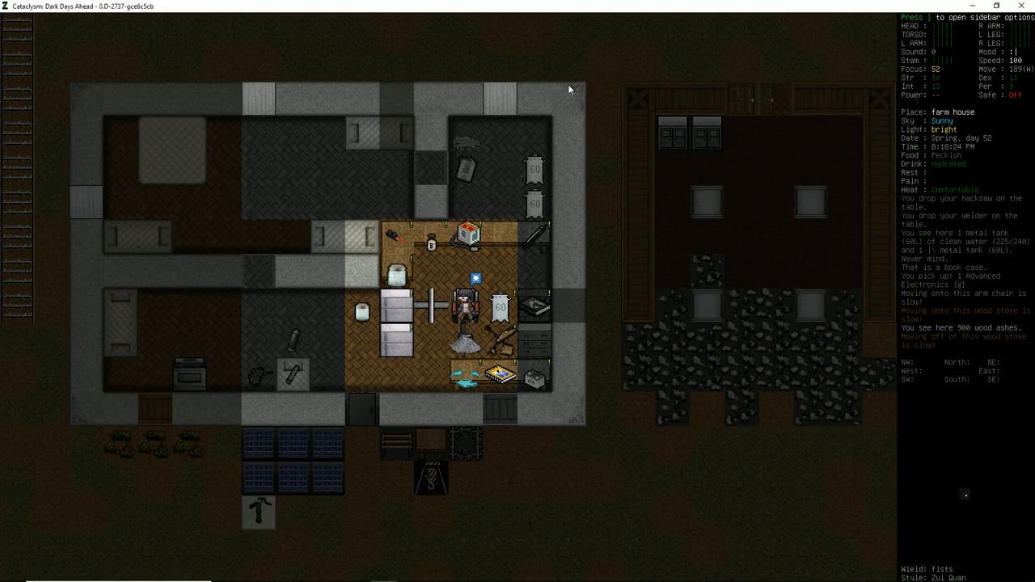
{"action": "mouse_move", "coordinate": [550, 7]}
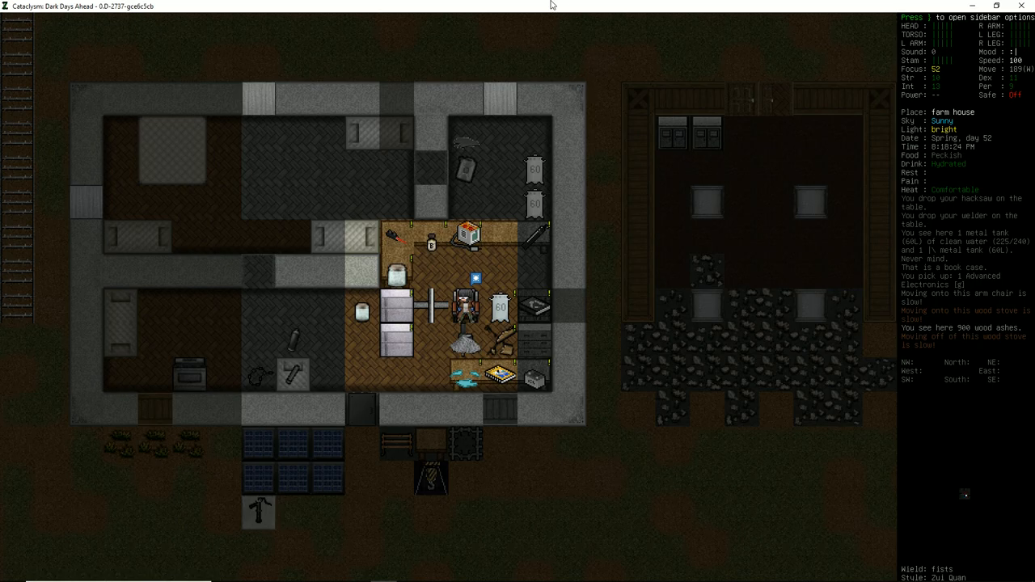